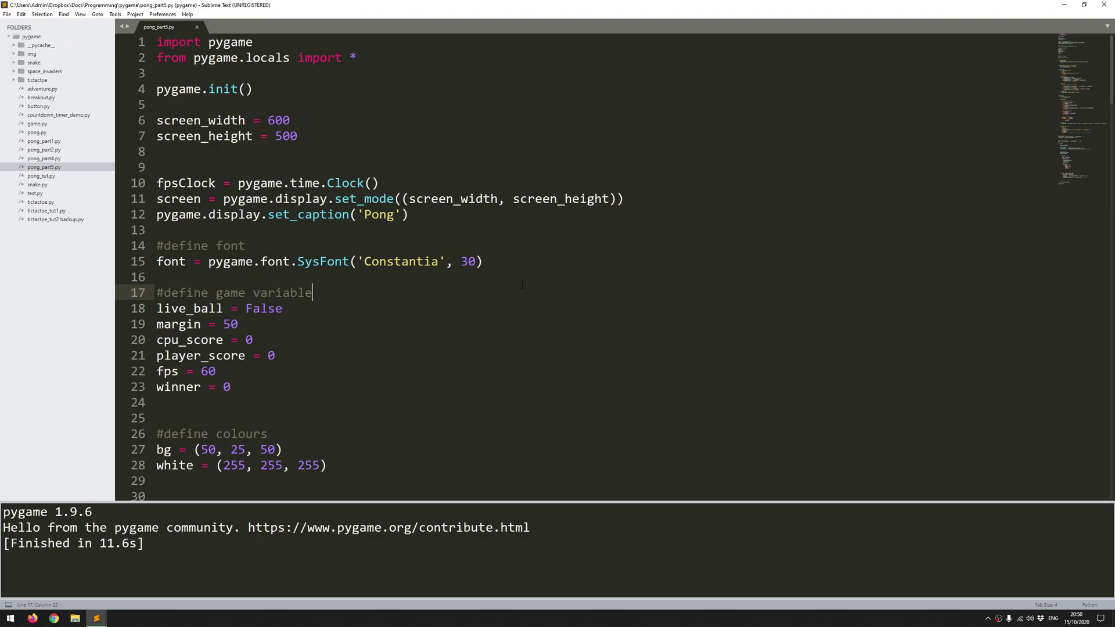
- Run the game, then insert two blank lines below the cpu_score update in the main loop
key(ctrl+b)
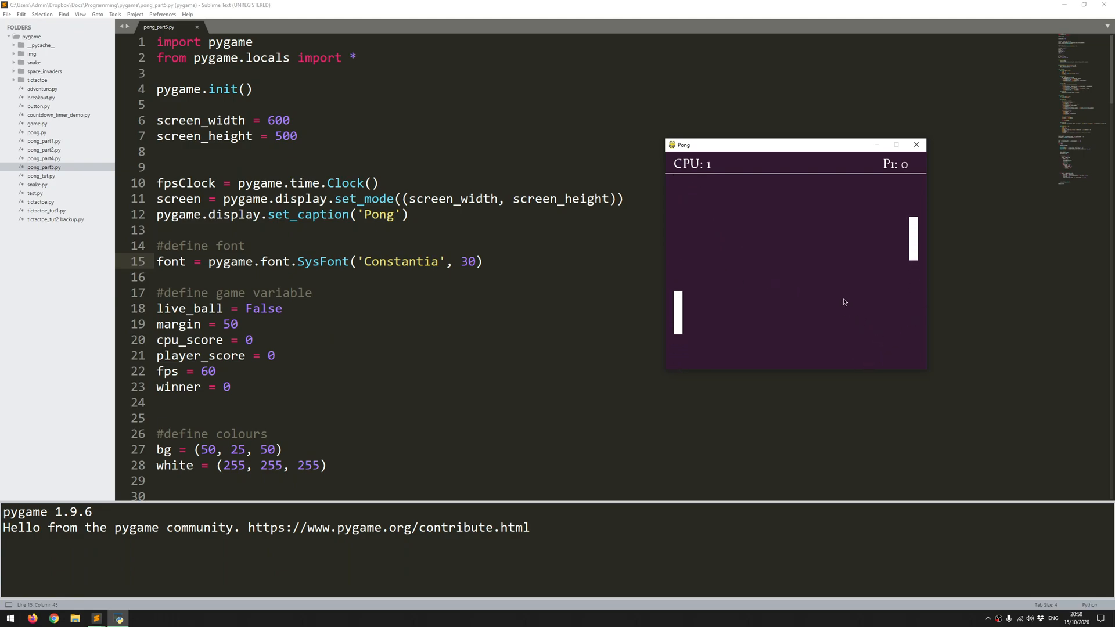
mouse_move(919, 274)
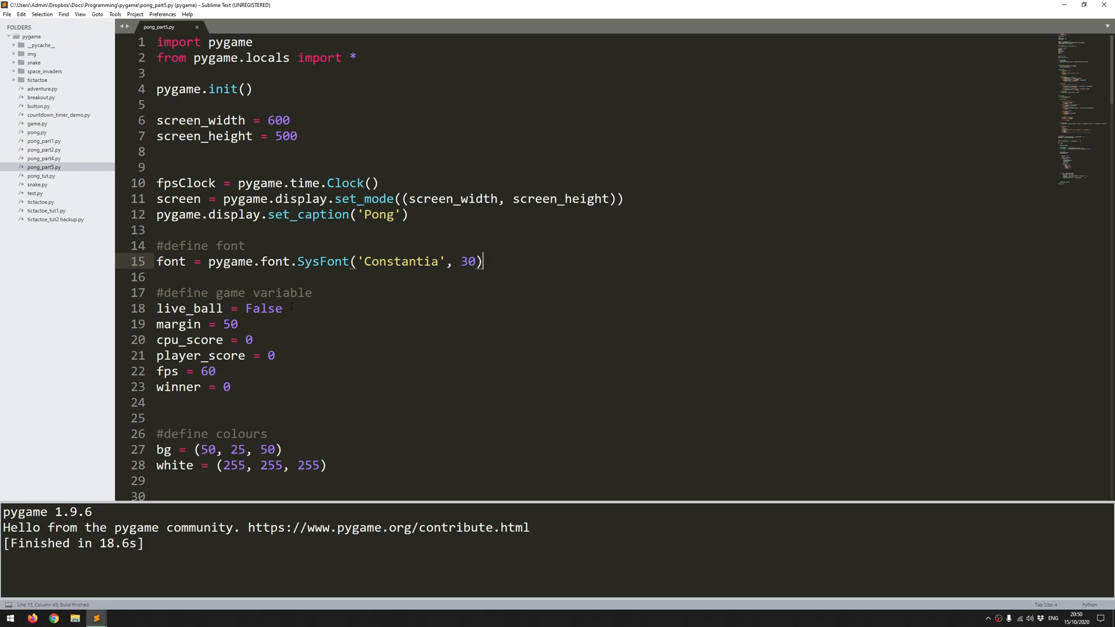
scroll(down, 3)
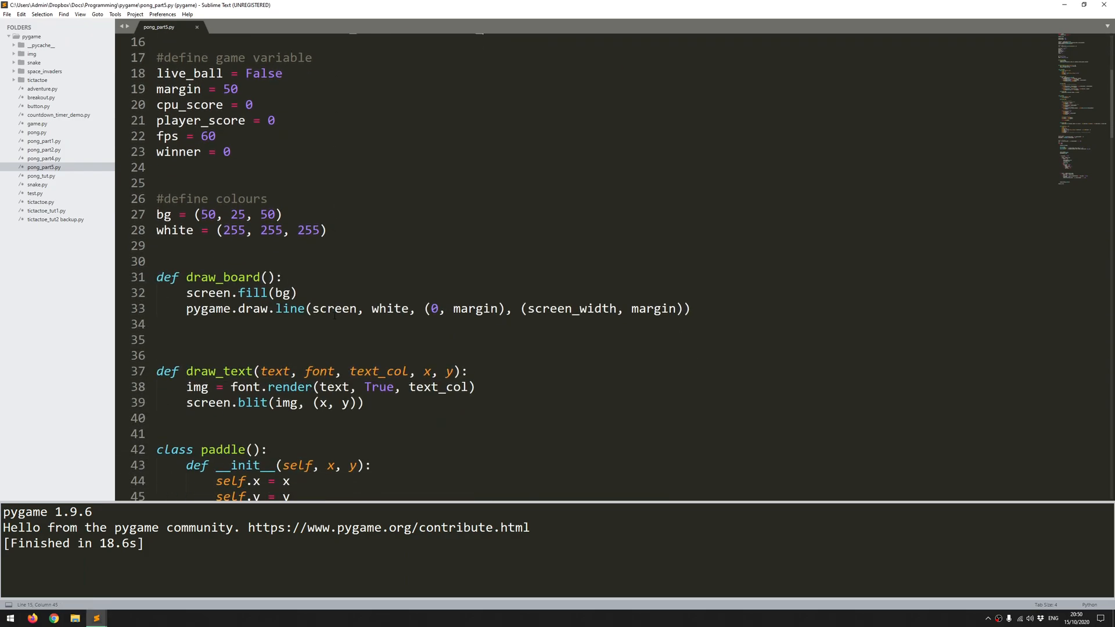
scroll(down, 3)
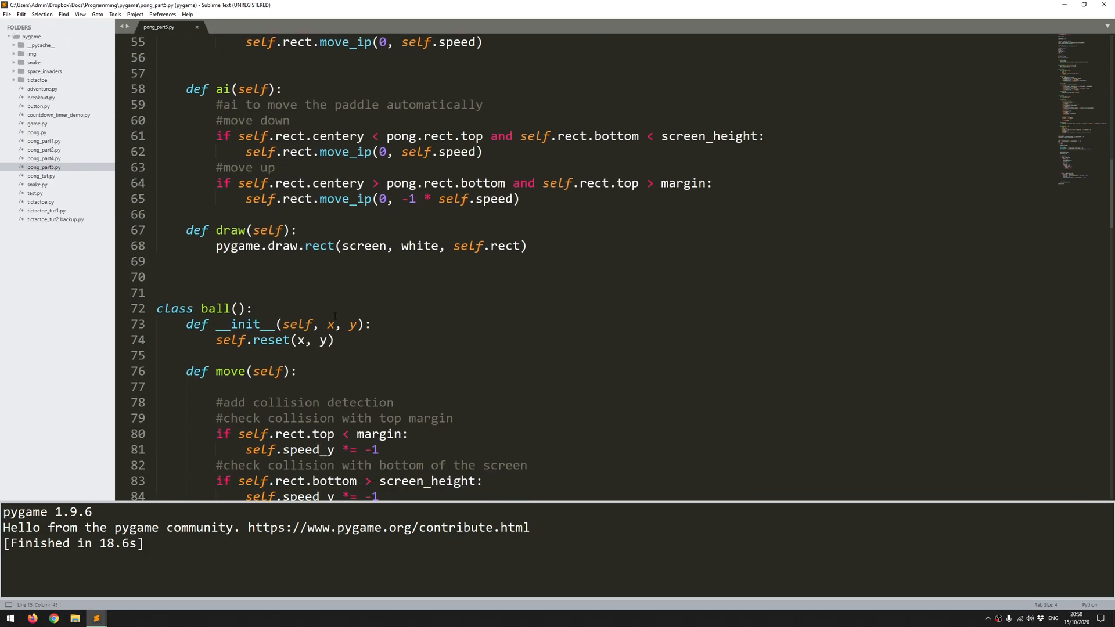
scroll(down, 3)
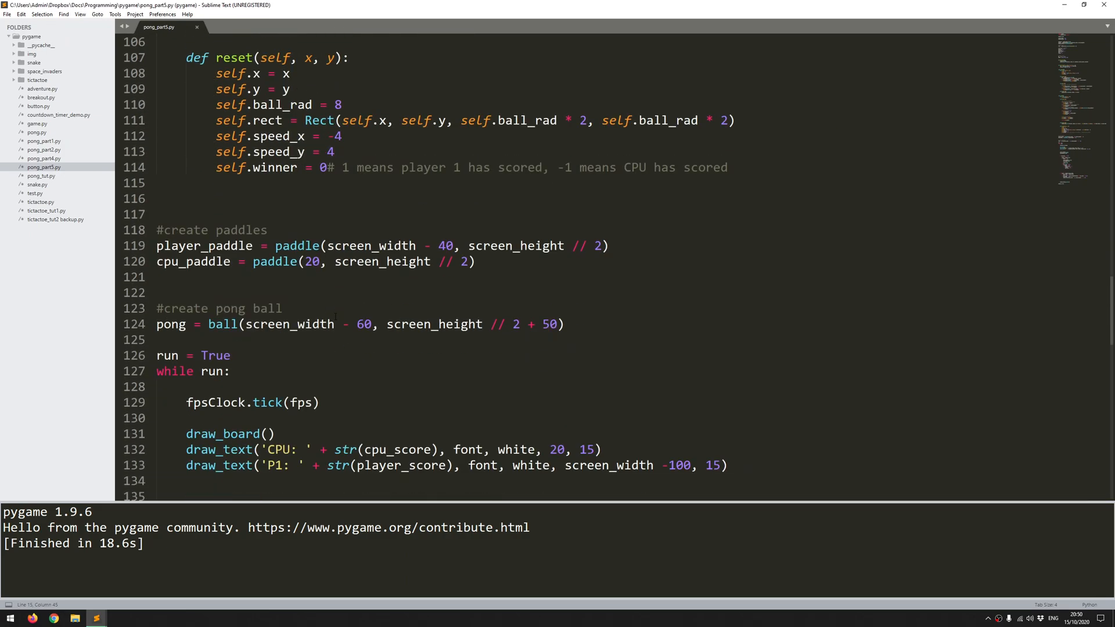
scroll(down, 3)
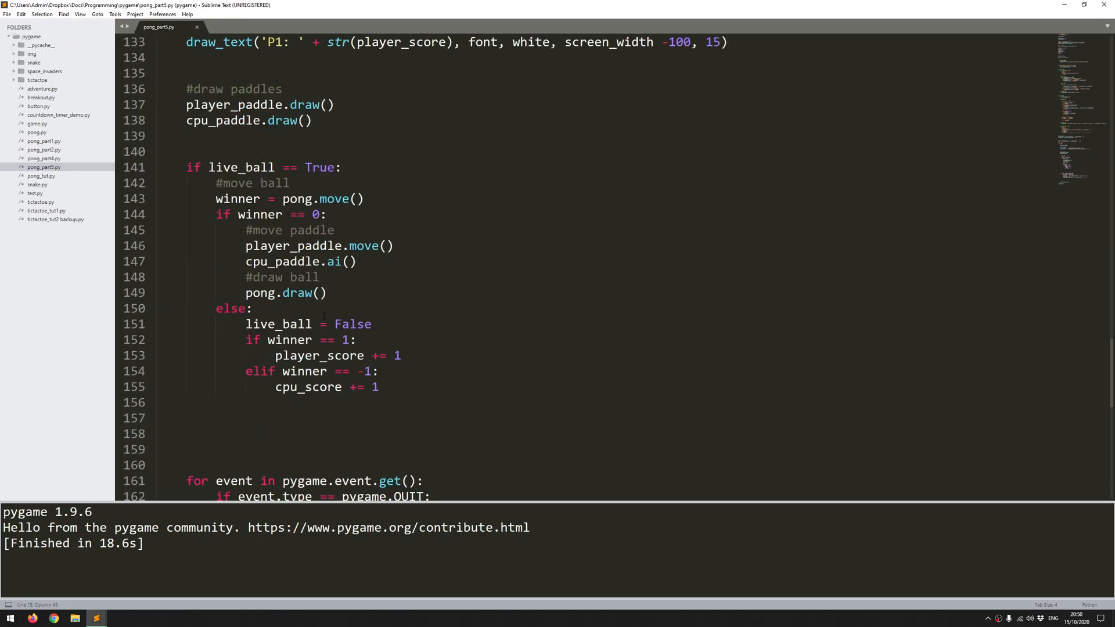
scroll(down, 3)
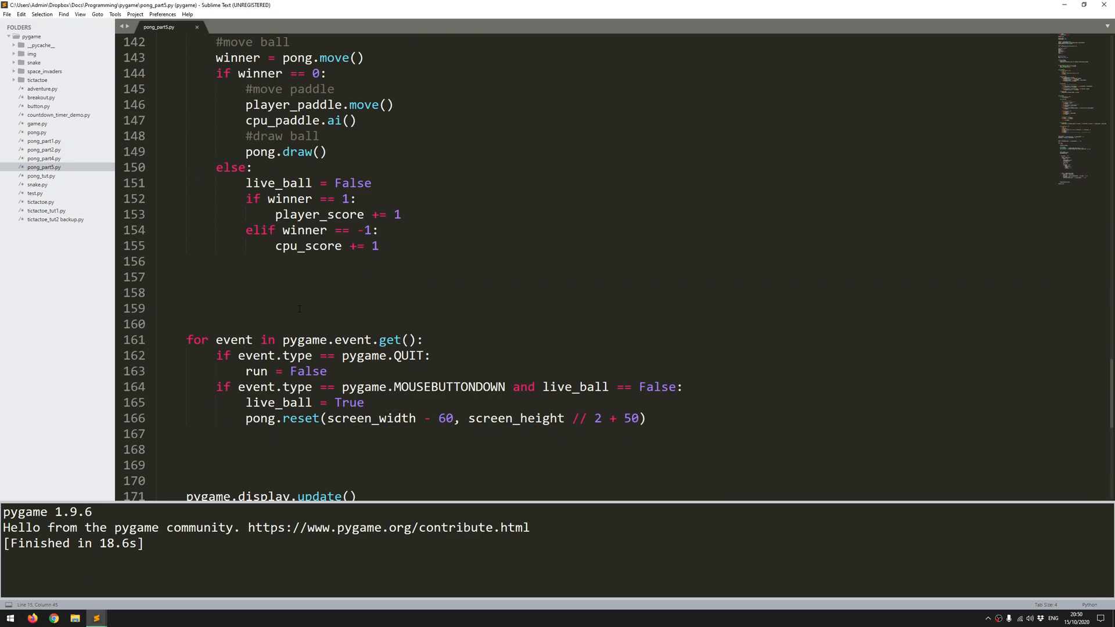
scroll(up, 3)
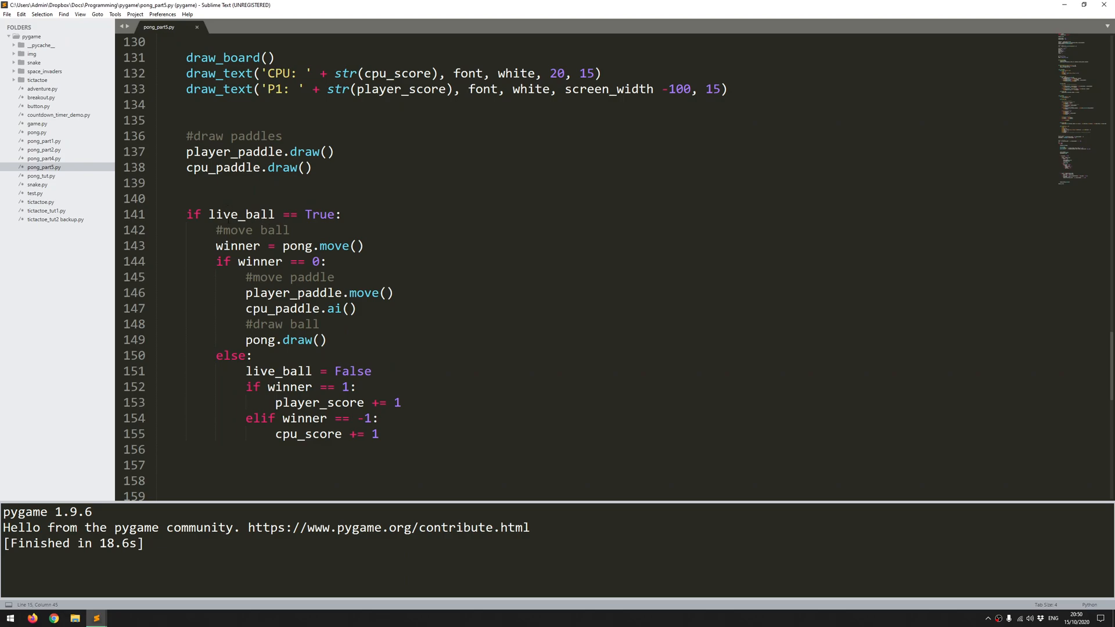
drag(190, 214, 361, 371)
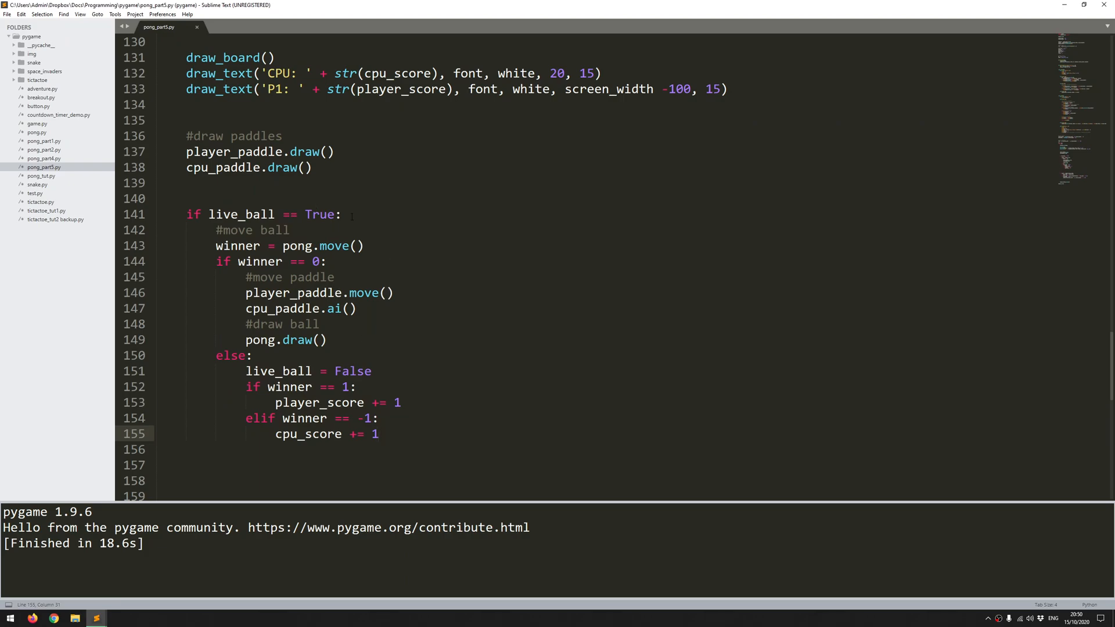
scroll(down, 3)
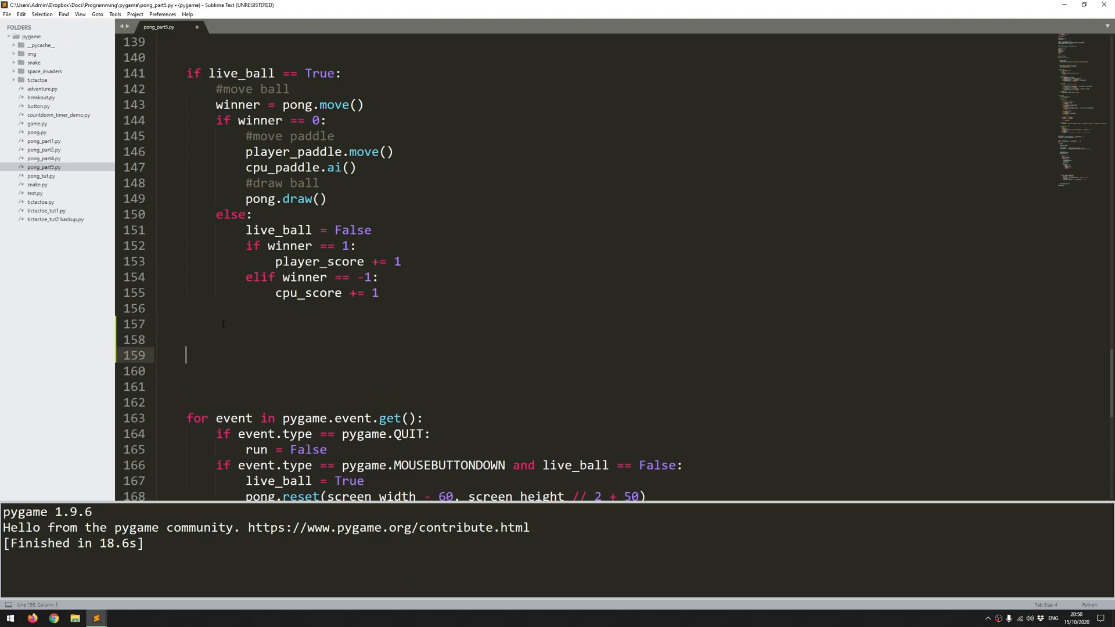
- Type '#print player instructions' on line 159 and start a new line below it
text(#print)
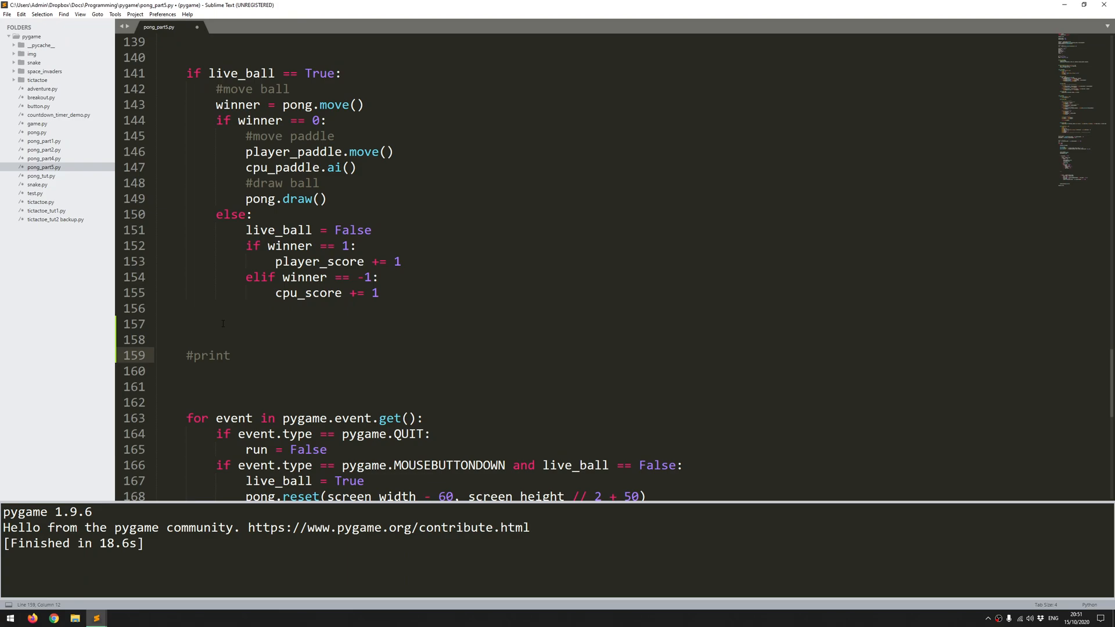
text(player instruc)
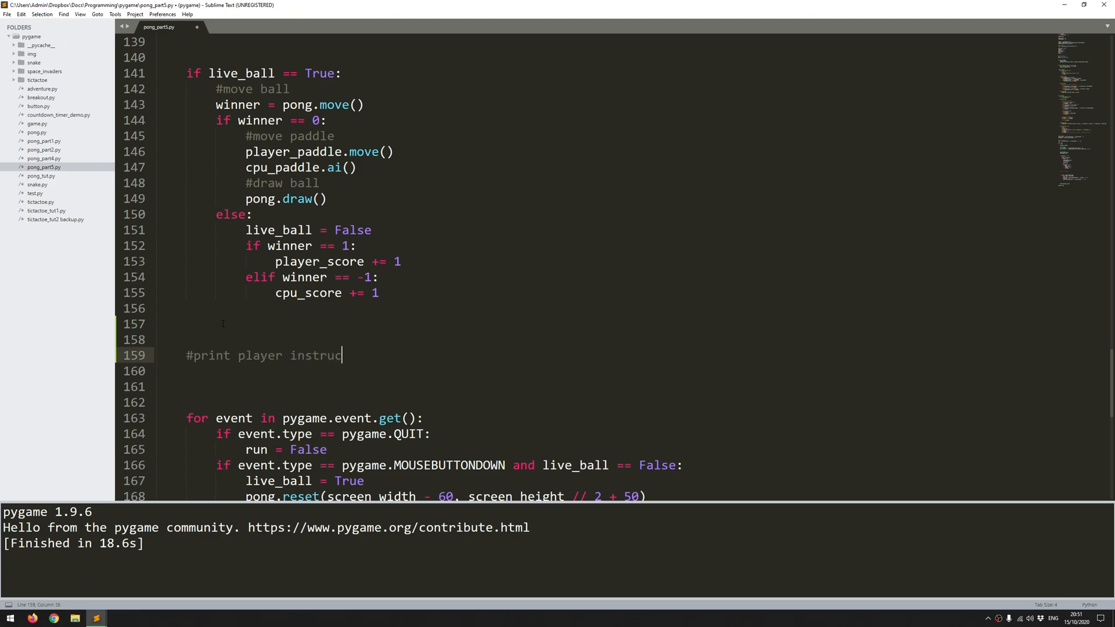
text(tion)
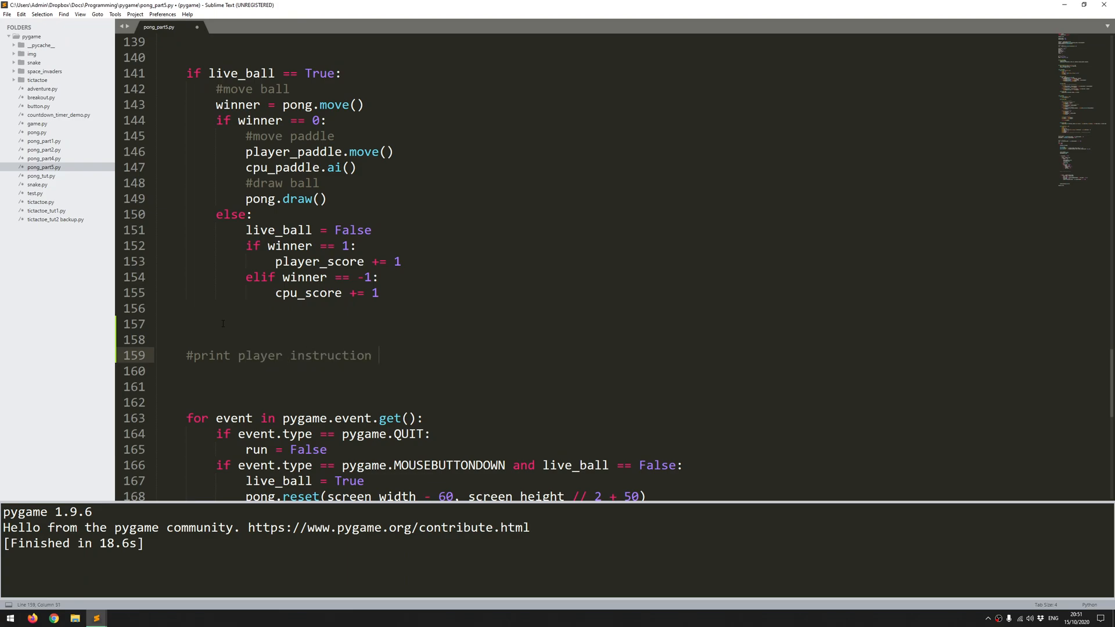
text(s)
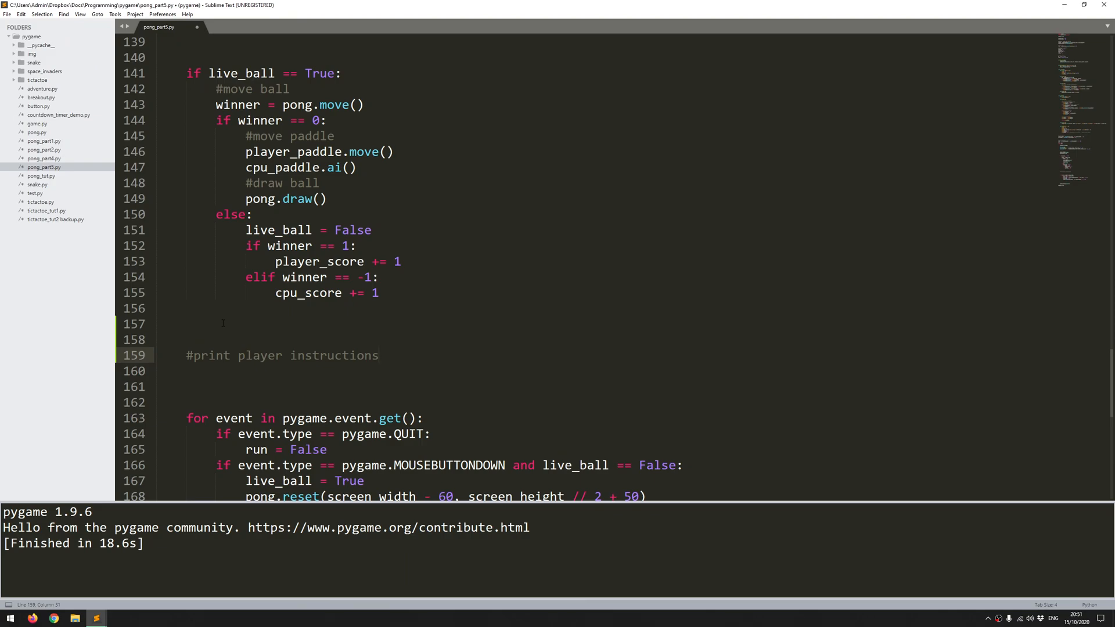
mouse_move(365, 342)
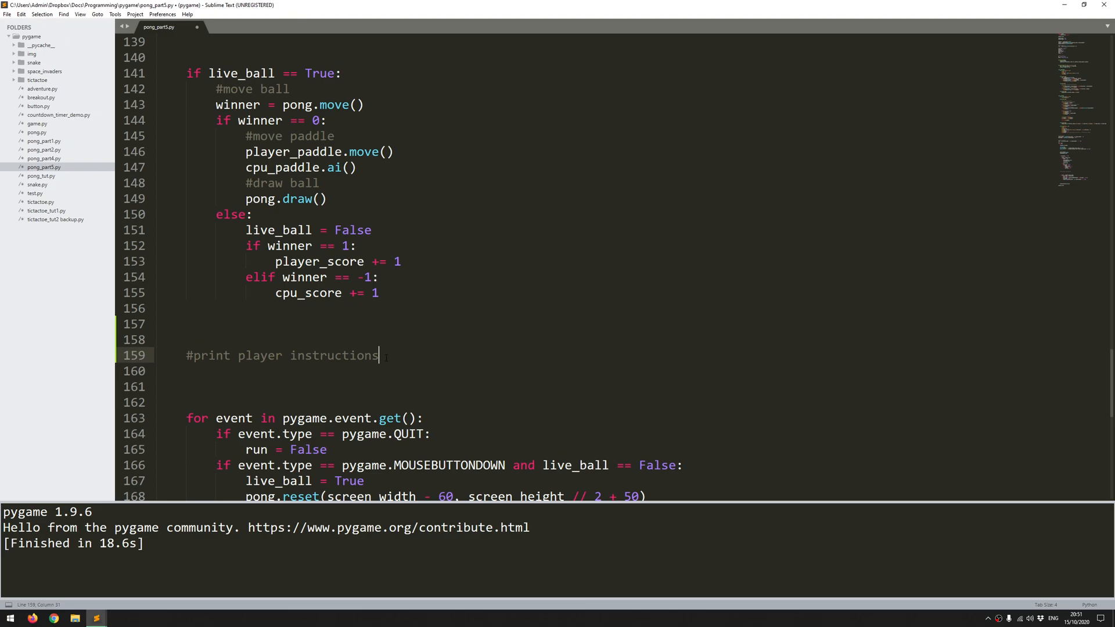
key(enter)
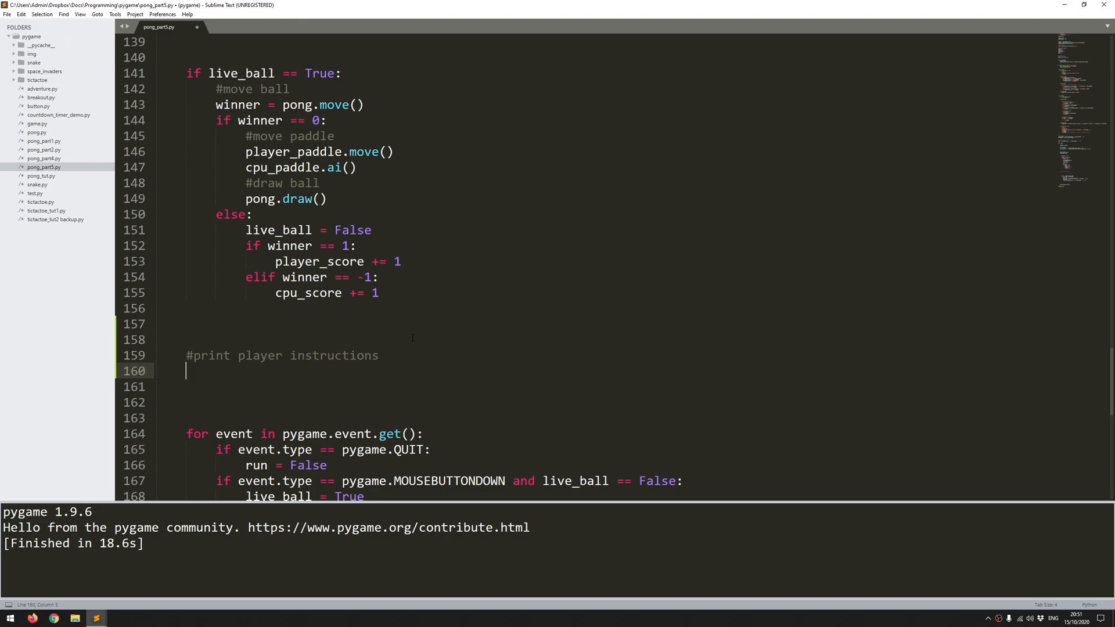
- Type 'if live_ball == False' with a nested 'if winner == 0:' beneath the comment
text(if)
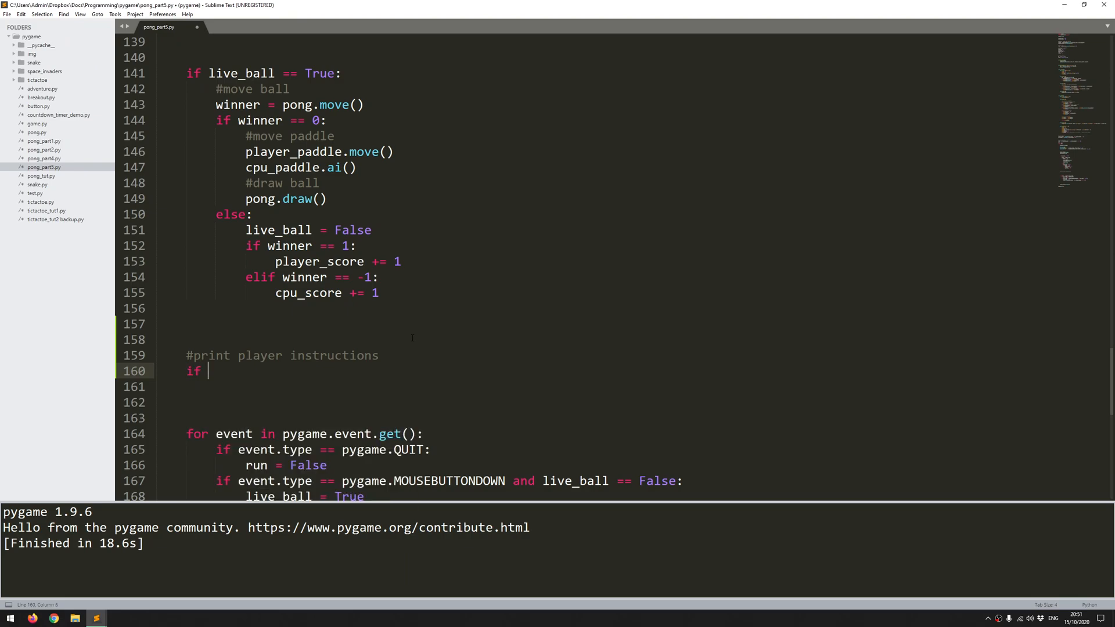
text(li)
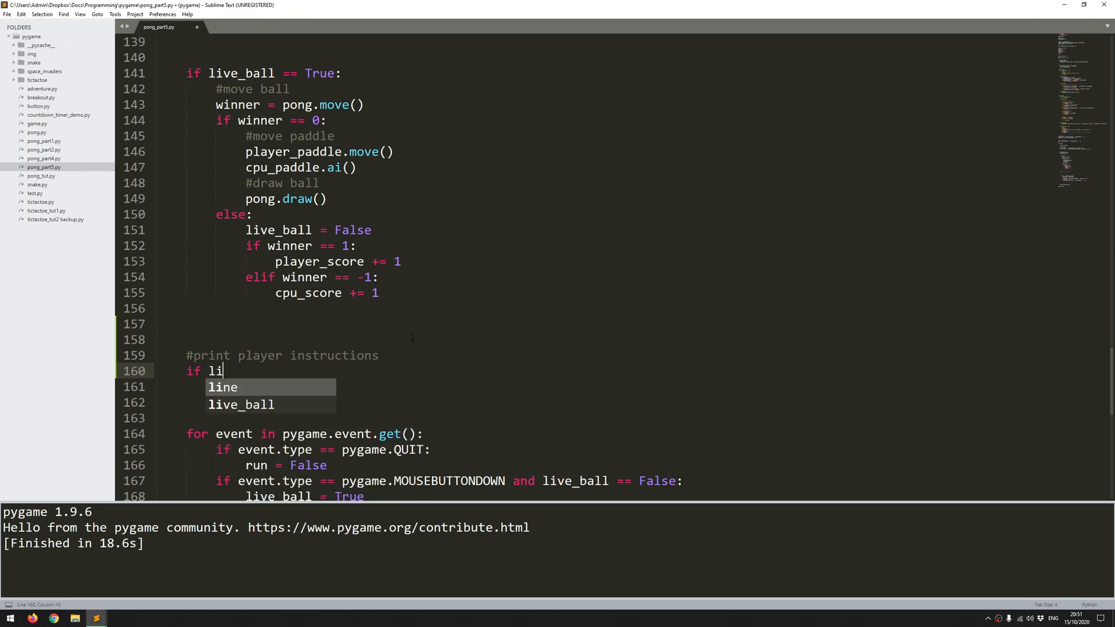
text(ve_ball =)
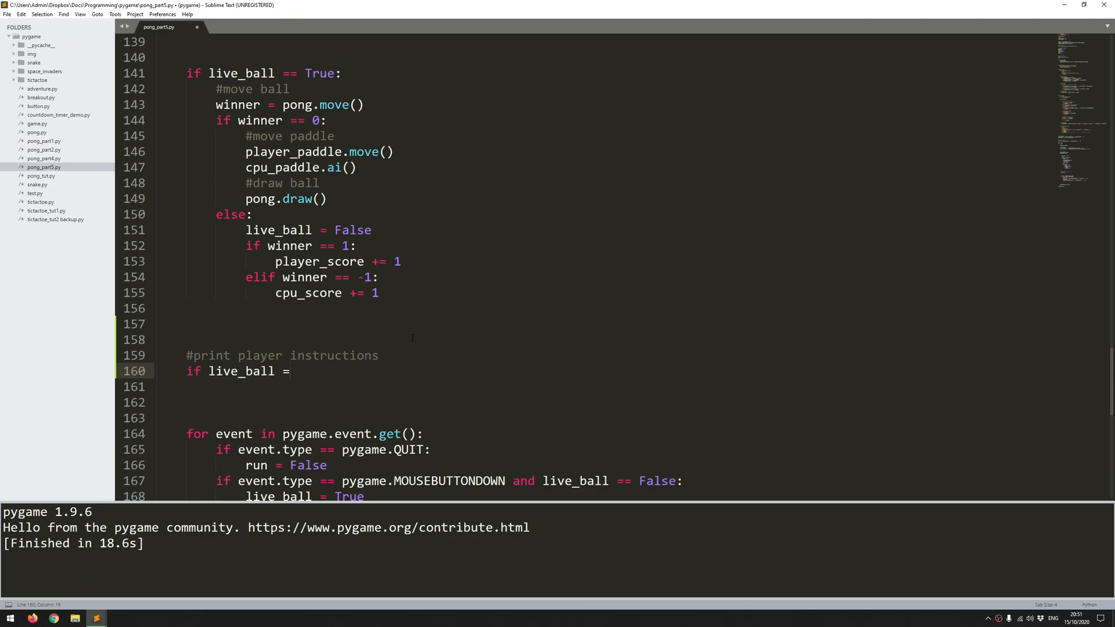
text(= False)
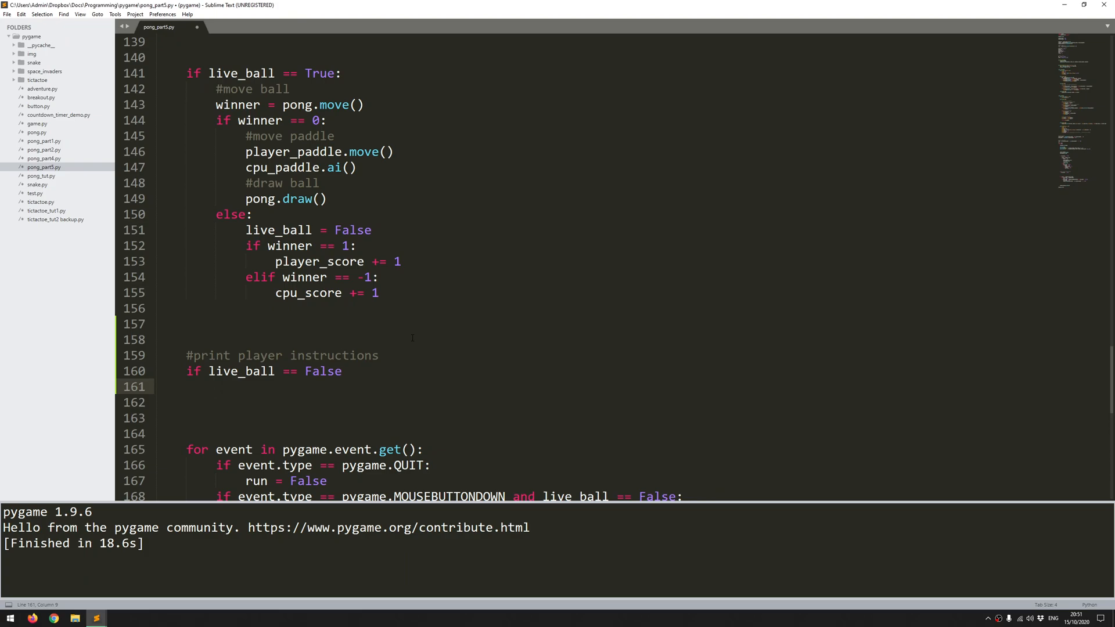
text(if winn)
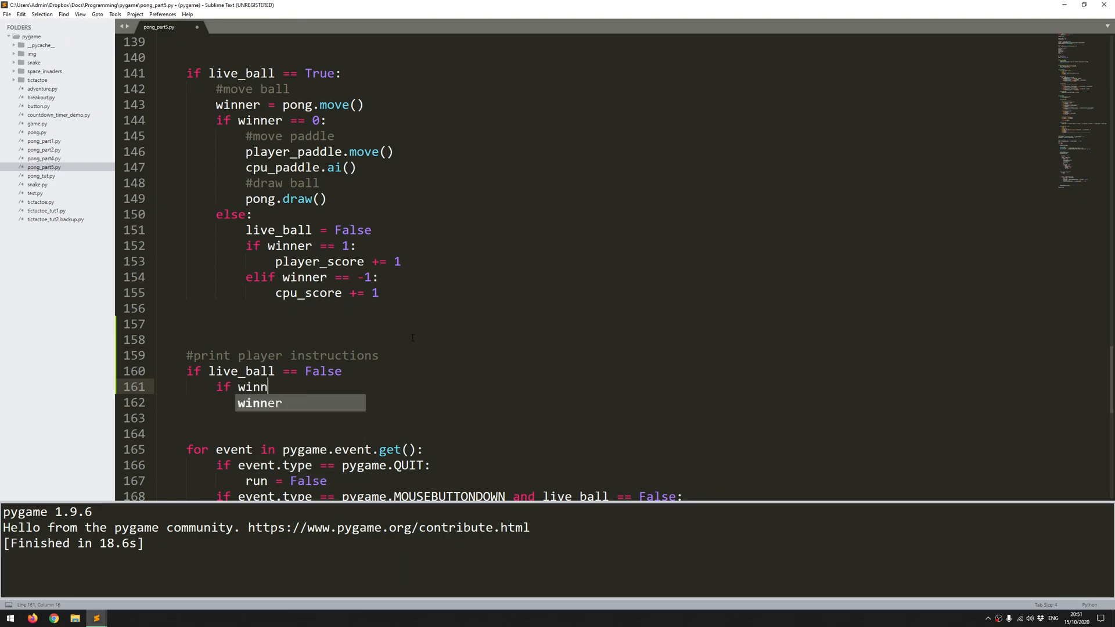
text(er == 0:)
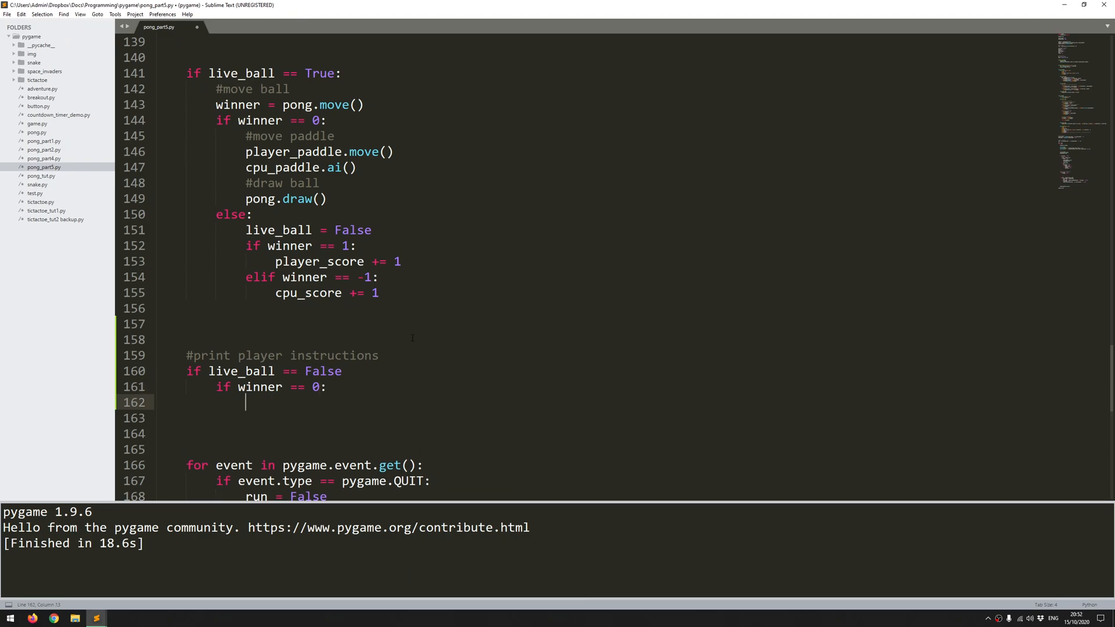
- Write draw_text('CLICK ANYWHERE TO START', font, white, 100, screen_height // 2 - 100) under winner == 0
text(draw_tec)
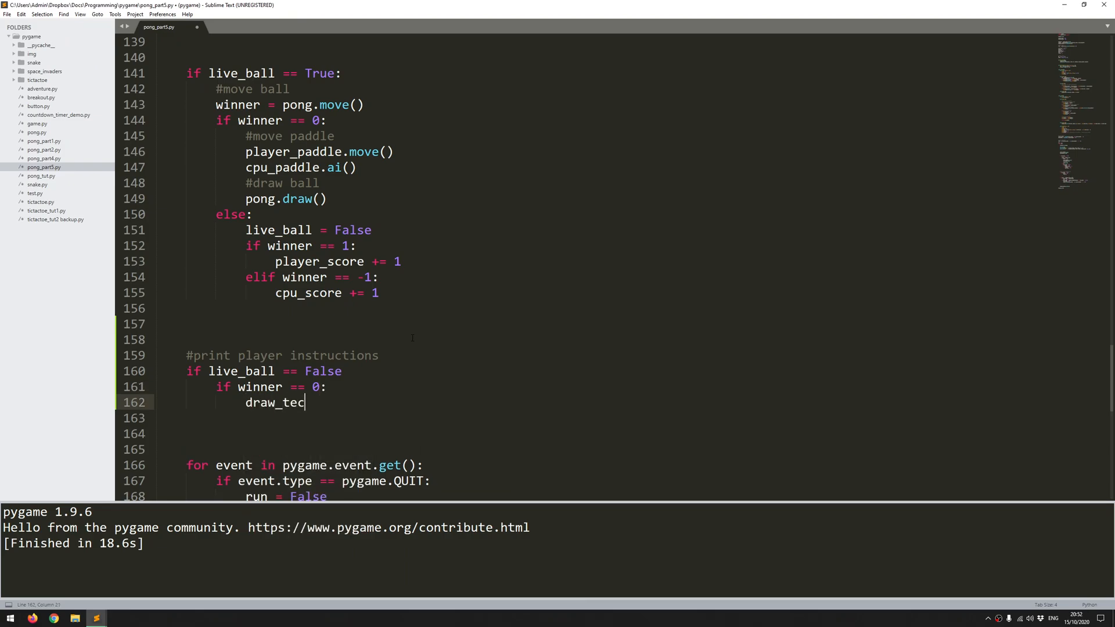
text(t()
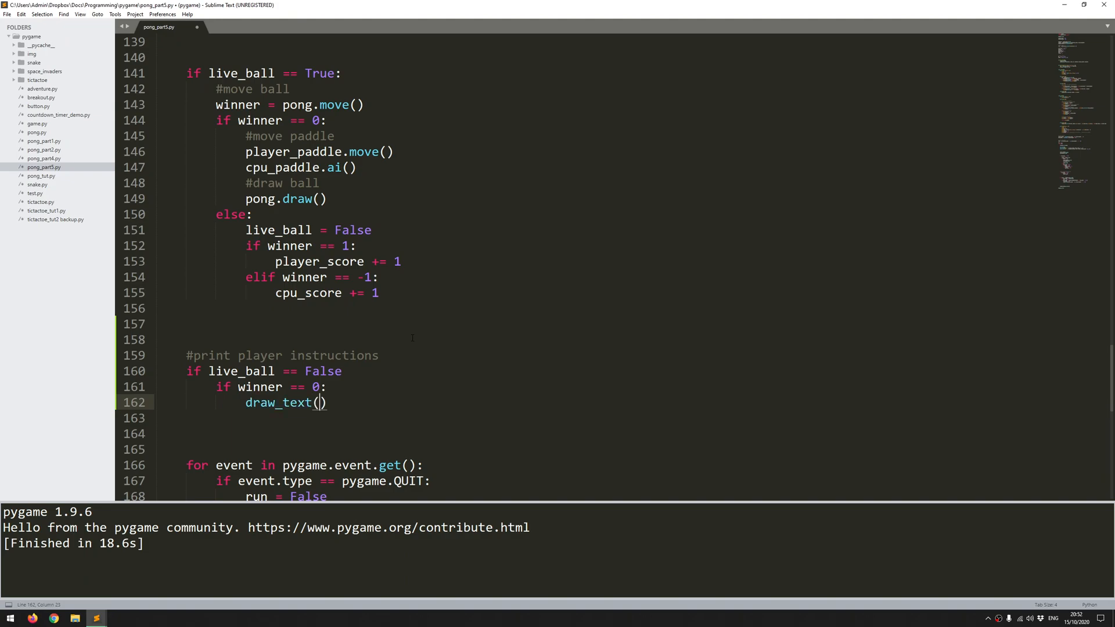
text(')
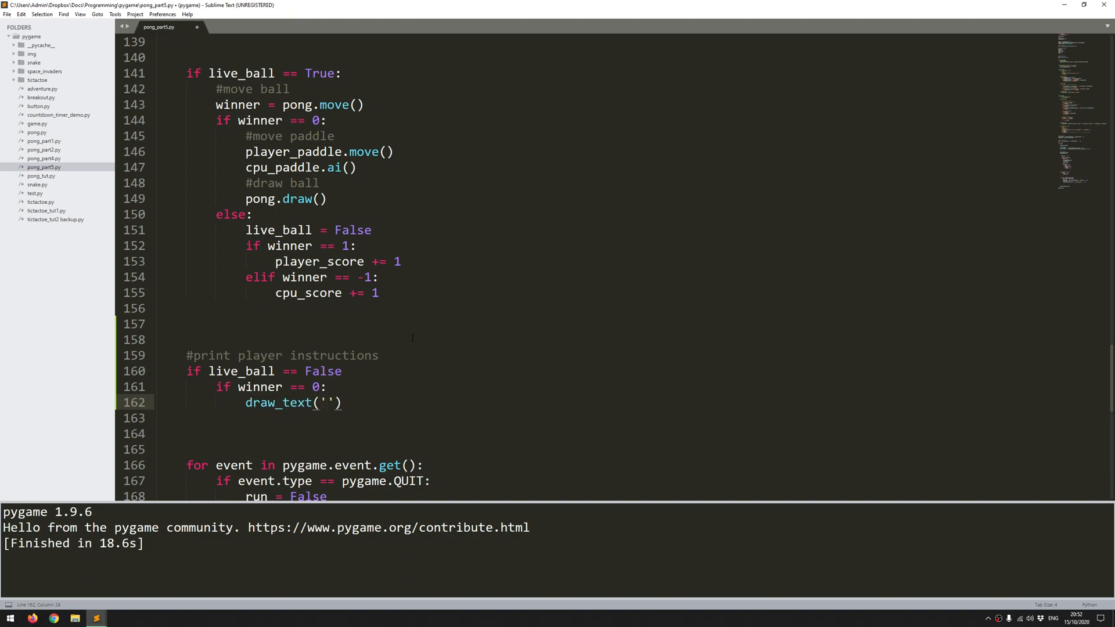
text(CLICK)
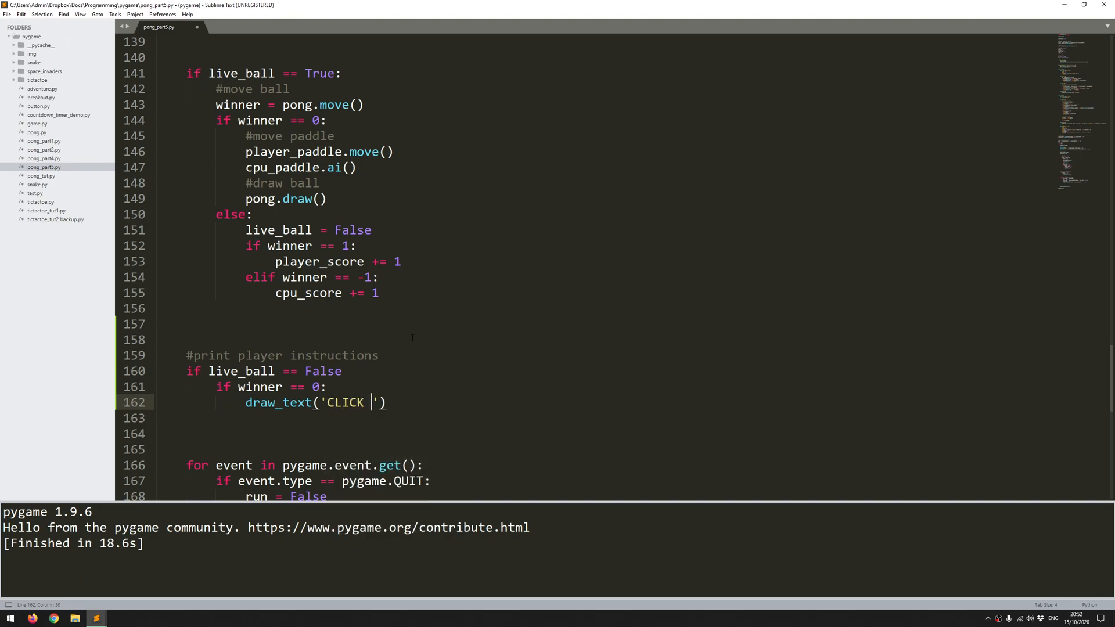
text(ANYWHERE TO STA)
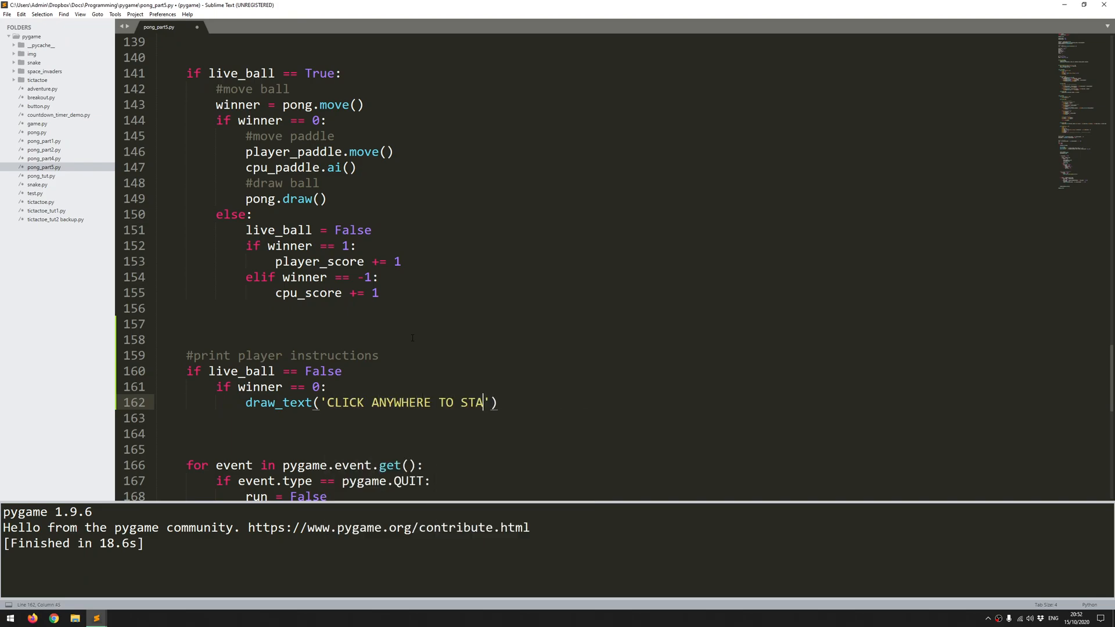
text(RT)
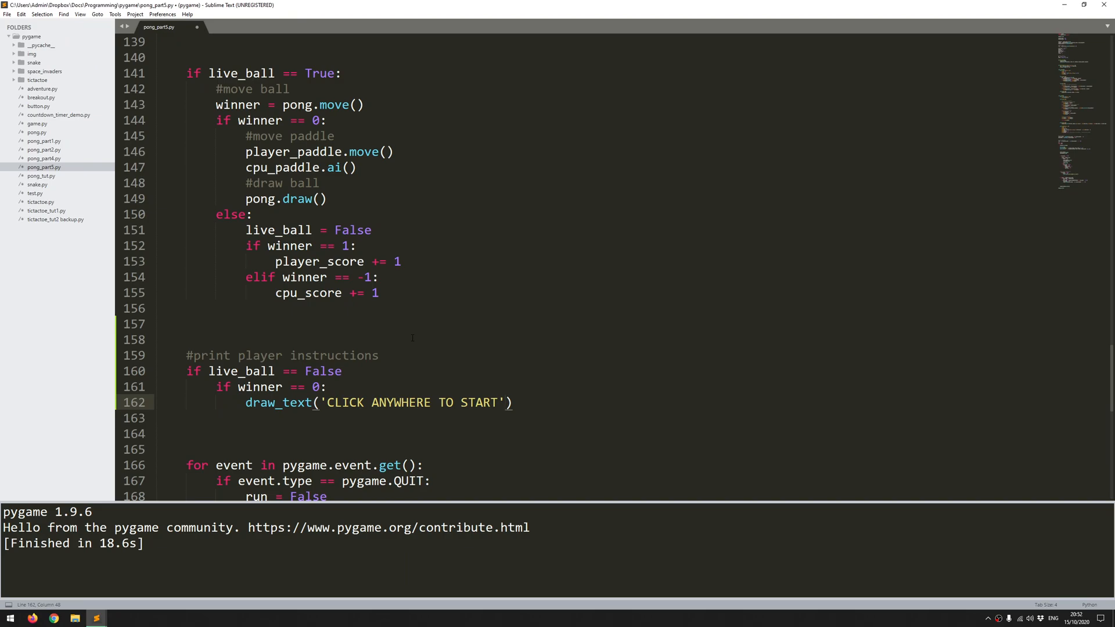
text(, font, w)
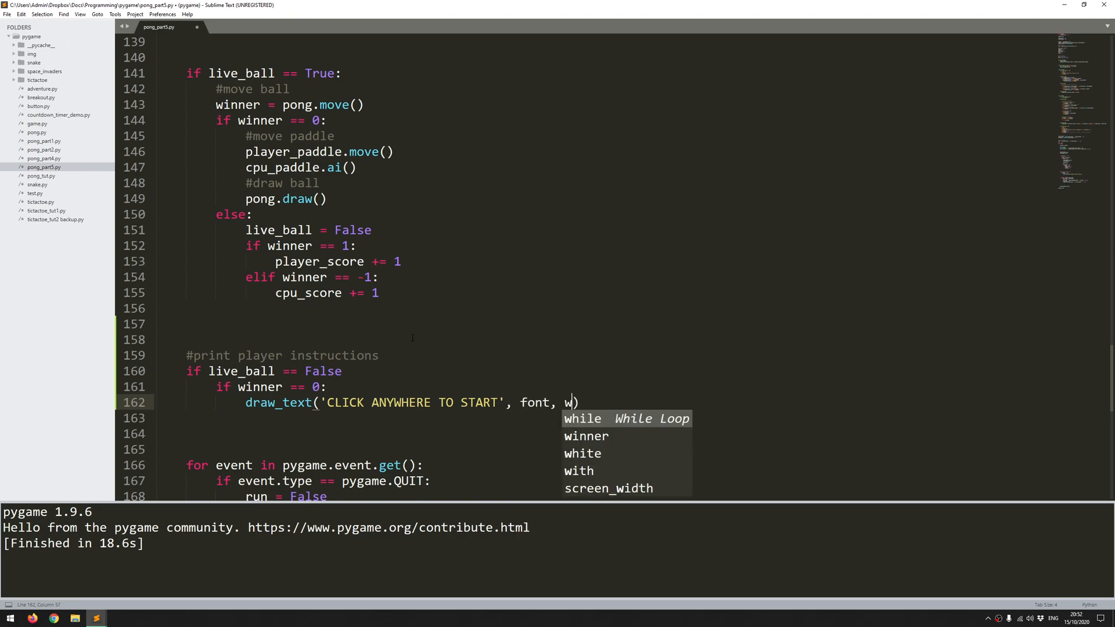
text(hite,)
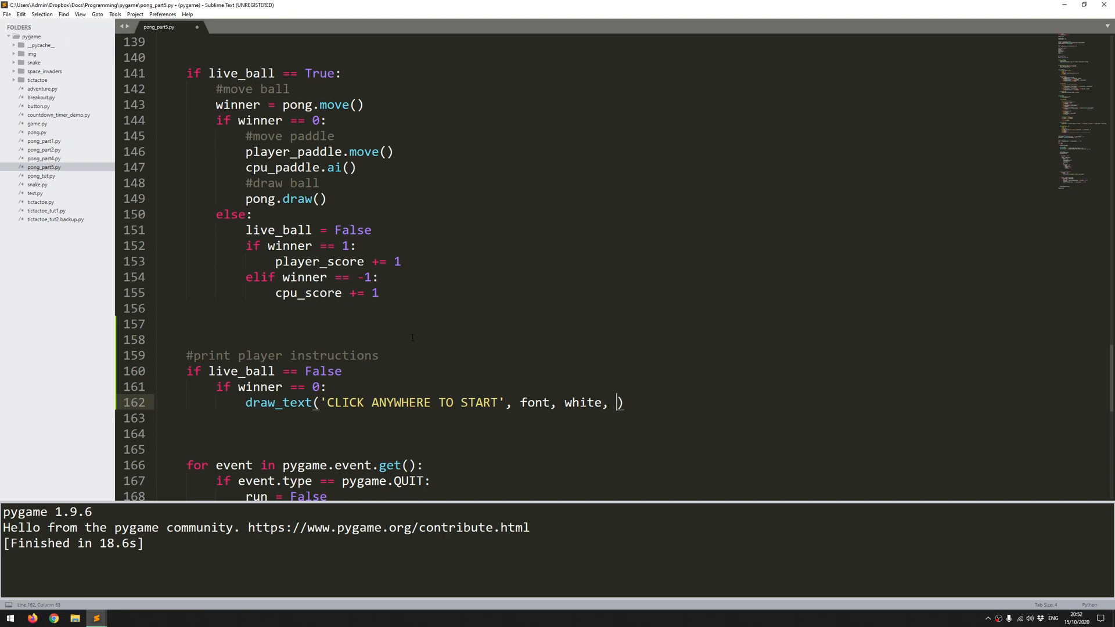
text(100,)
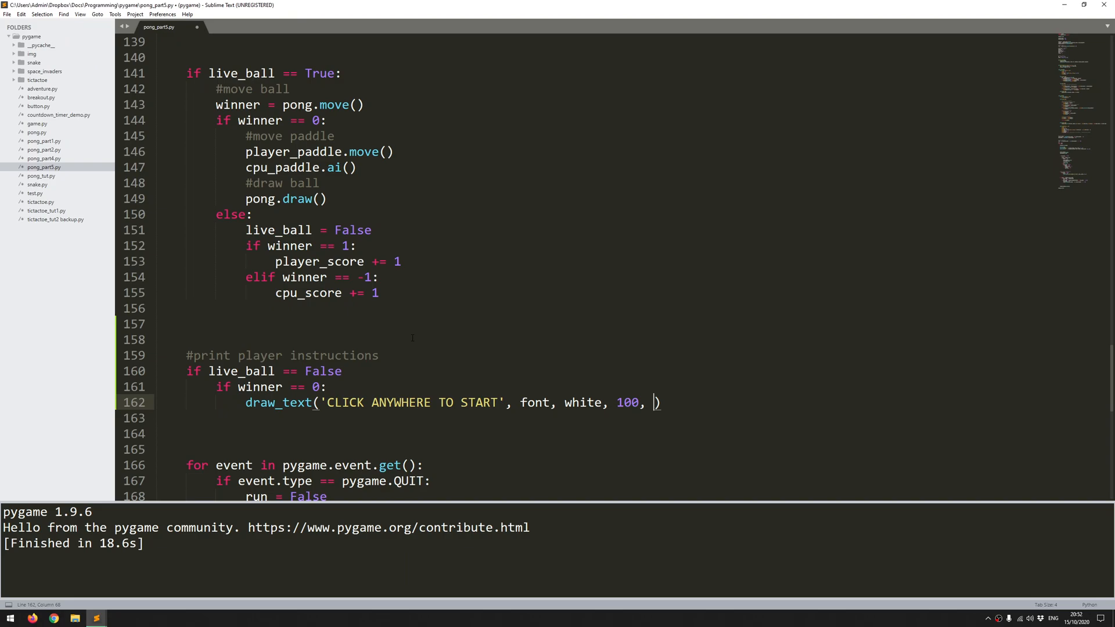
text(scren)
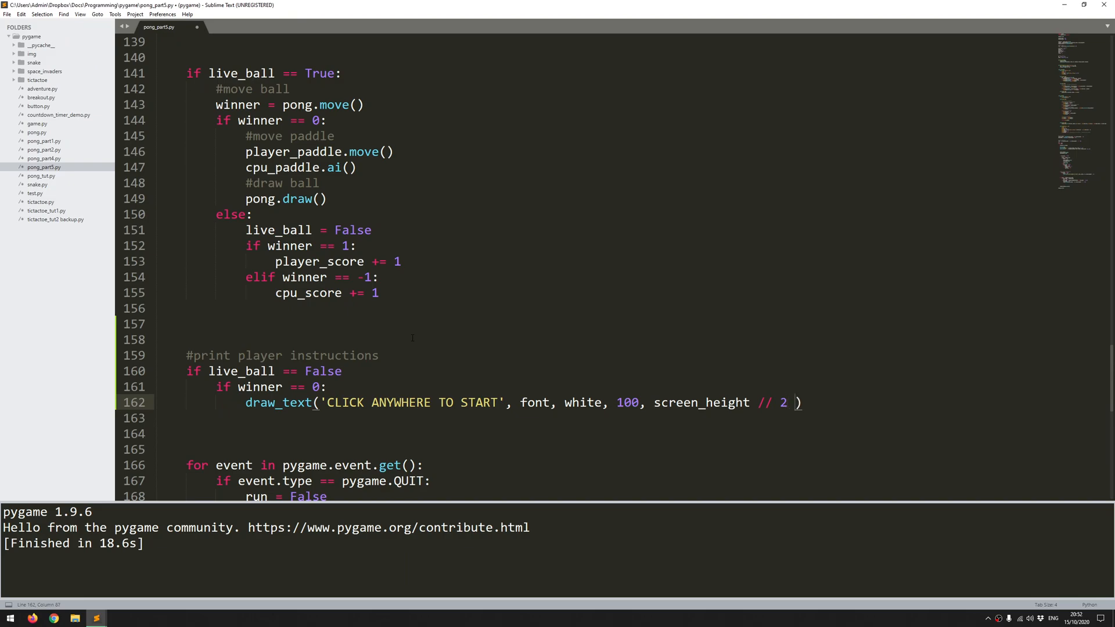
text(-1)
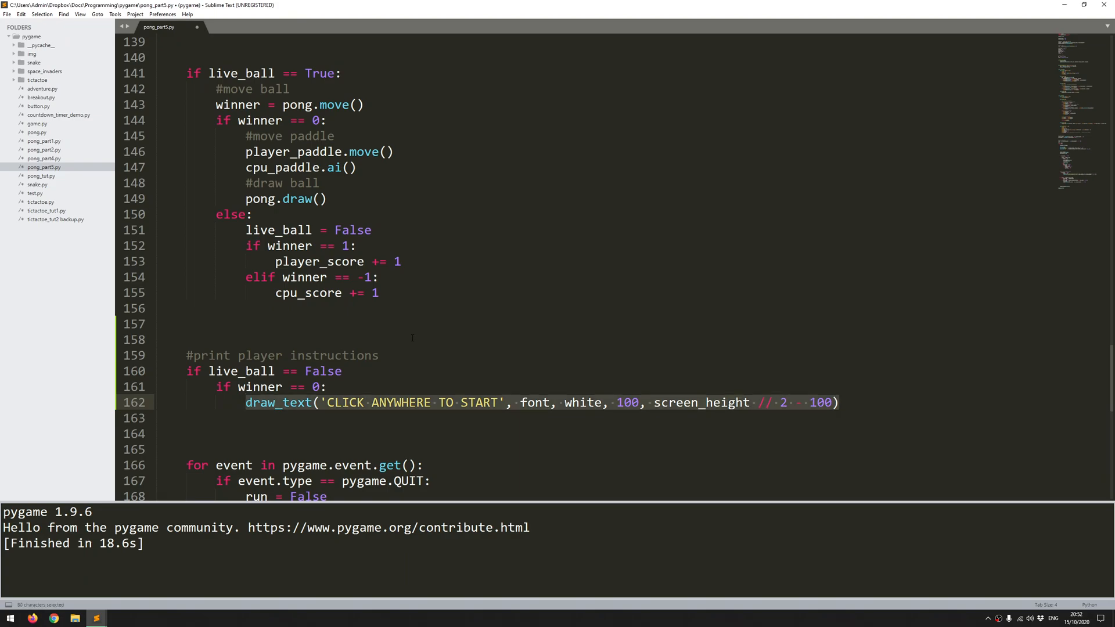
click(246, 402)
text(if winner)
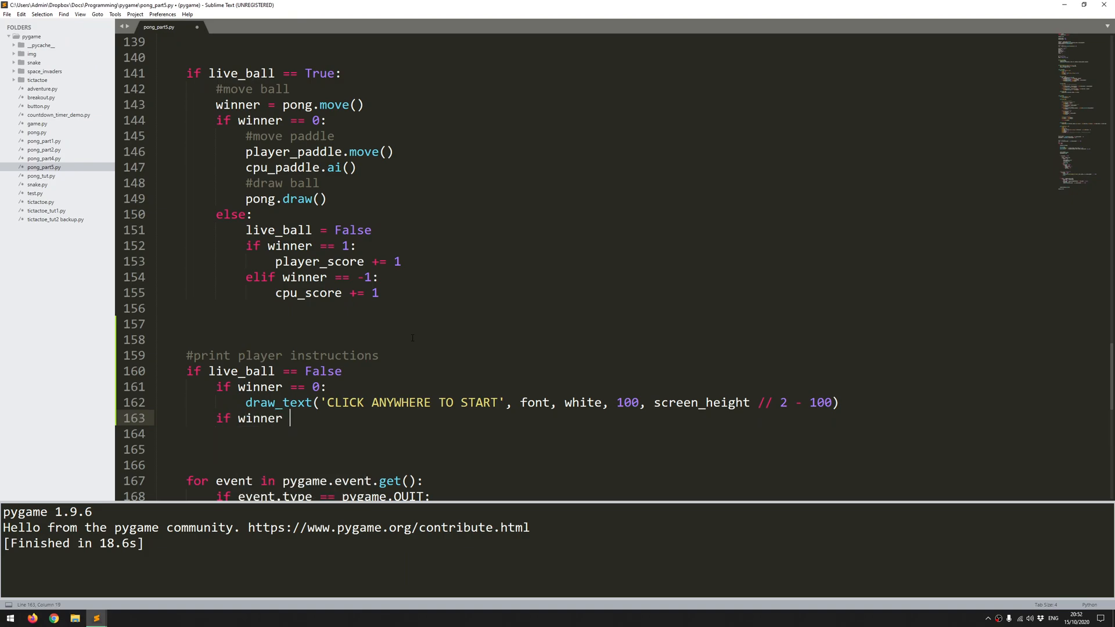
- Add 'if winner == 1:' drawing 'YOU SCORED!' at x 220 and the start prompt at y offset -50
text(== 1:)
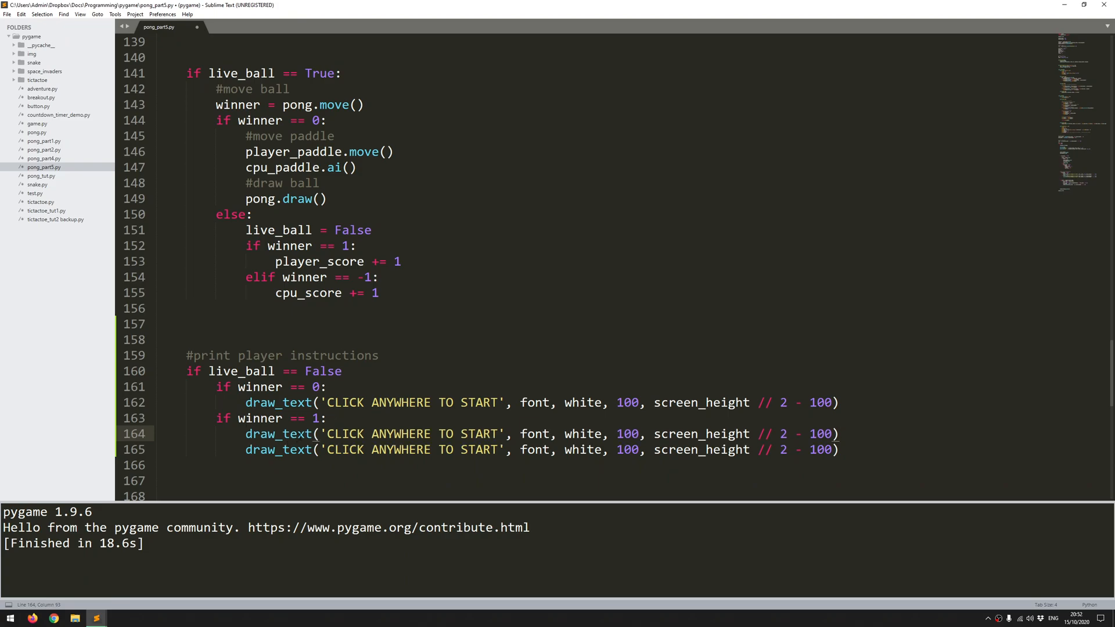
drag(325, 434, 489, 434)
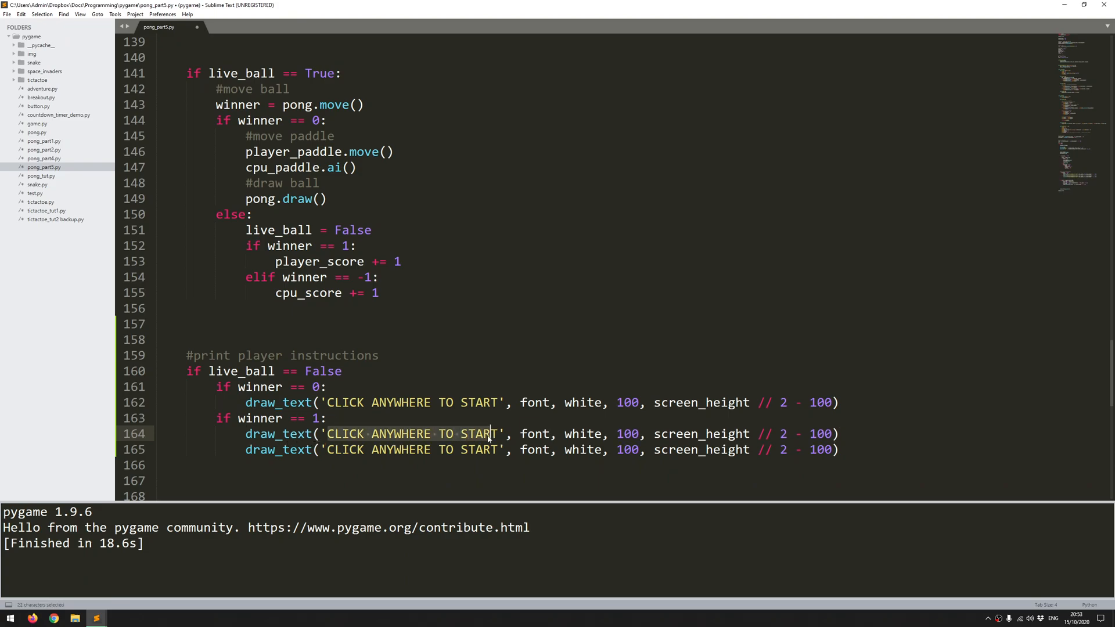
key(Delete)
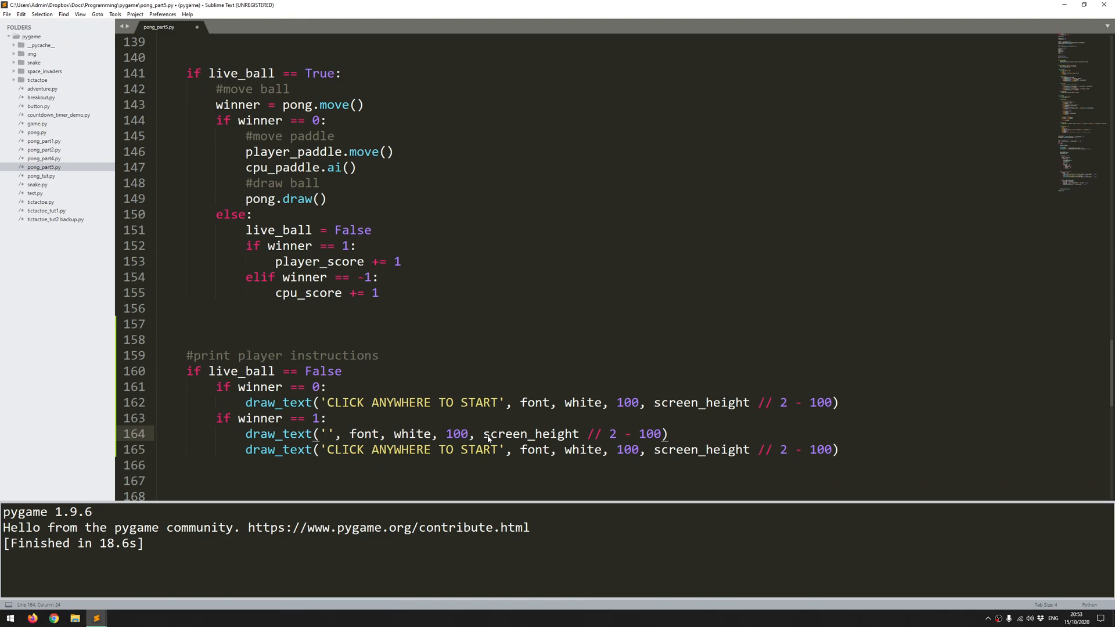
text(YOU SCR)
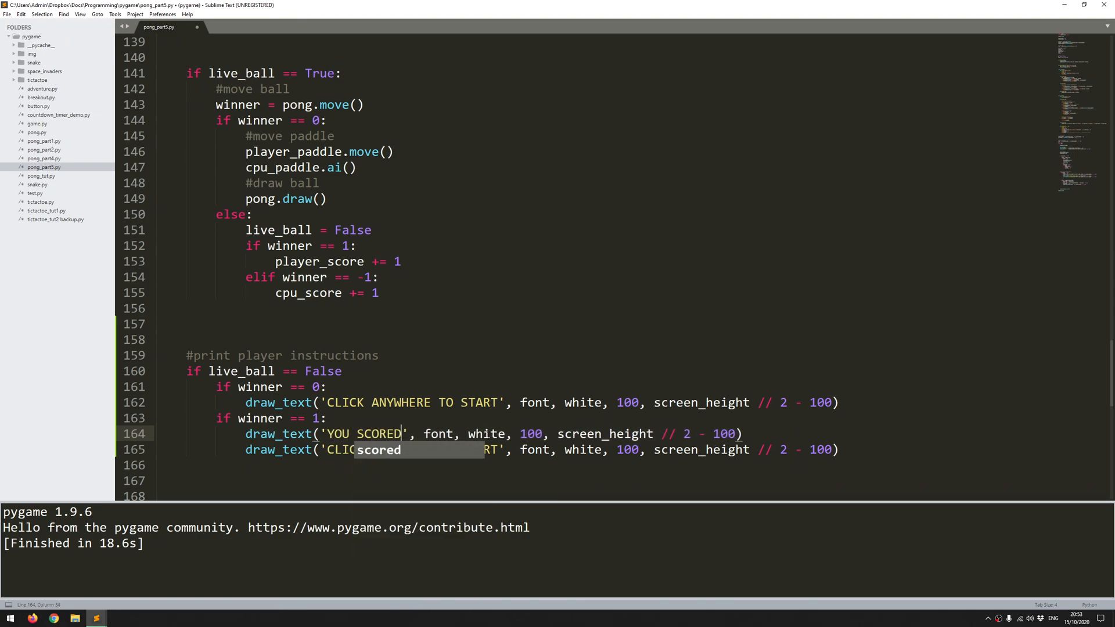
text(!)
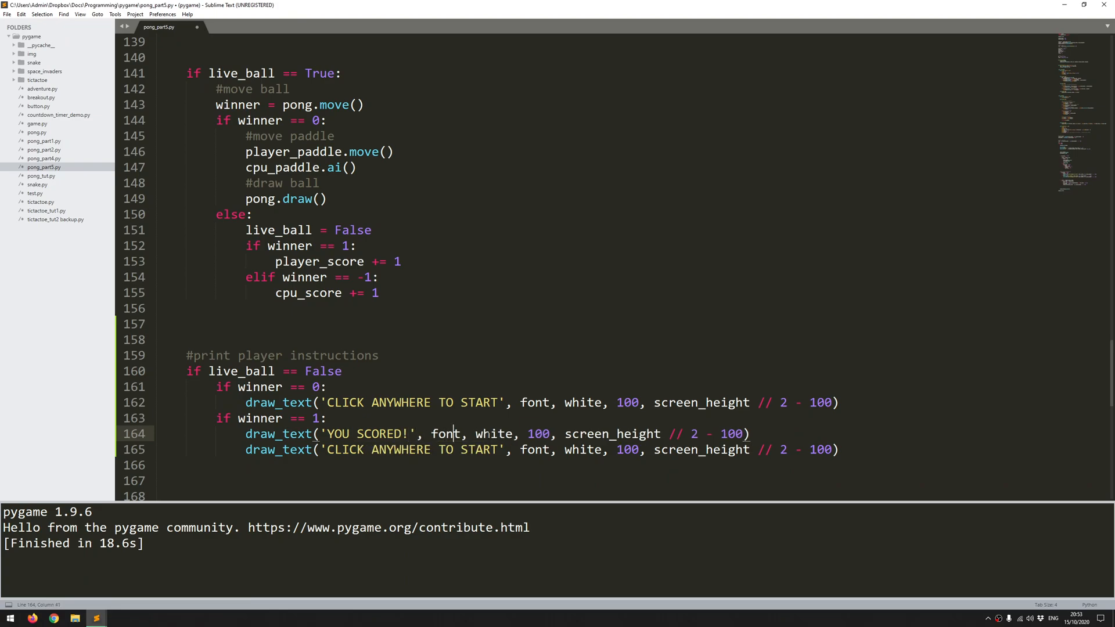
click(555, 433)
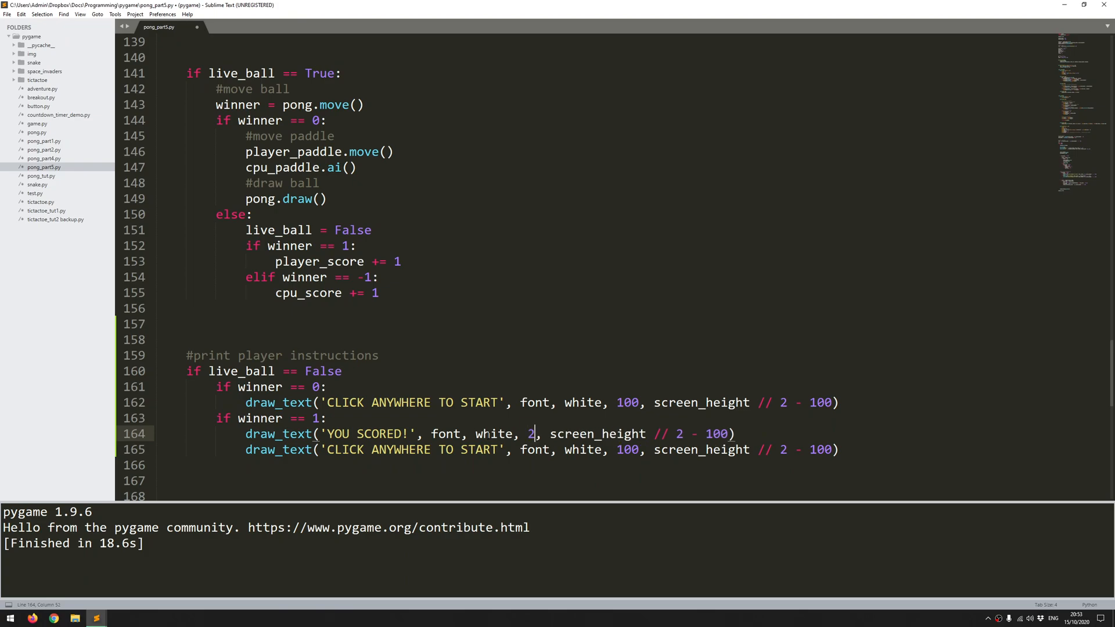
text(20)
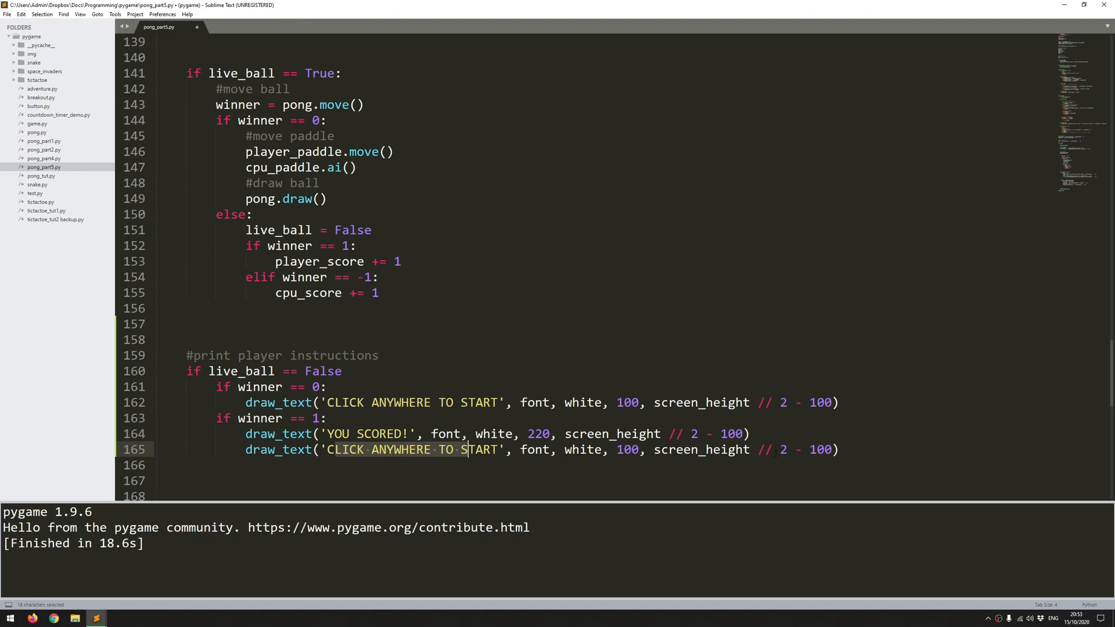
click(817, 450)
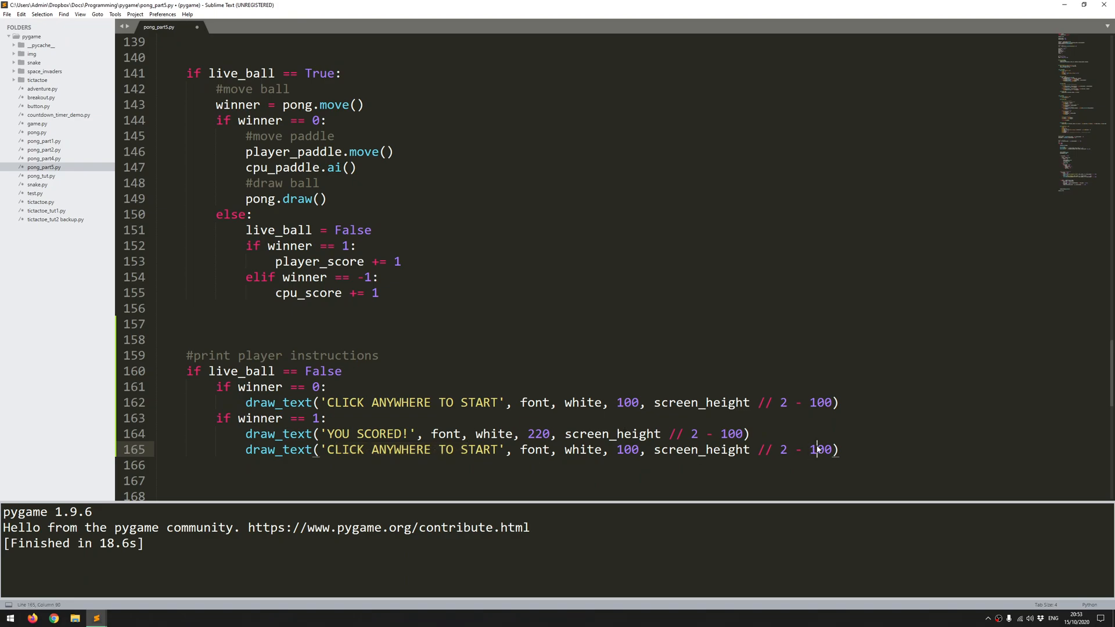
key(backspace)
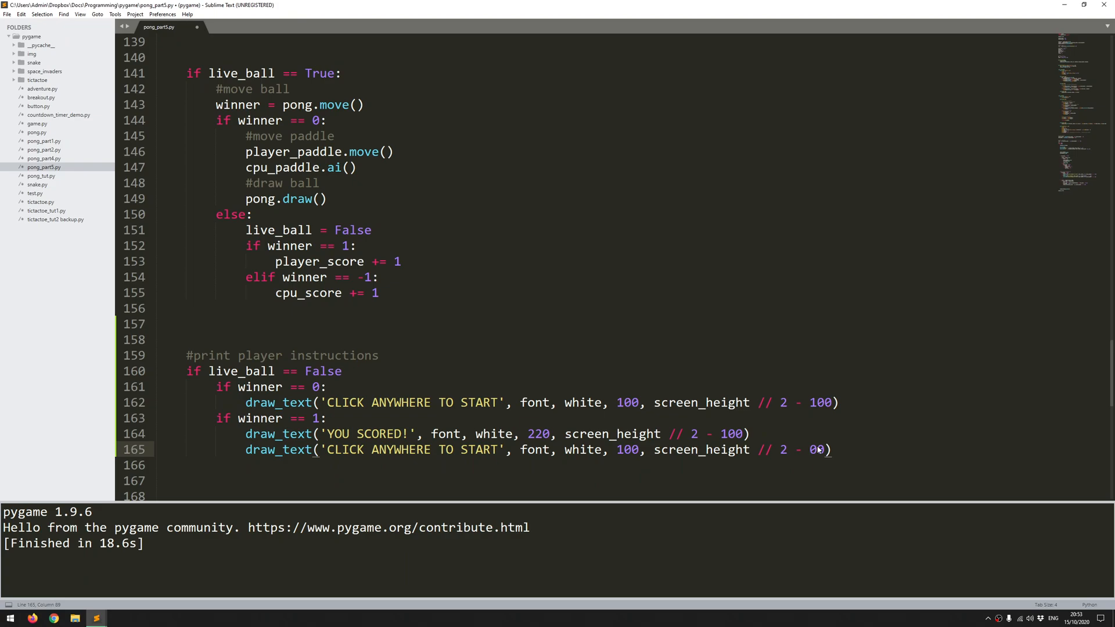
text(5)
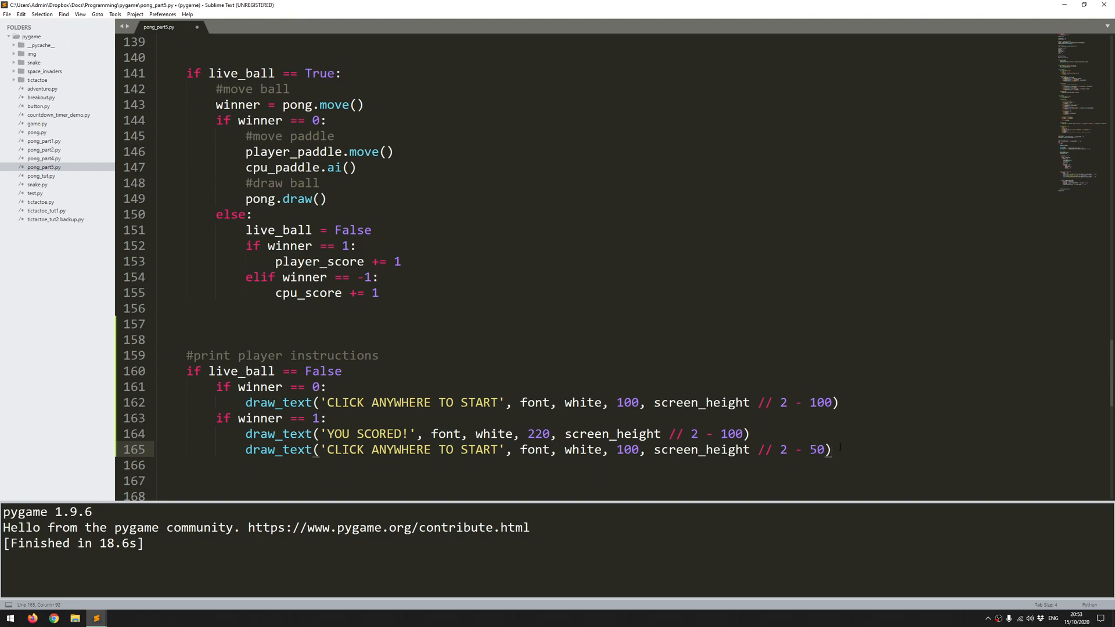
- Copy the winner == 1 block into a winner == -1 branch showing 'CPU SCORED!'
drag(213, 419, 831, 449)
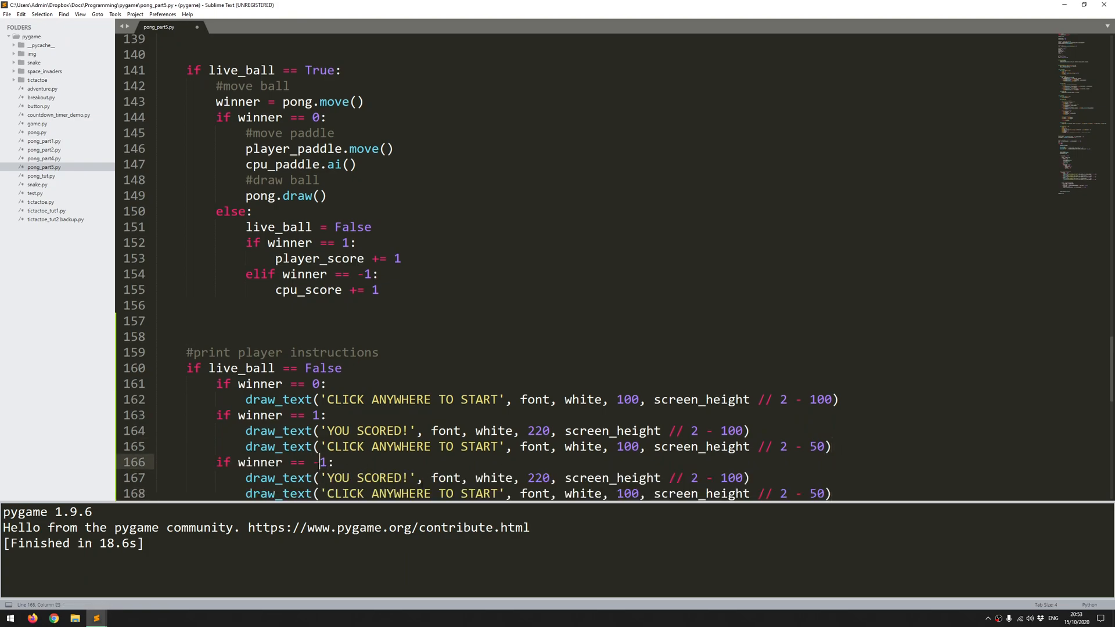
text(CPU)
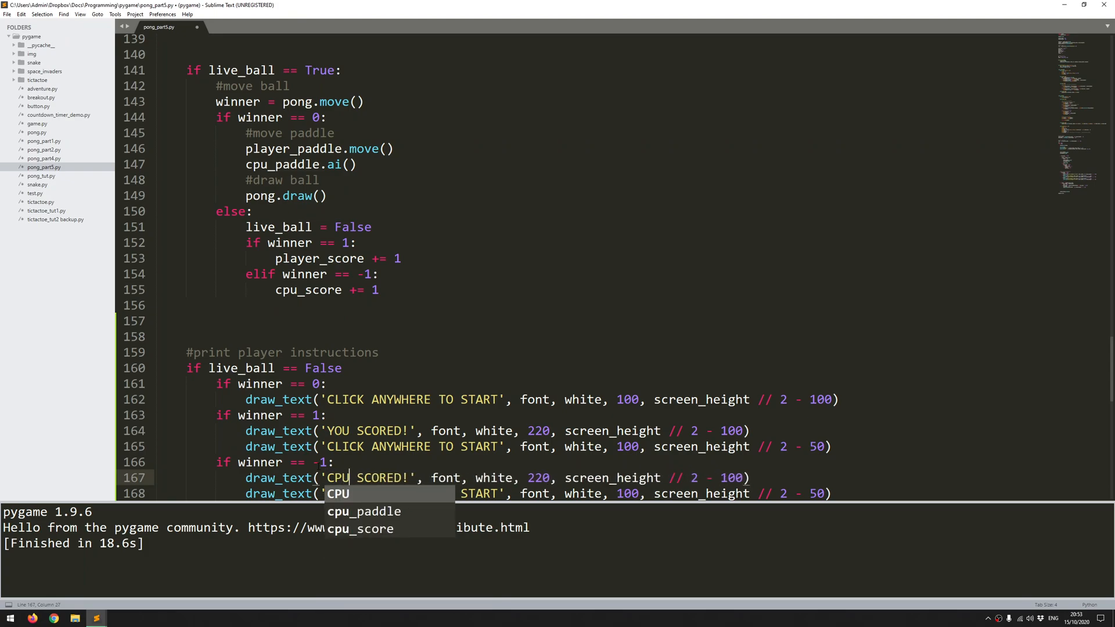
click(596, 477)
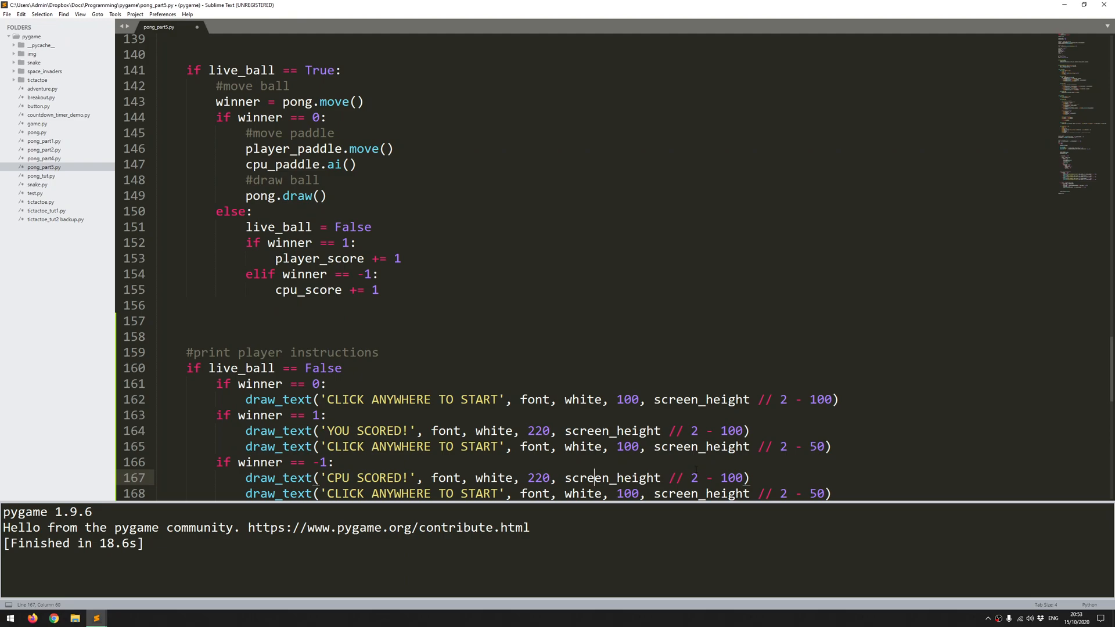
- Run the script with Ctrl+B and add the missing colon on line 160
scroll(down, 3)
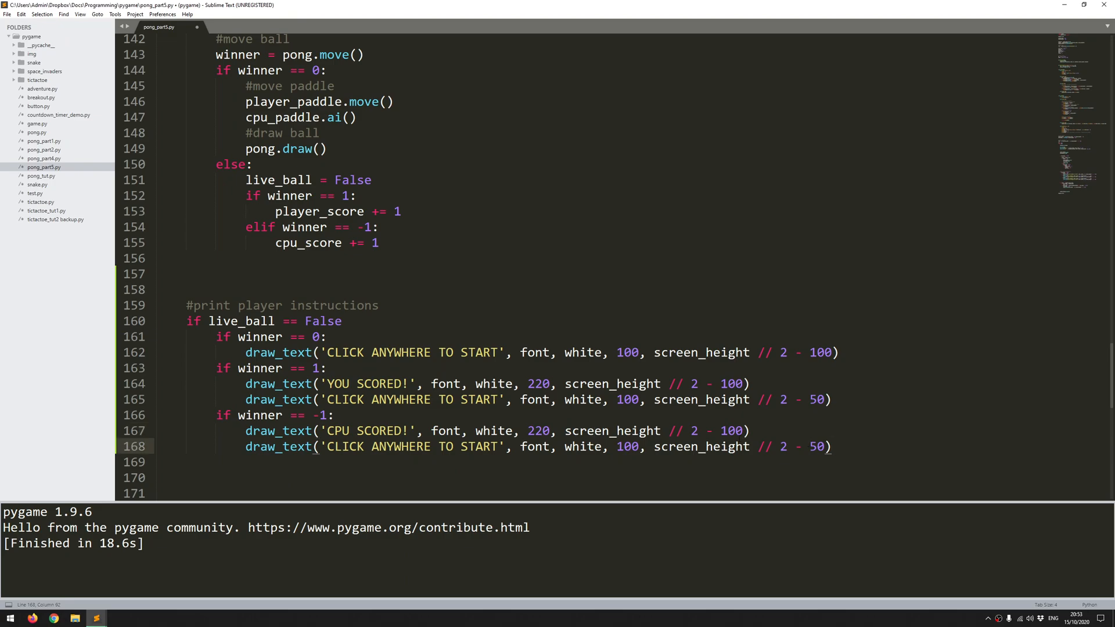
key(ctrl+b)
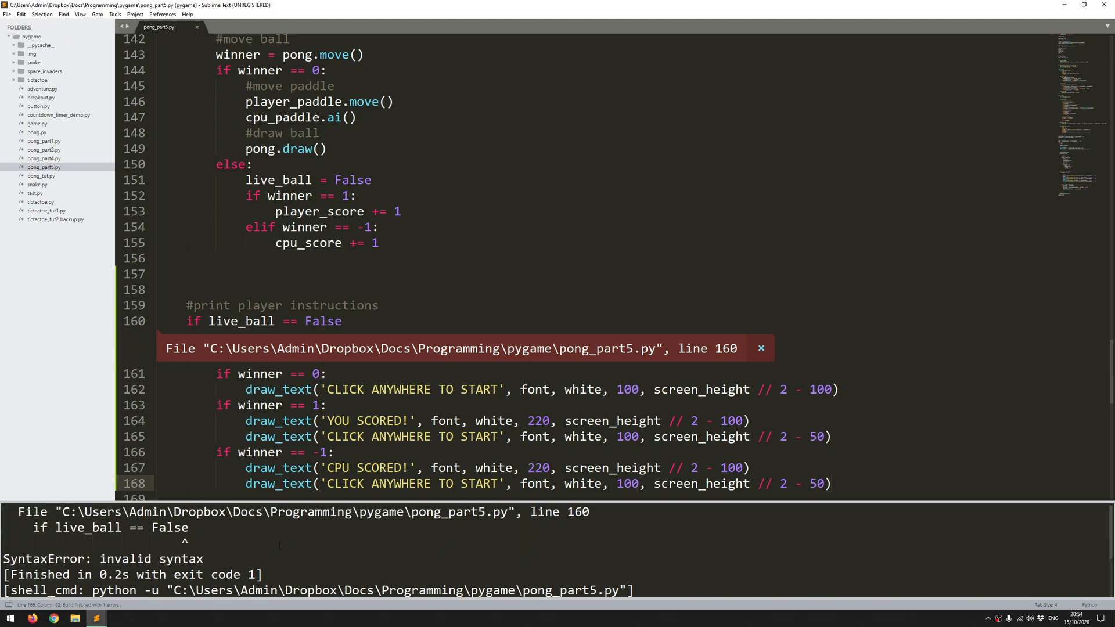
text(:)
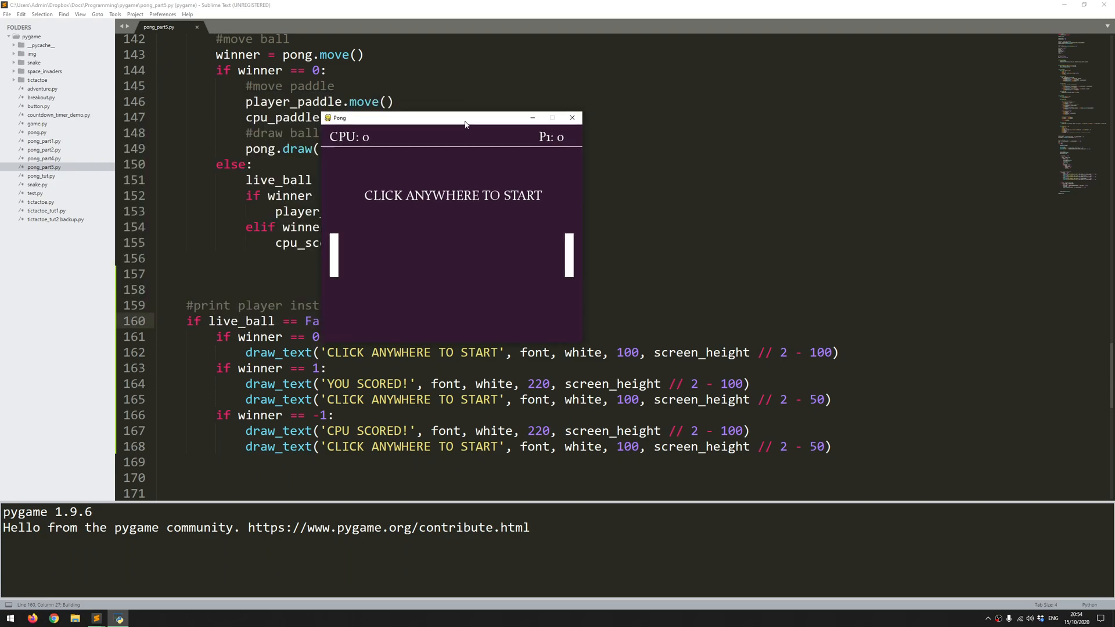
- Move the Pong window beside the code, watch for 'CPU SCORED!', then close the game
drag(462, 118, 761, 113)
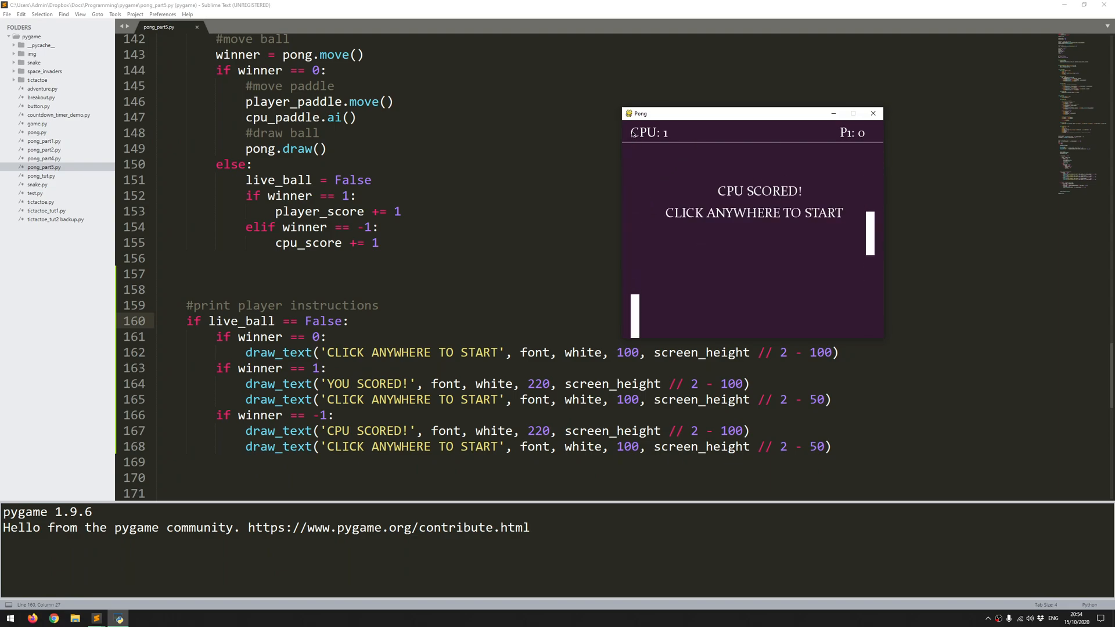
mouse_move(762, 225)
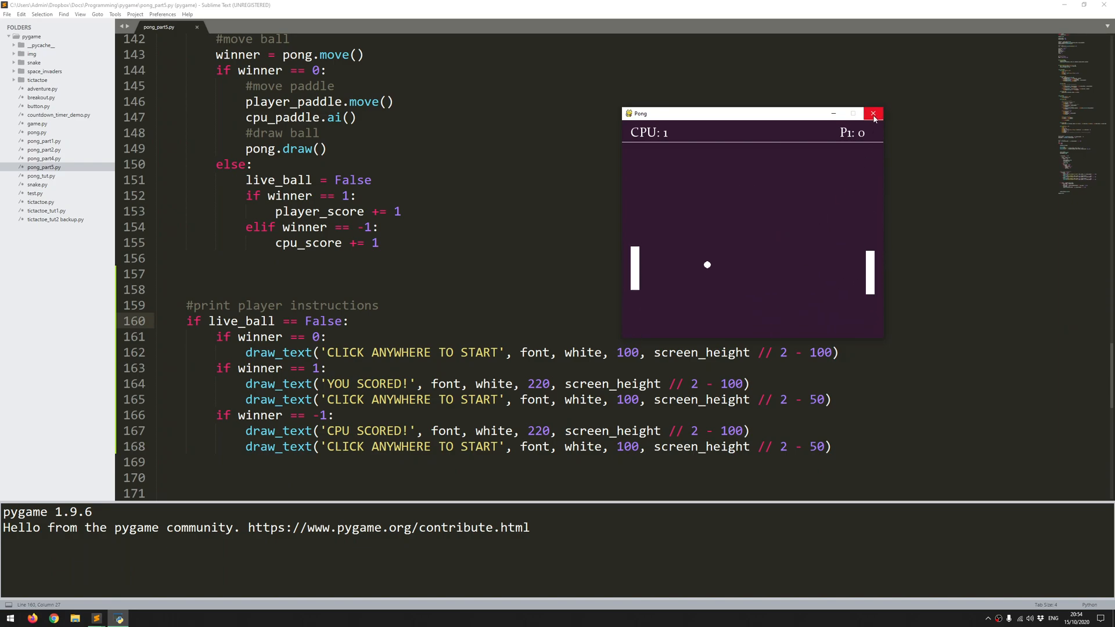
click(873, 113)
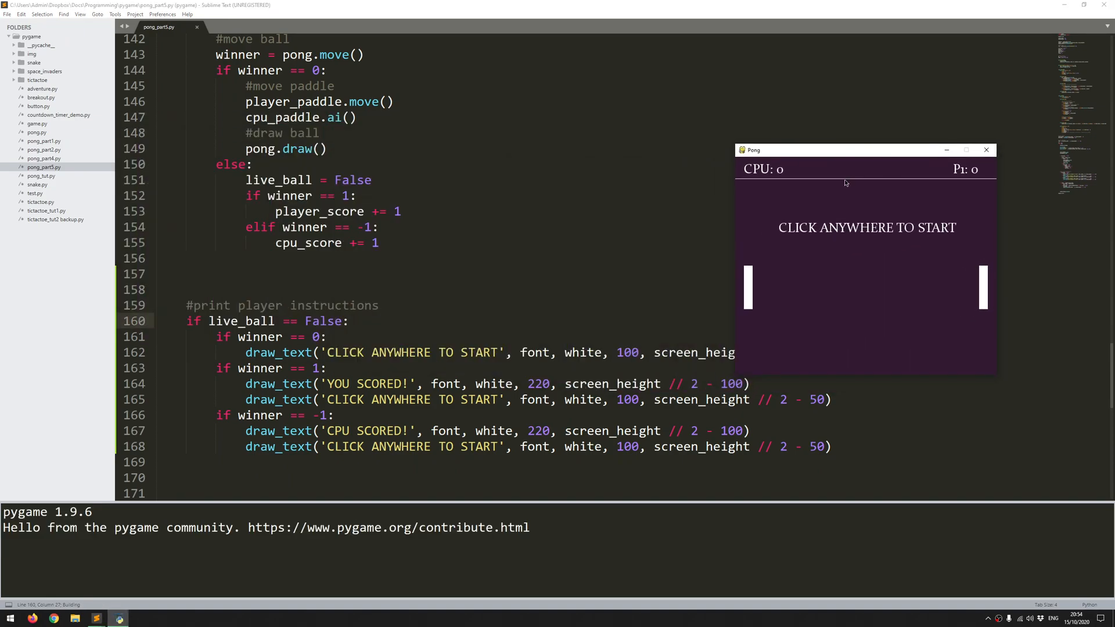
mouse_move(861, 169)
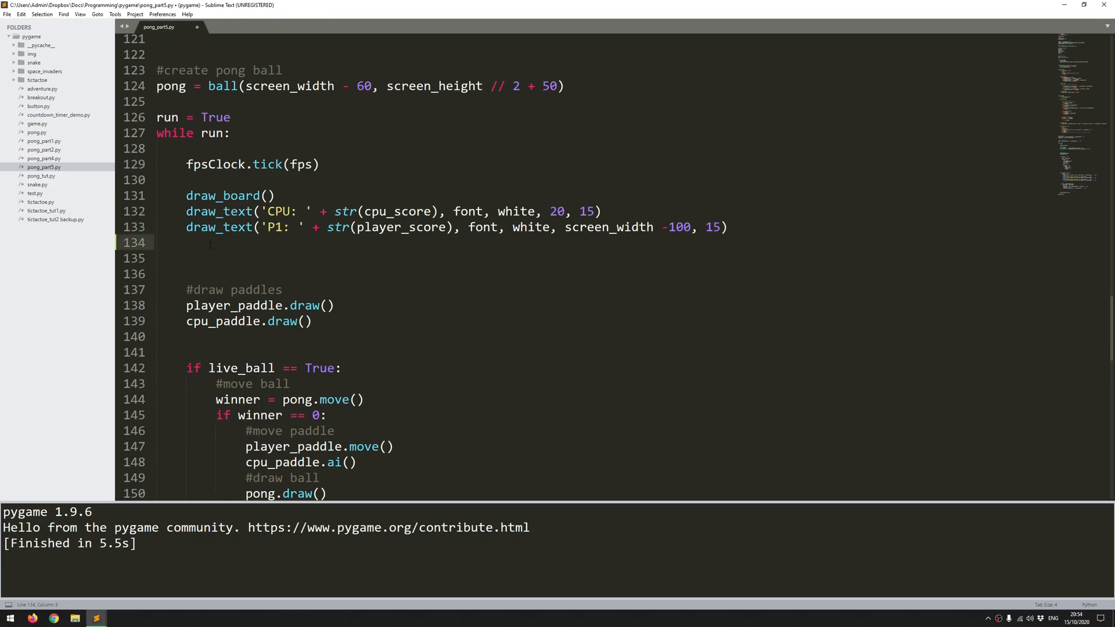
- On line 134 type draw_text('BALL SPEED: ' + str(abs(pong.speed_x))
text(draw_text)
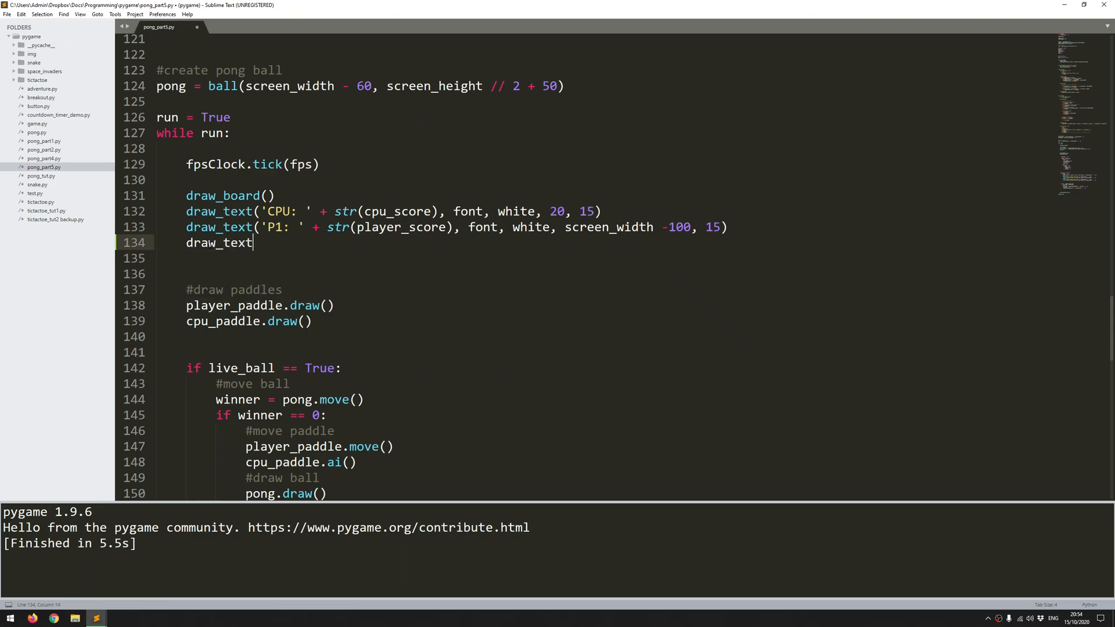
text(('B')
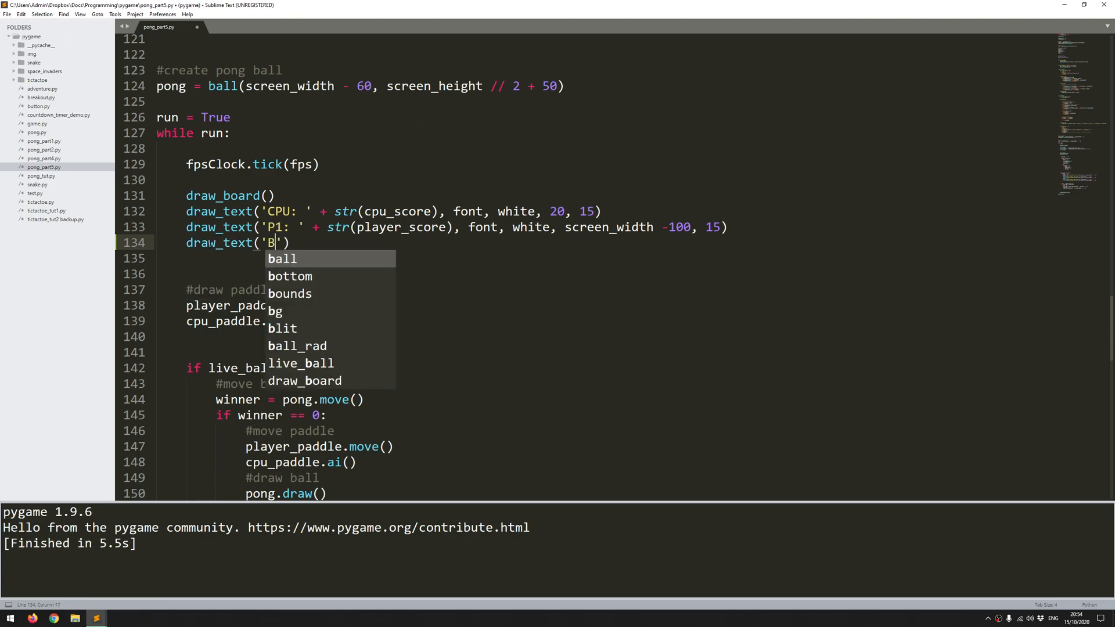
text(ALL SPEED)
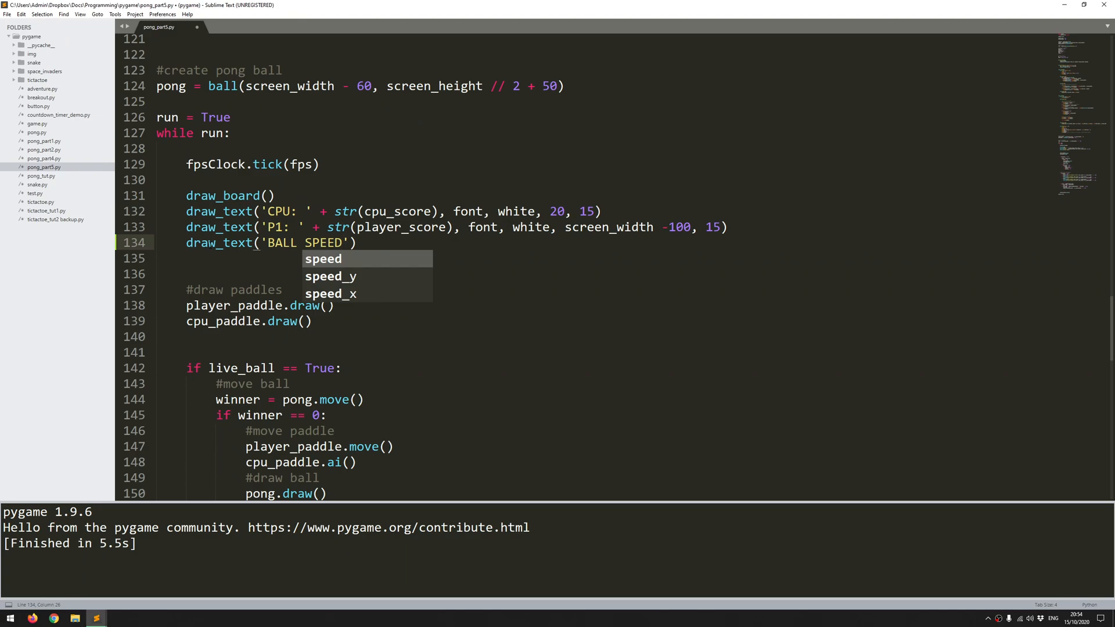
text(: ' +)
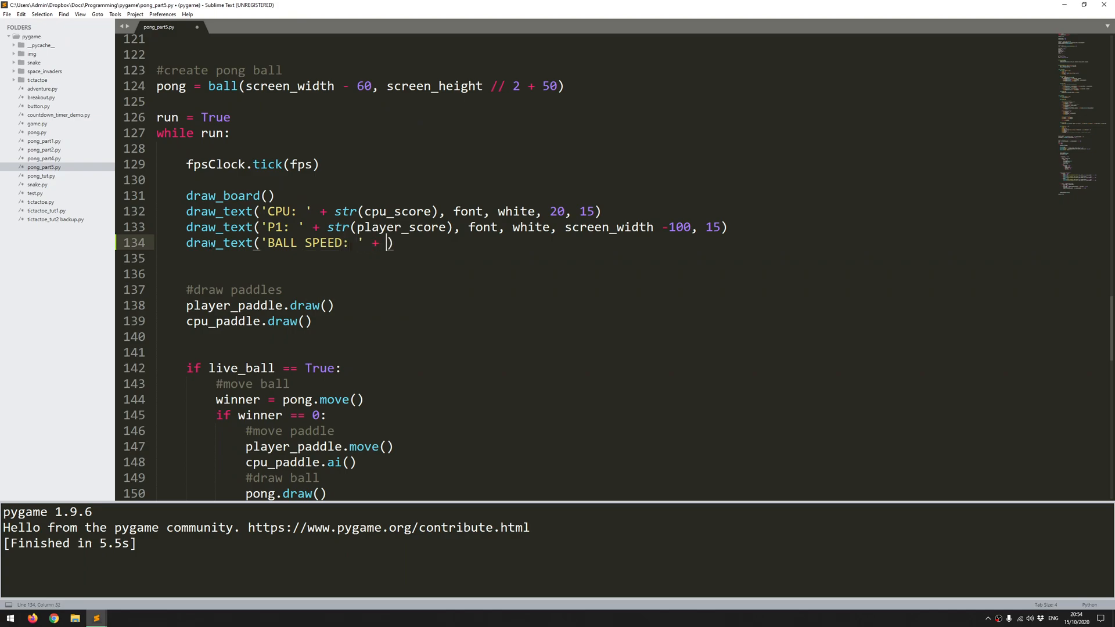
text(str)
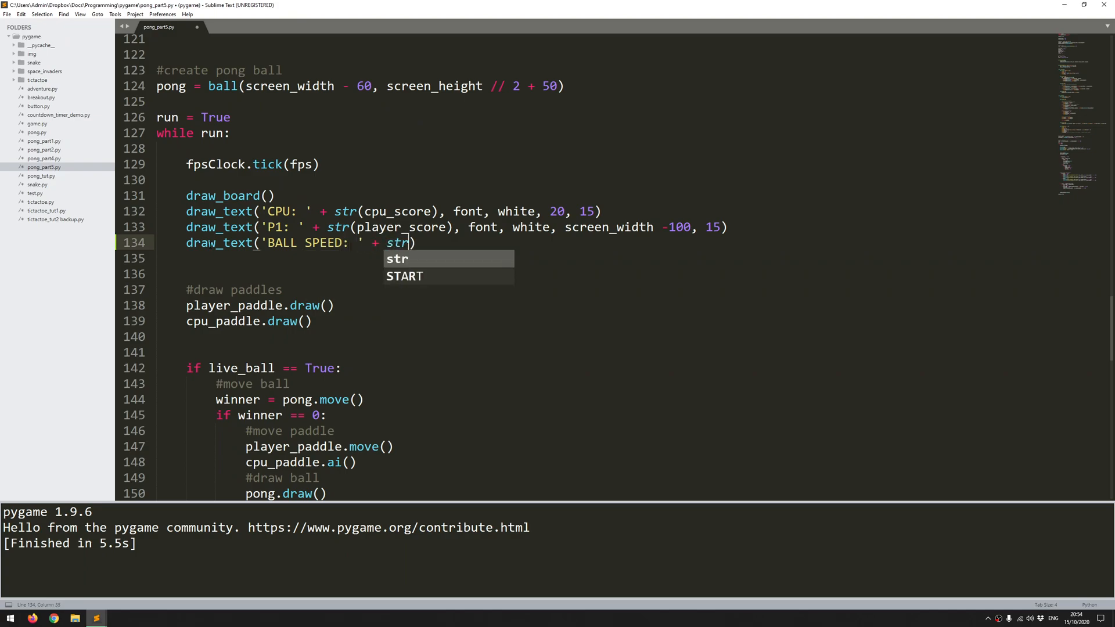
text(())
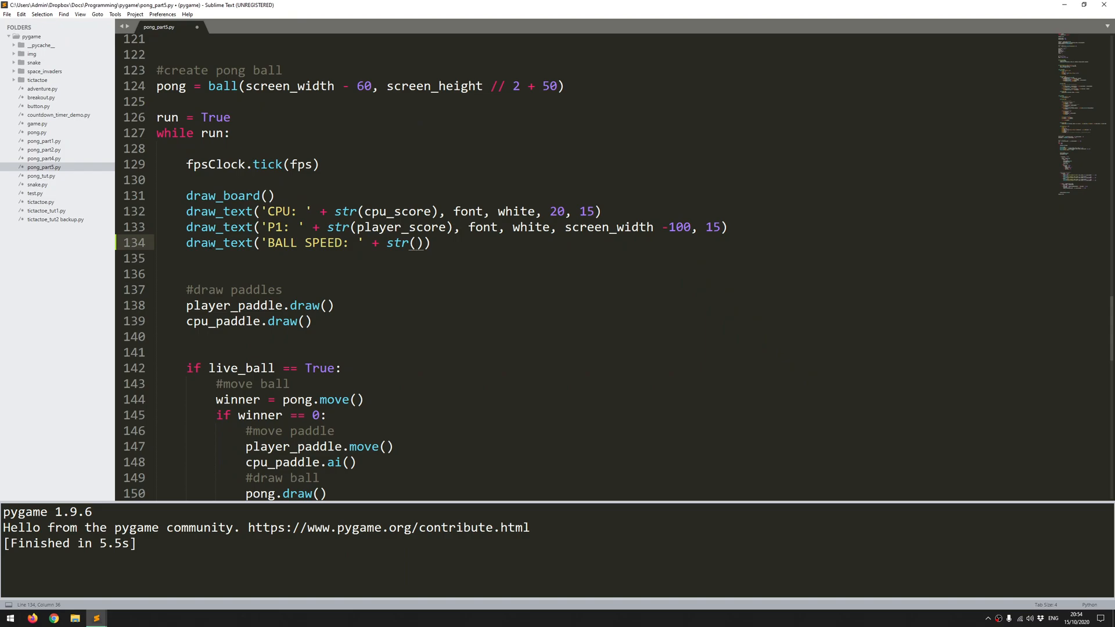
text(pong.)
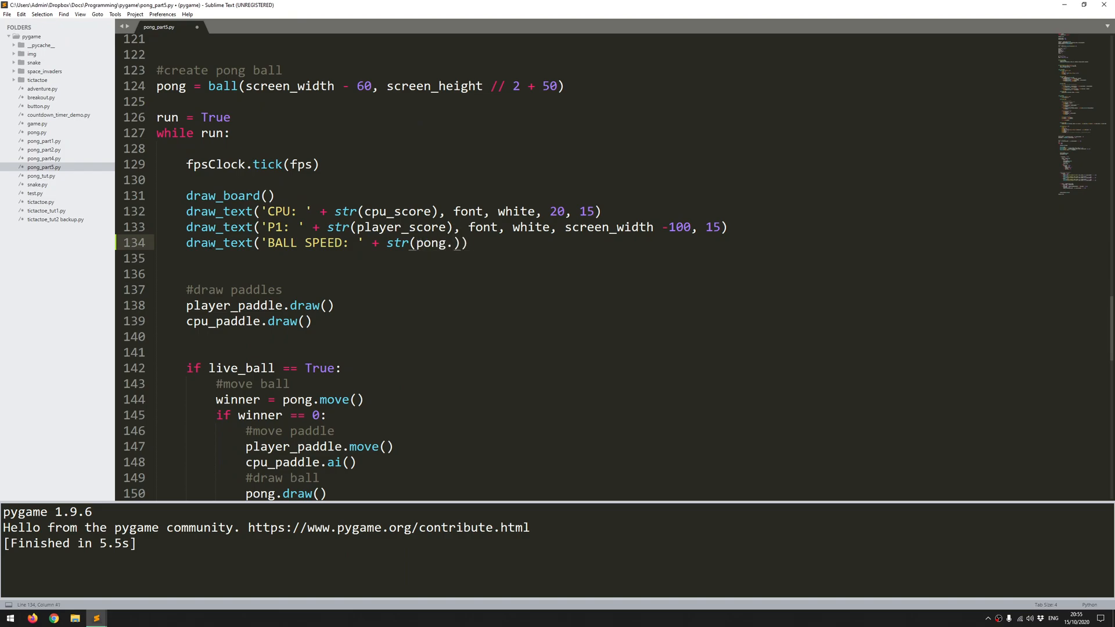
text(speed_x)
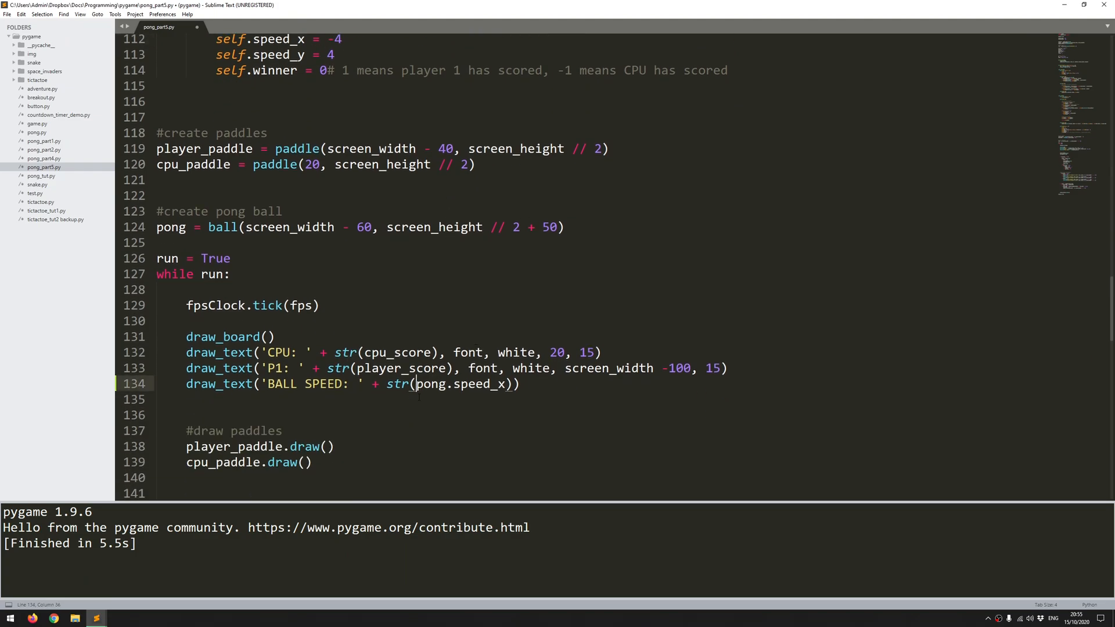
text(abs()
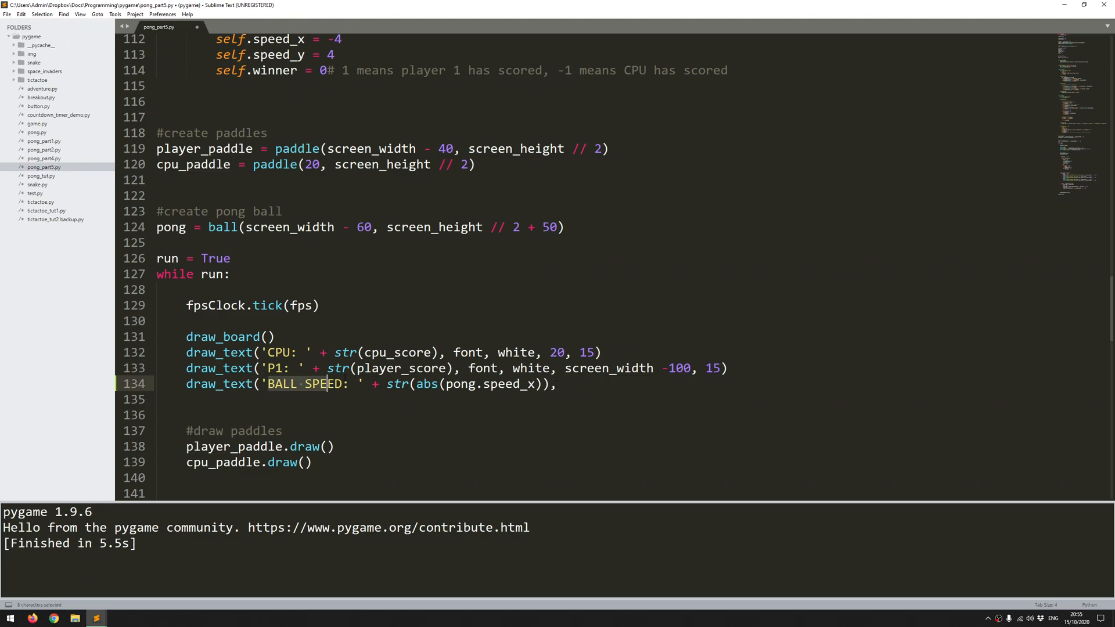
- Finish the call with font, white, screen_width // 2 - 100, 15
click(587, 383)
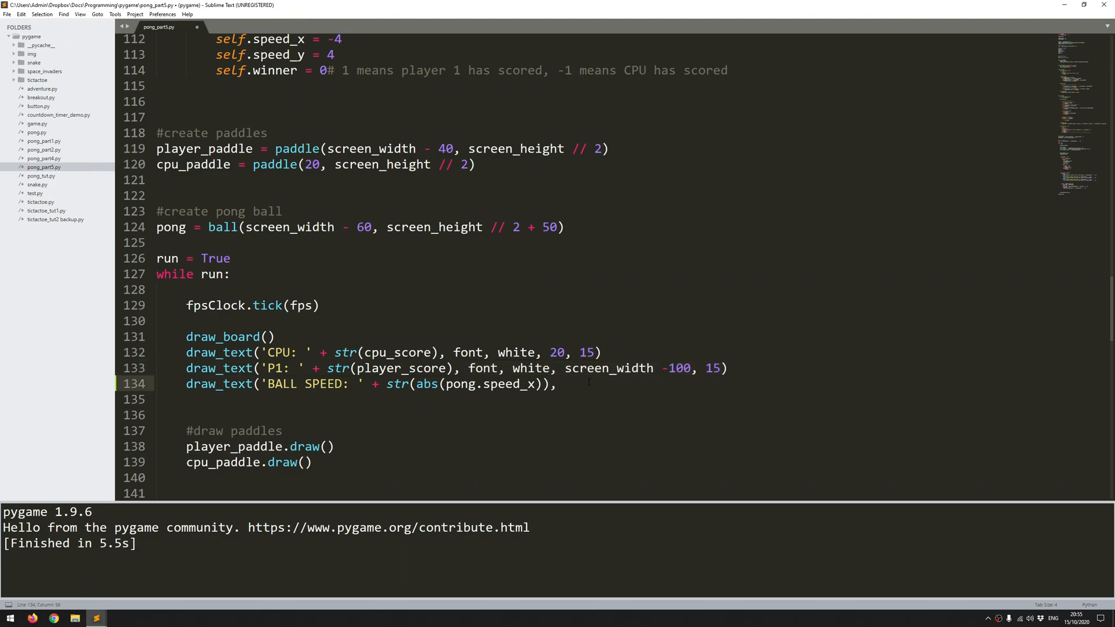
text(font, white,)
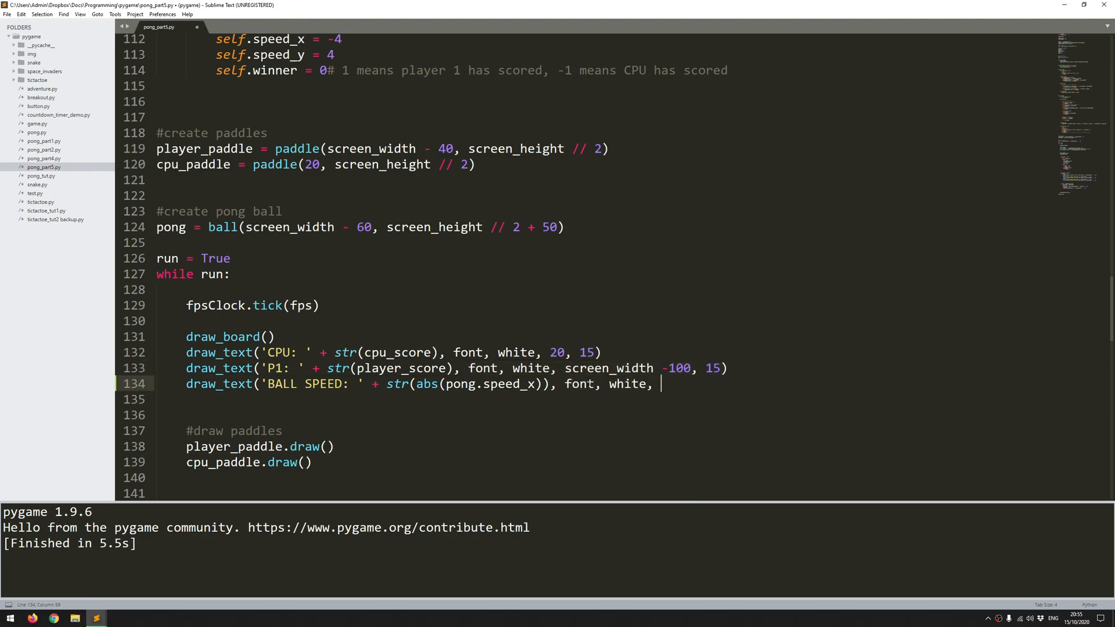
text(screen_width)
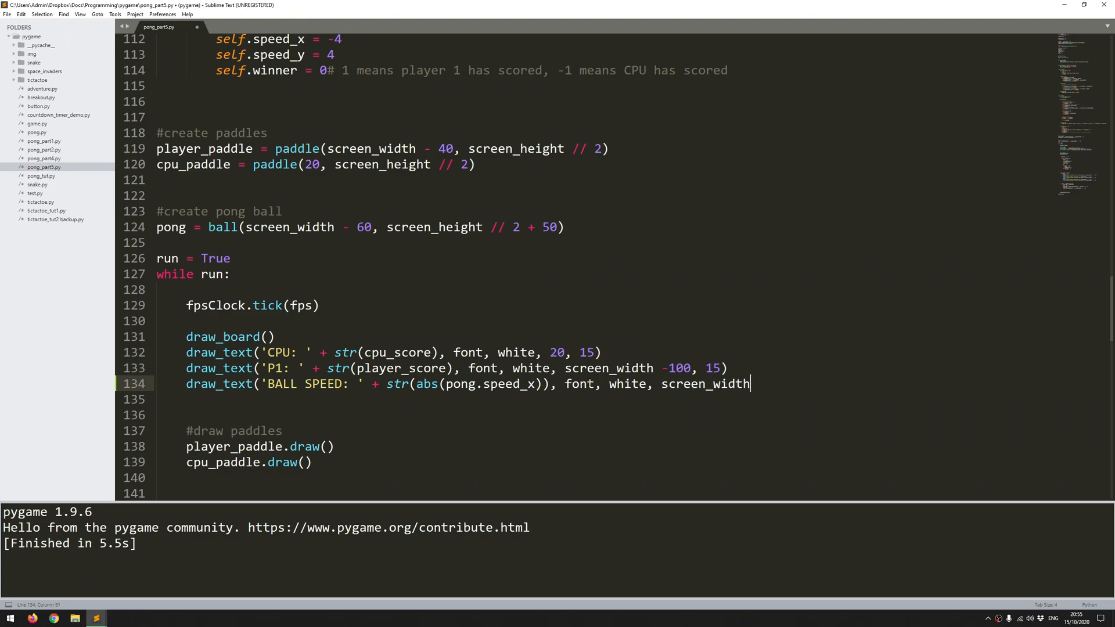
text(// 2)
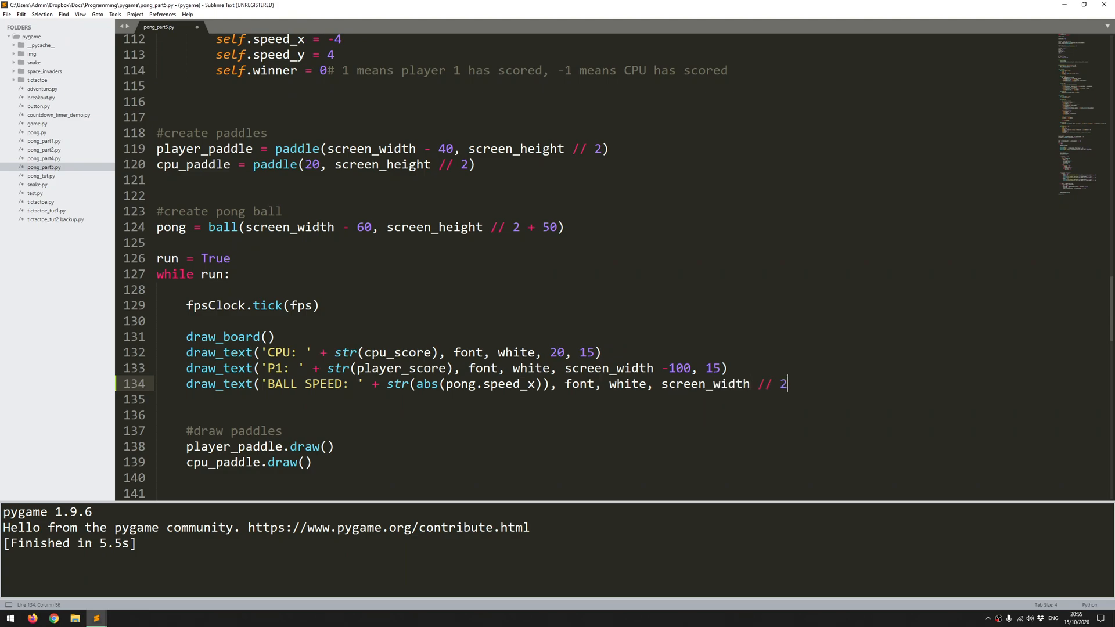
text(- 100)
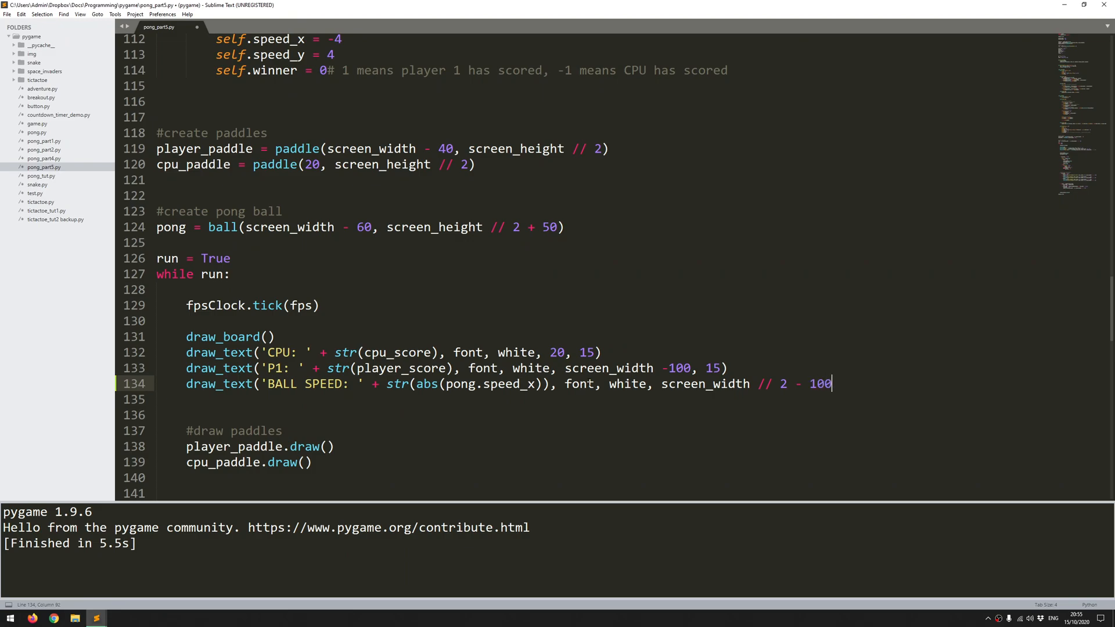
text(, 15))
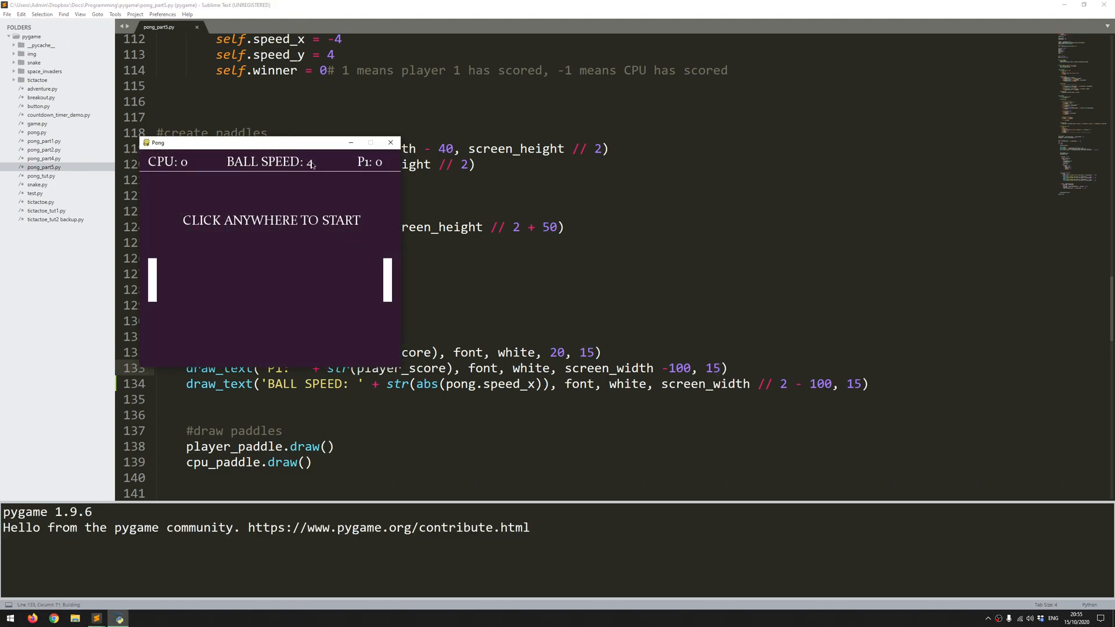
drag(270, 142, 668, 166)
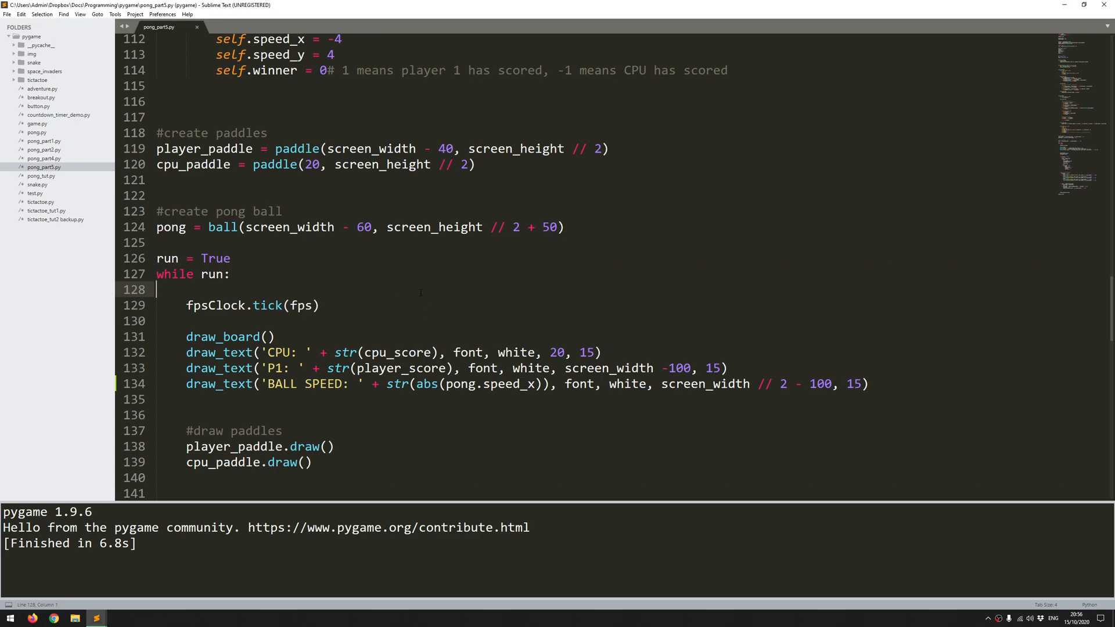
mouse_move(442, 307)
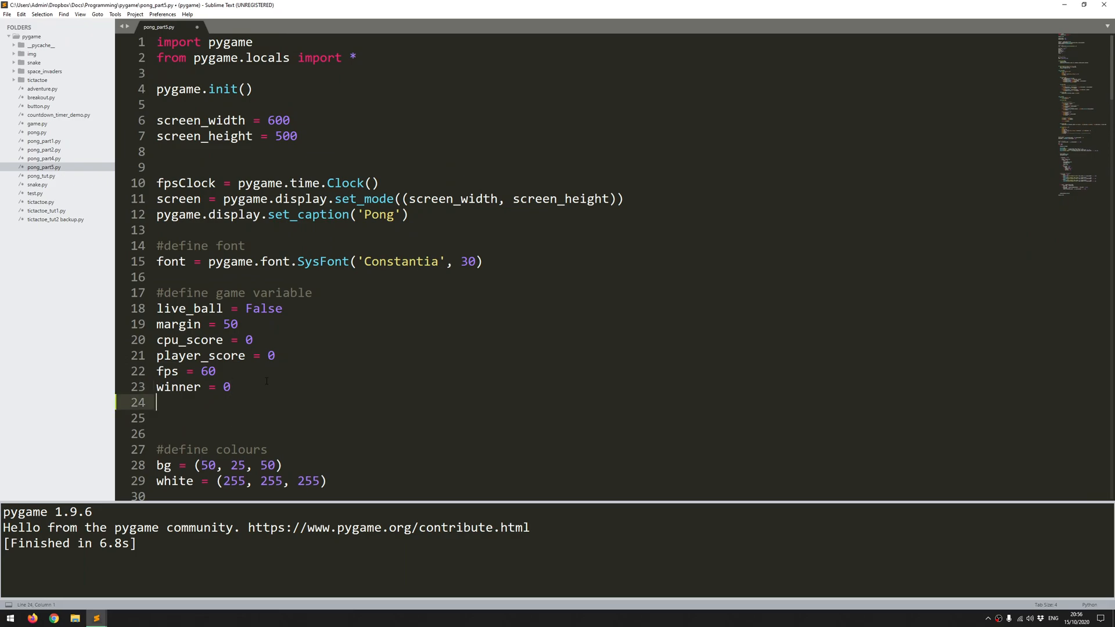
- Type 'speed_increase =' on line 24 under winner = 0
text(speed_)
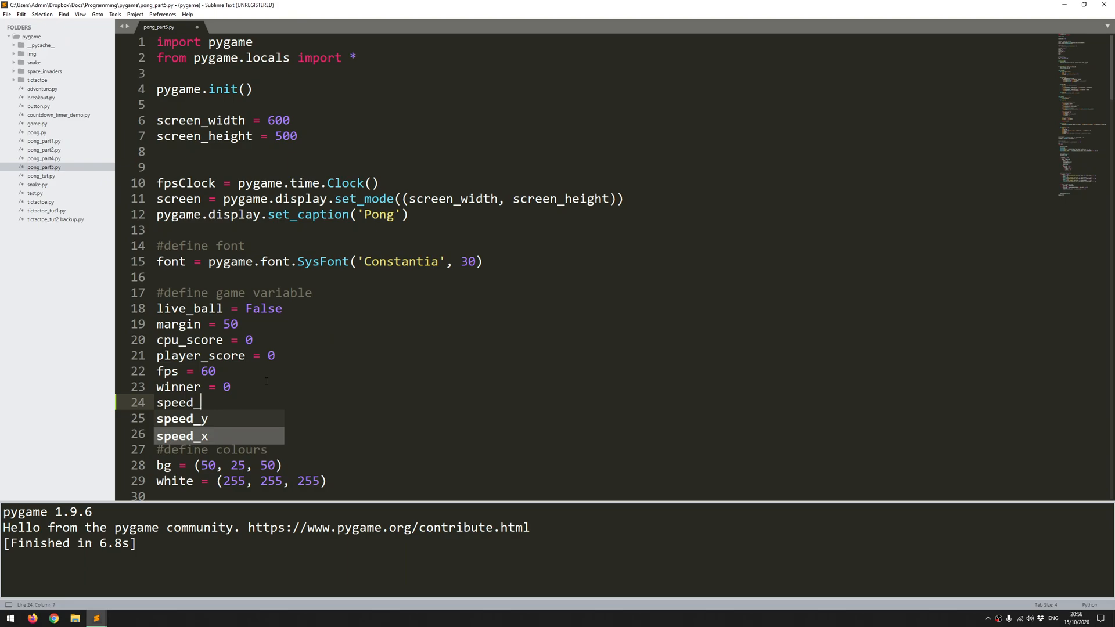
text(increase =)
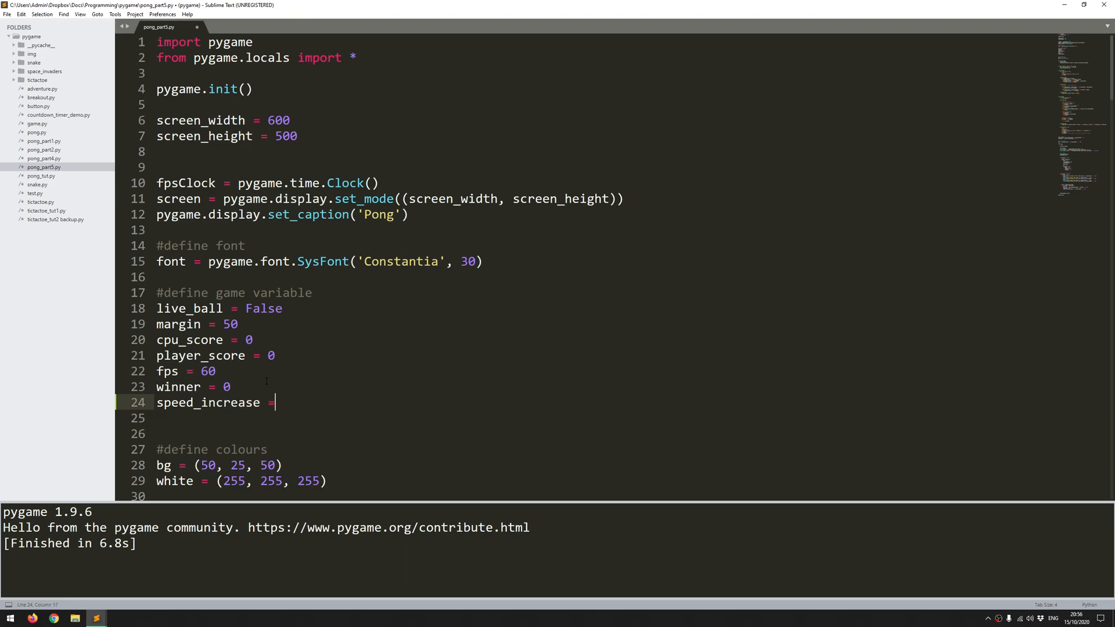
scroll(down, 3)
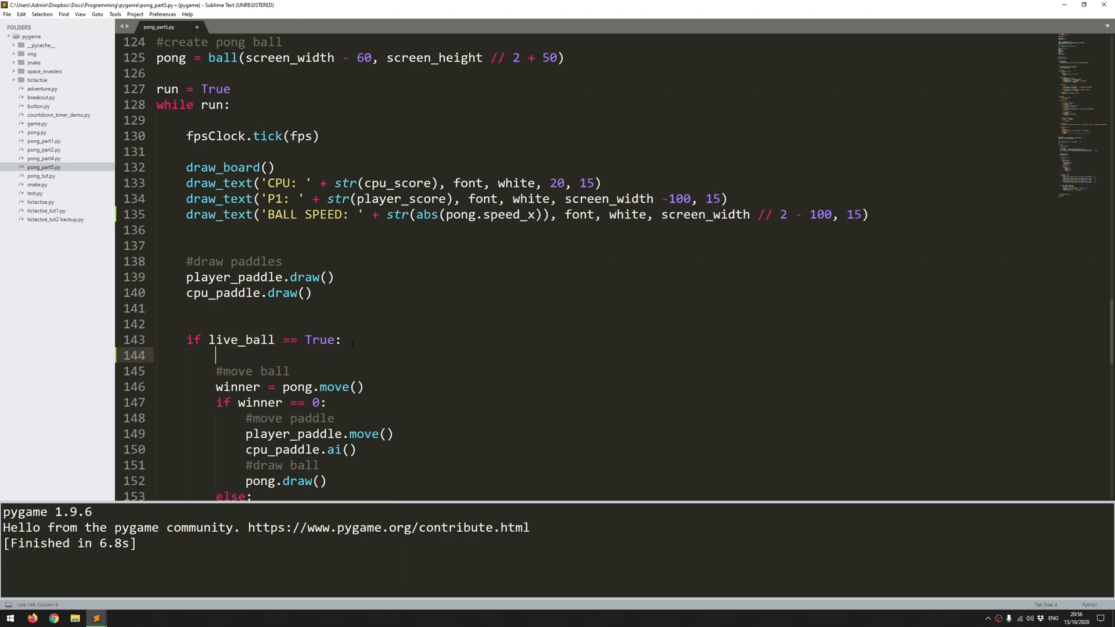
- Add 'speed_increase += 1' as the first line of the if live_ball == True block
text(speed_increase)
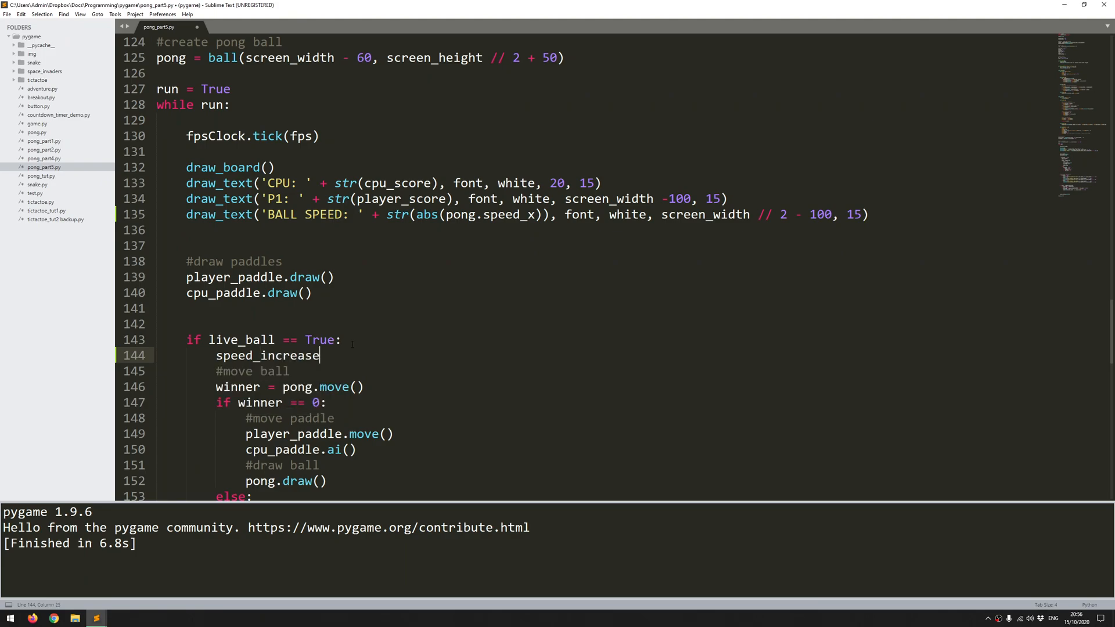
text(+= 1)
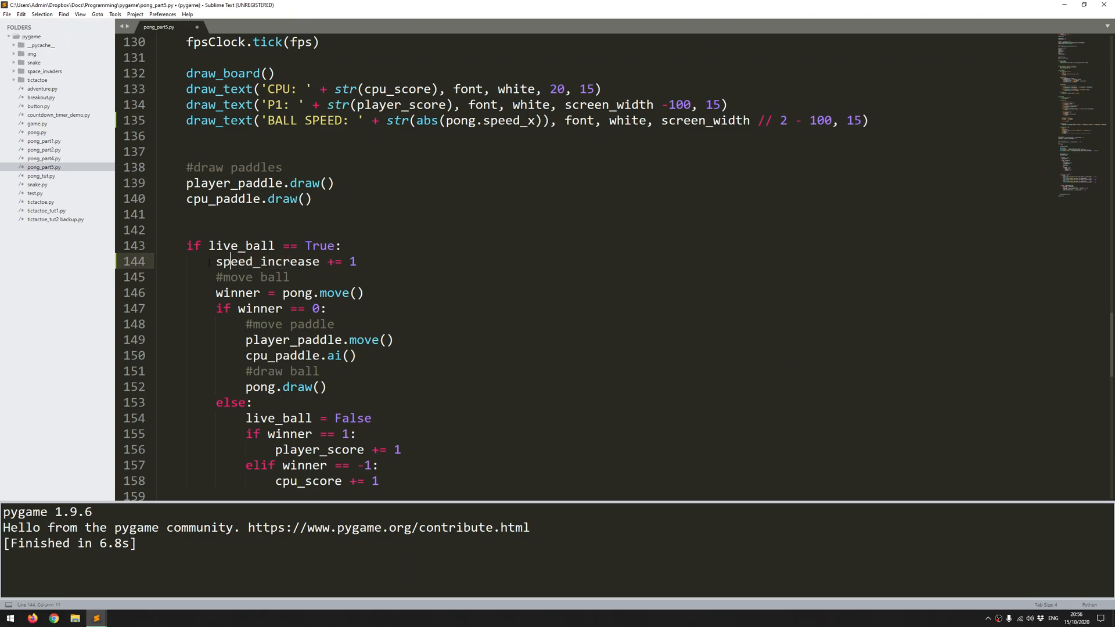
drag(215, 260, 345, 261)
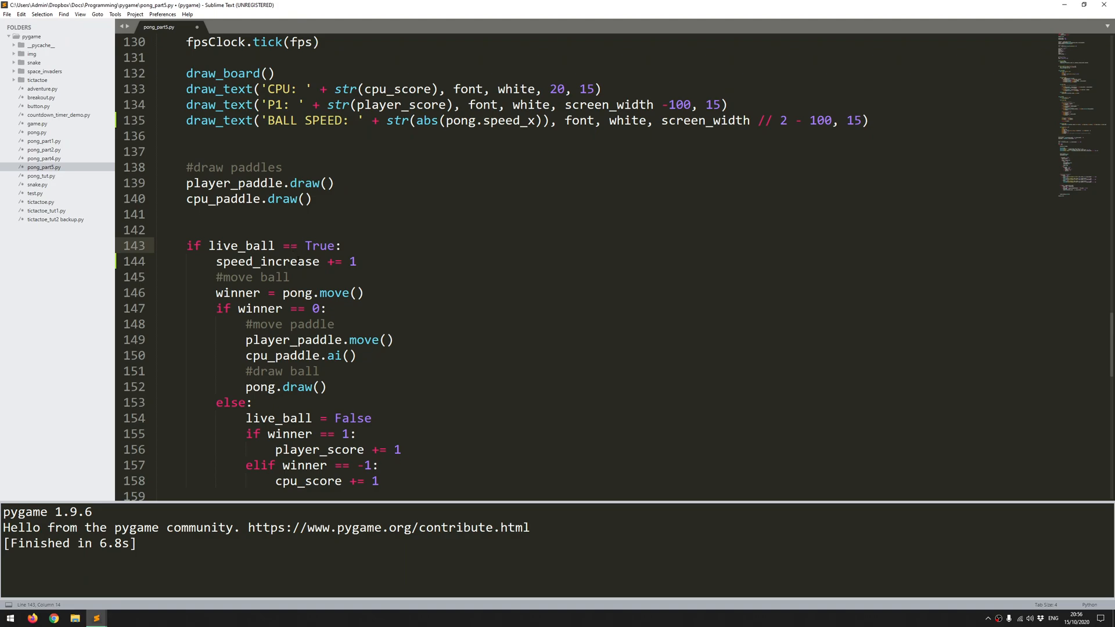
scroll(down, 3)
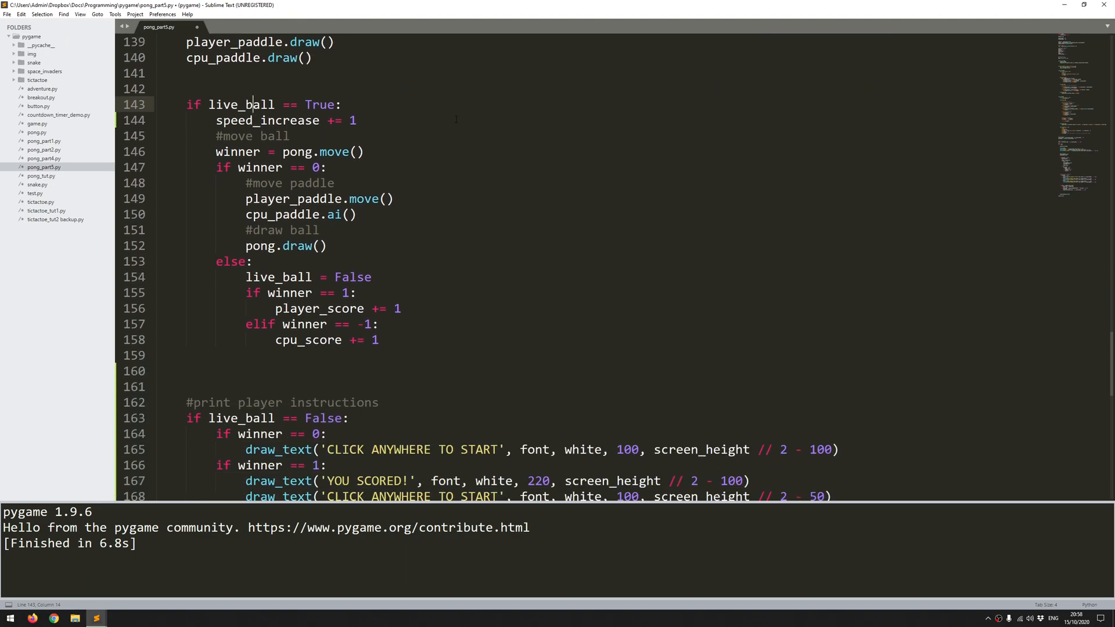
drag(215, 120, 344, 121)
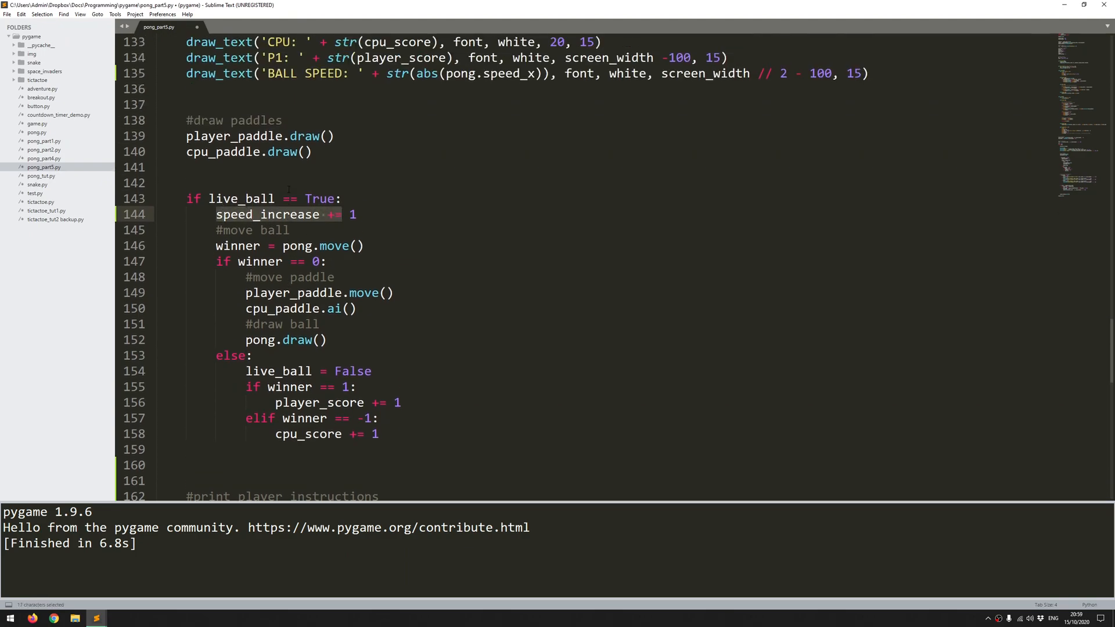
scroll(down, 3)
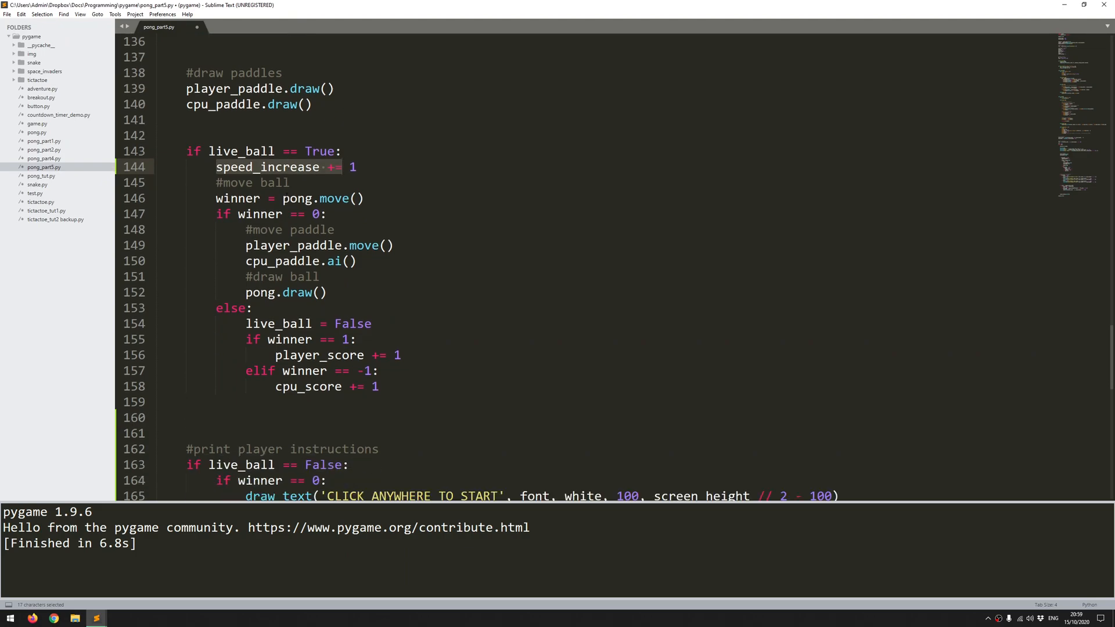
scroll(down, 3)
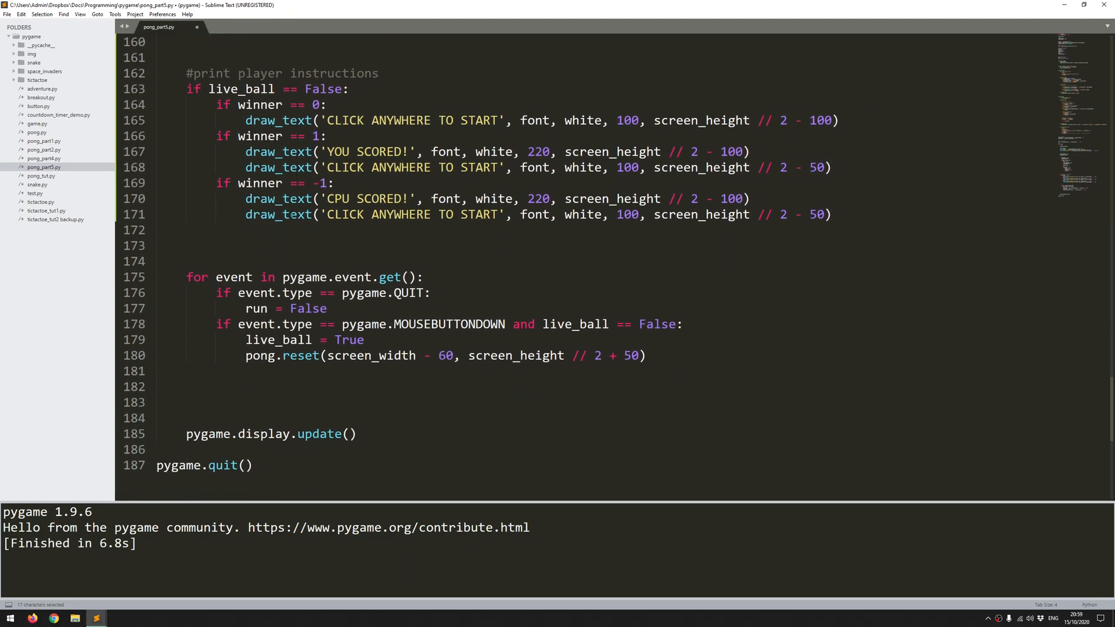
- Below the event loop, add 'if speed_increase > 500:' that resets speed_increase to 0
click(210, 386)
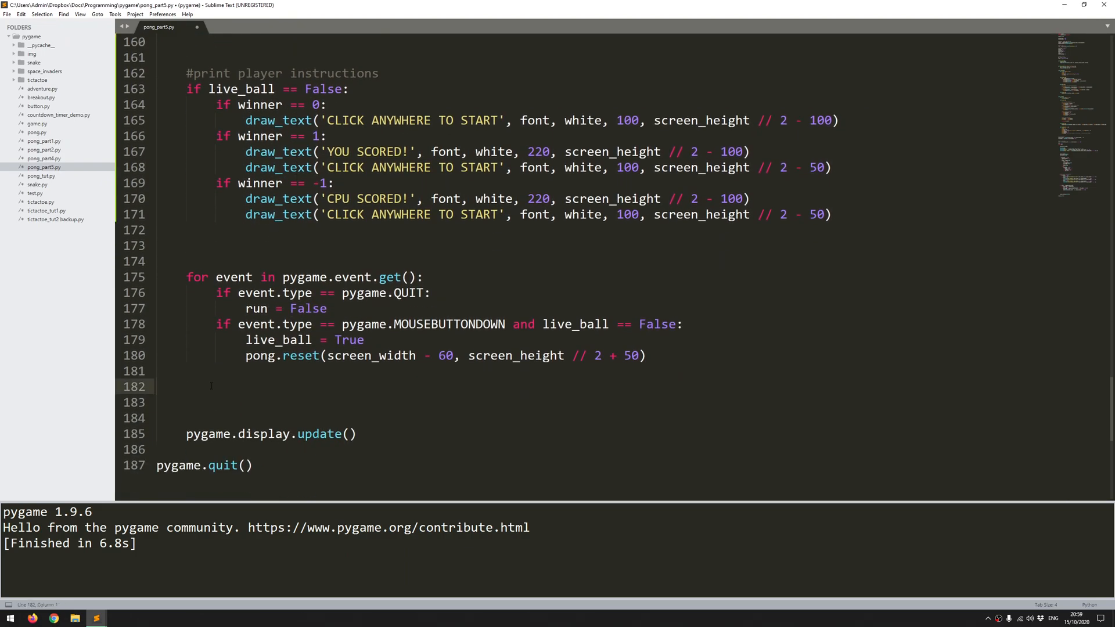
key(enter)
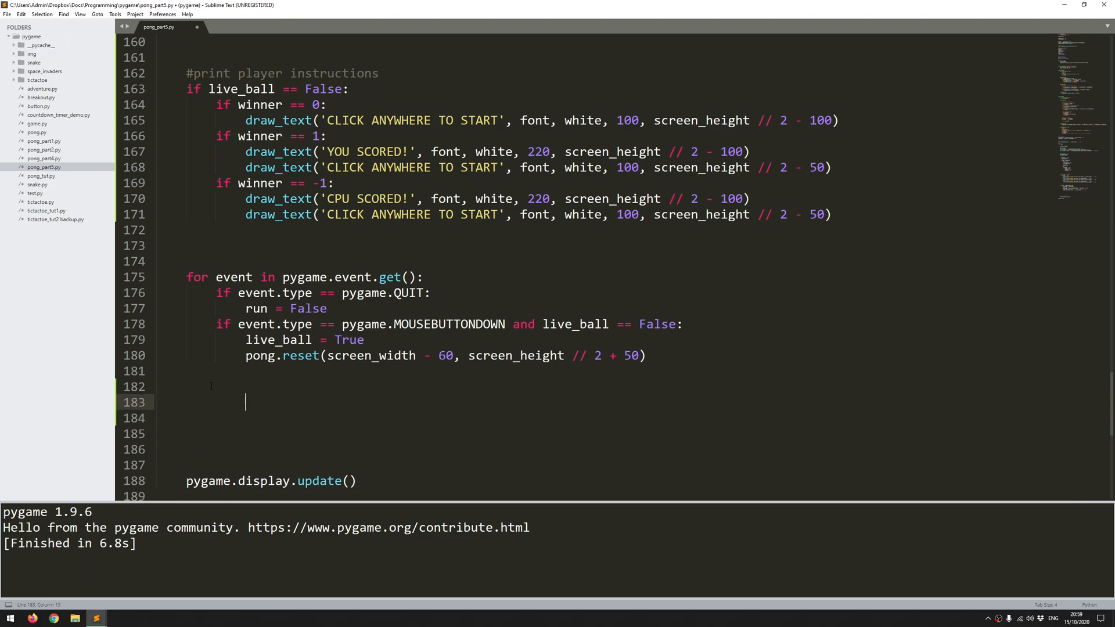
text(if)
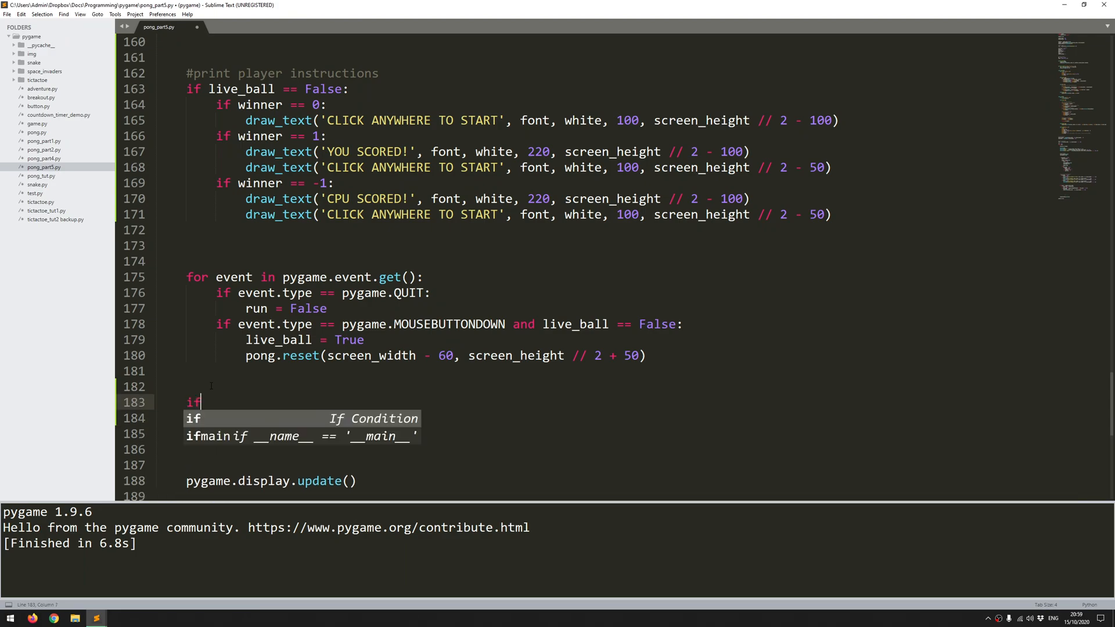
text(speed_increase)
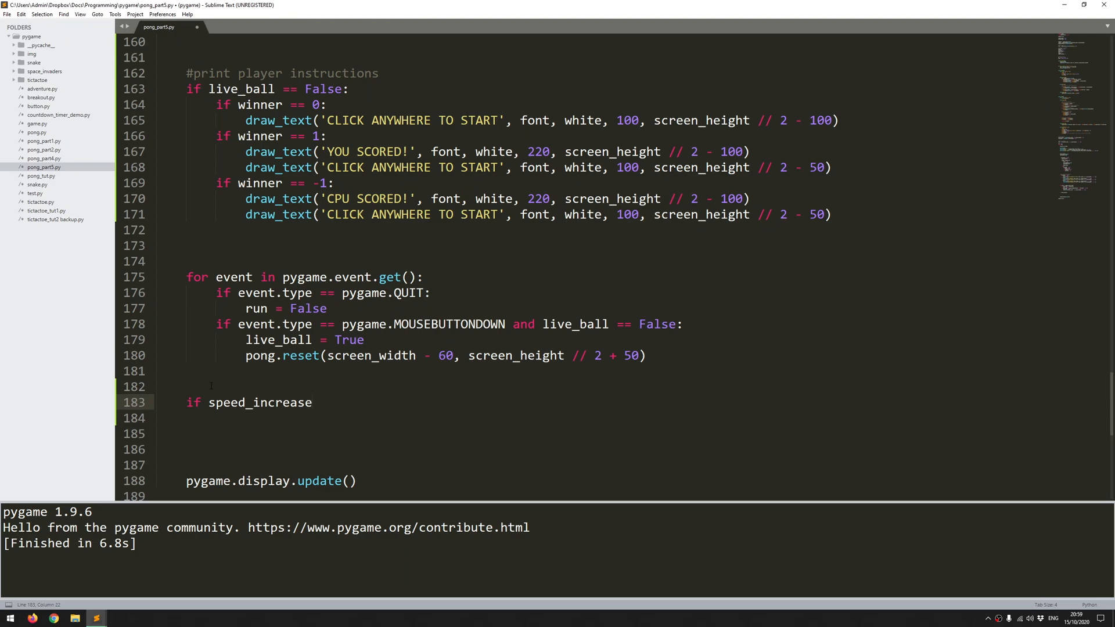
text(> 500:)
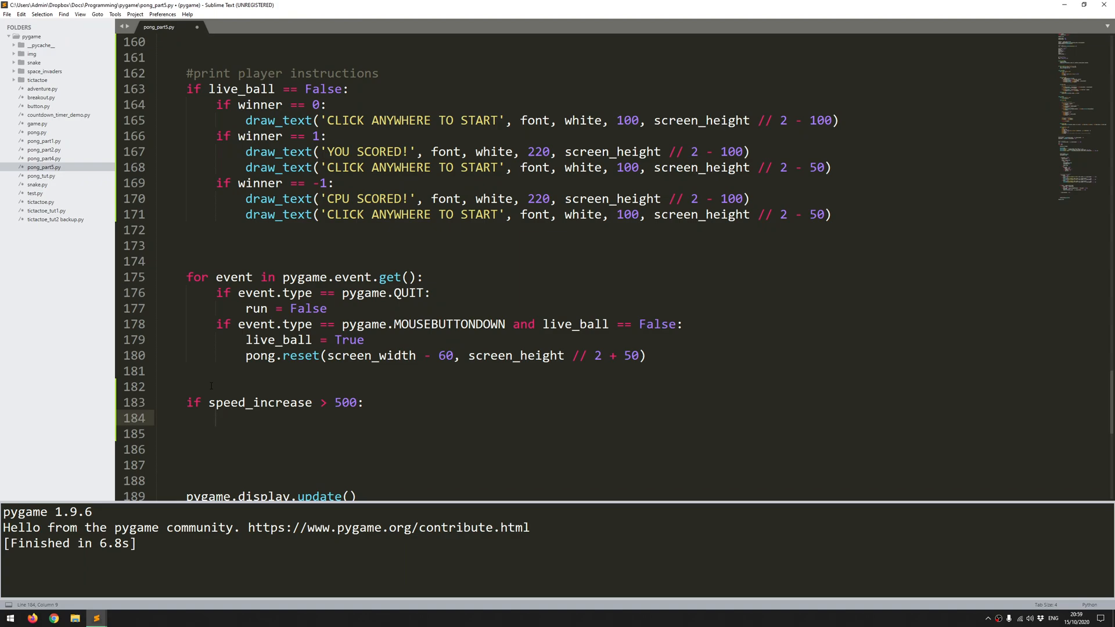
text(speed_increase =)
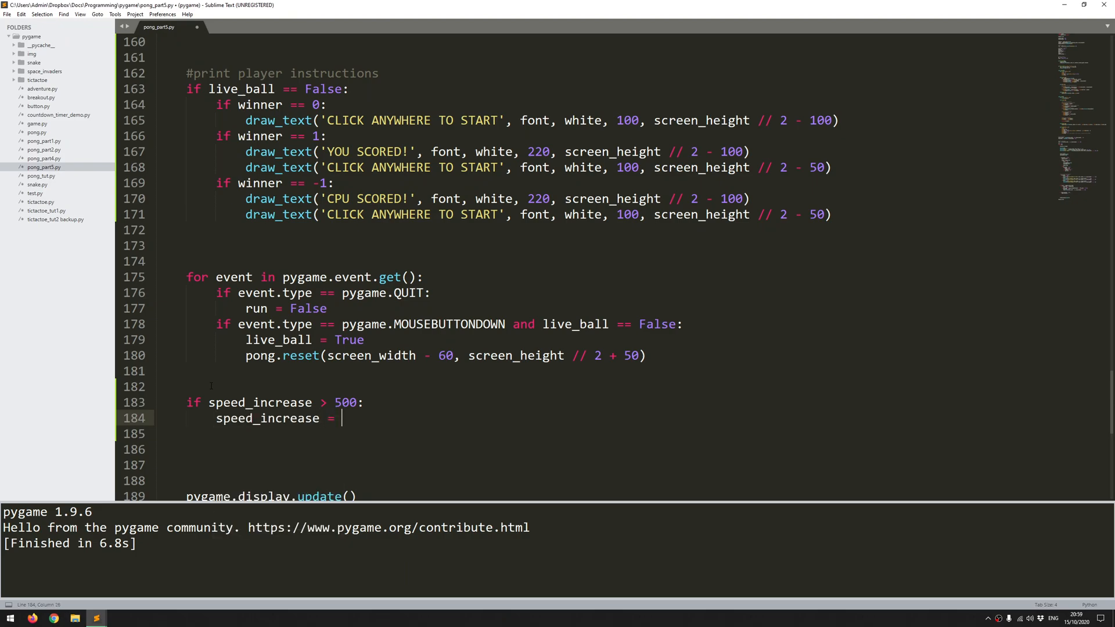
text(0)
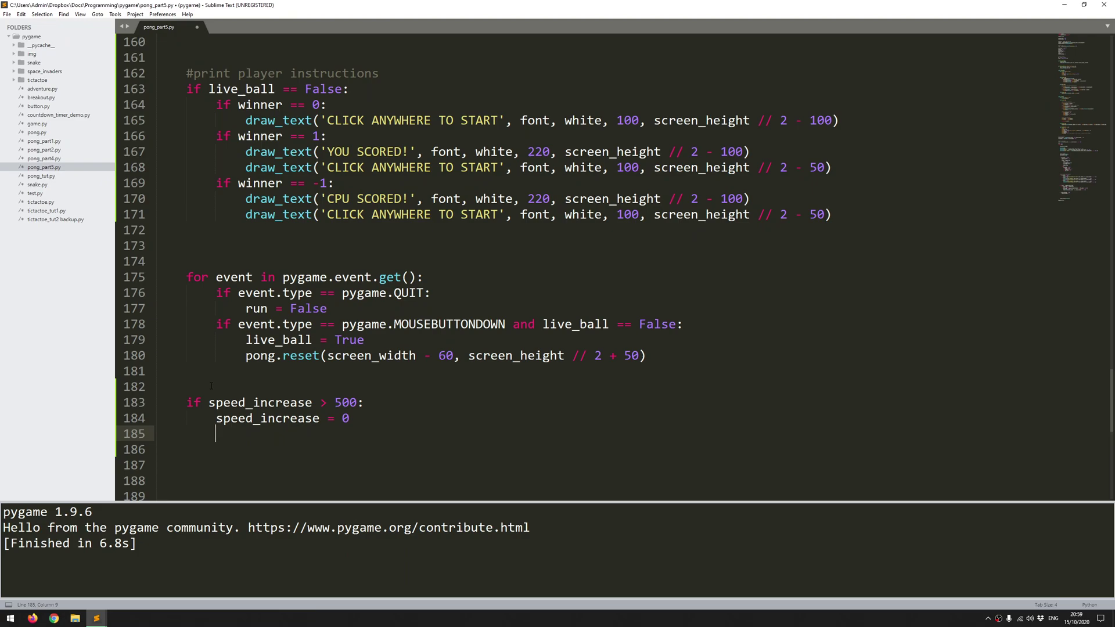
- Begin the leftward speed check 'if pong.speed_x < 0: pong.speed_x -='
text(if pon)
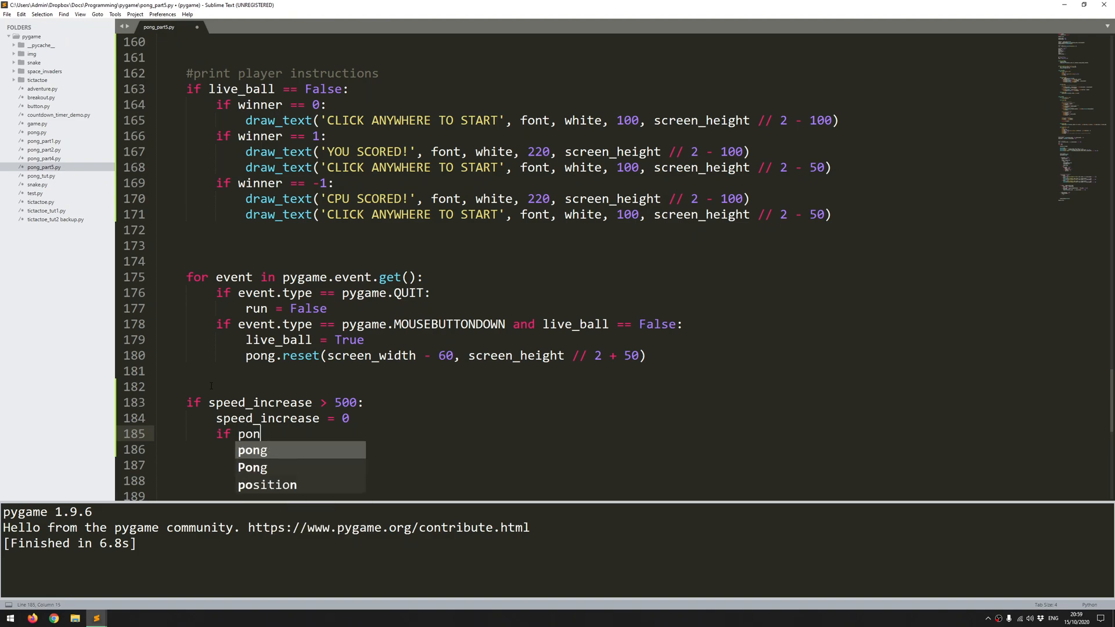
text(g.speed_)
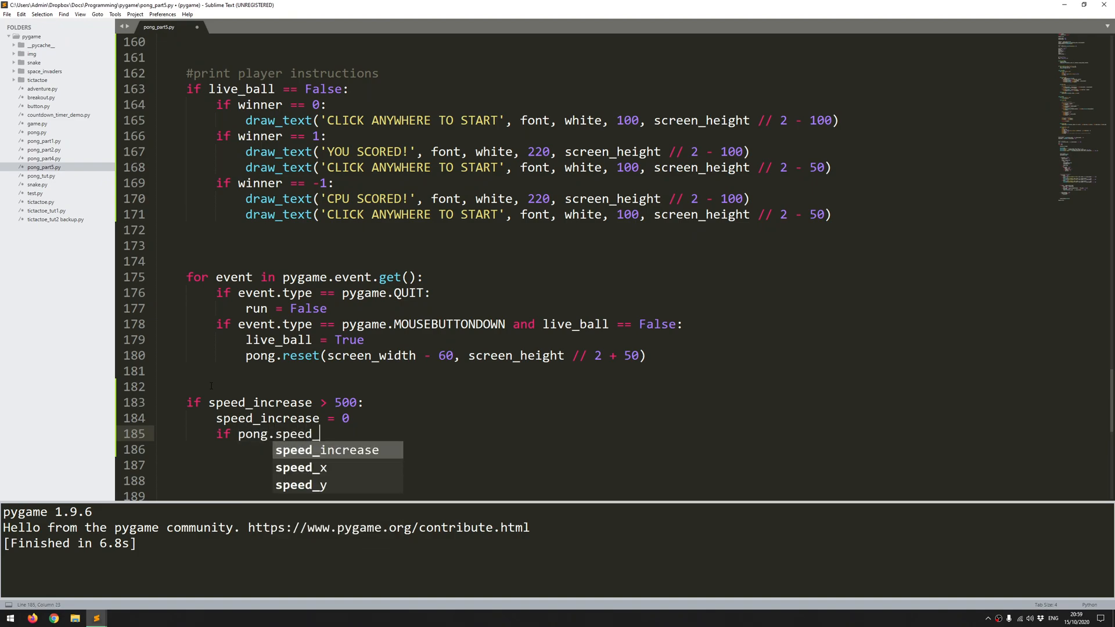
text(x <)
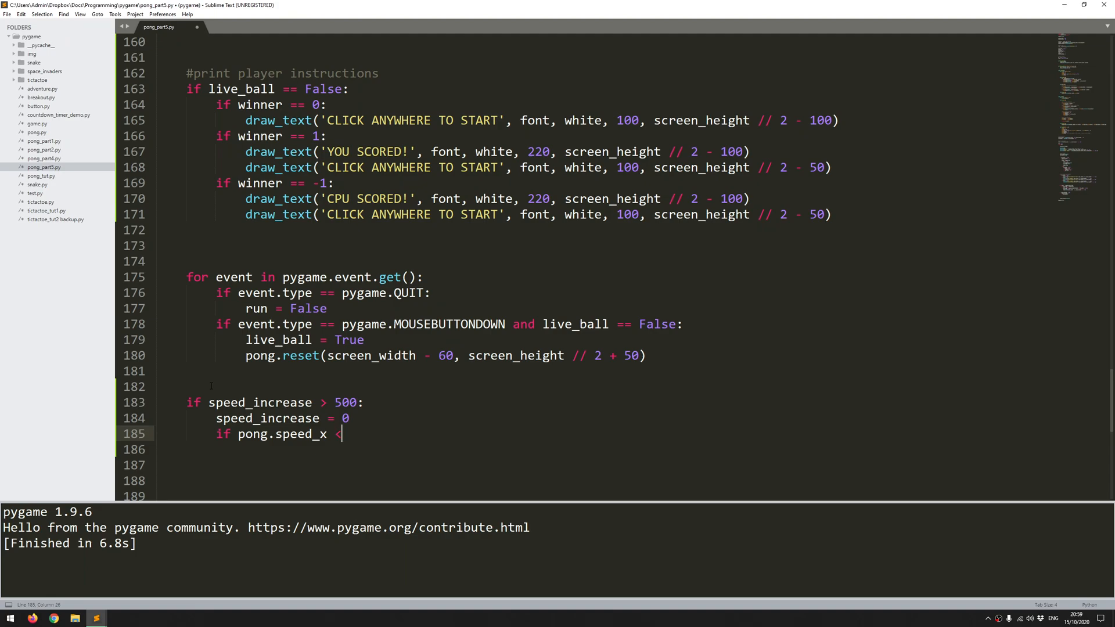
text(0:)
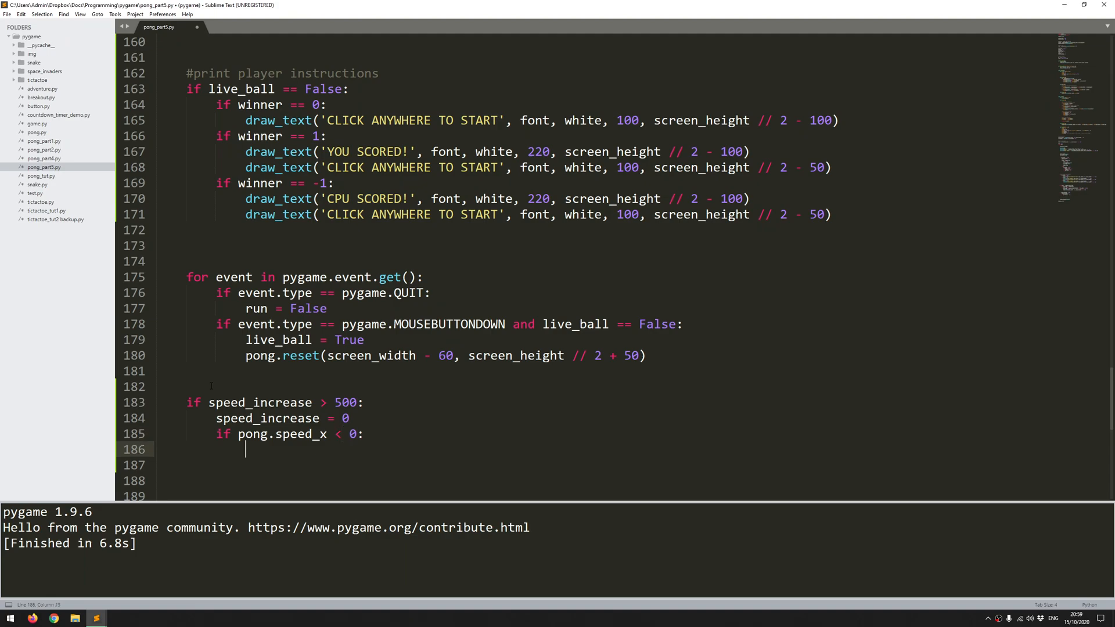
text(pong)
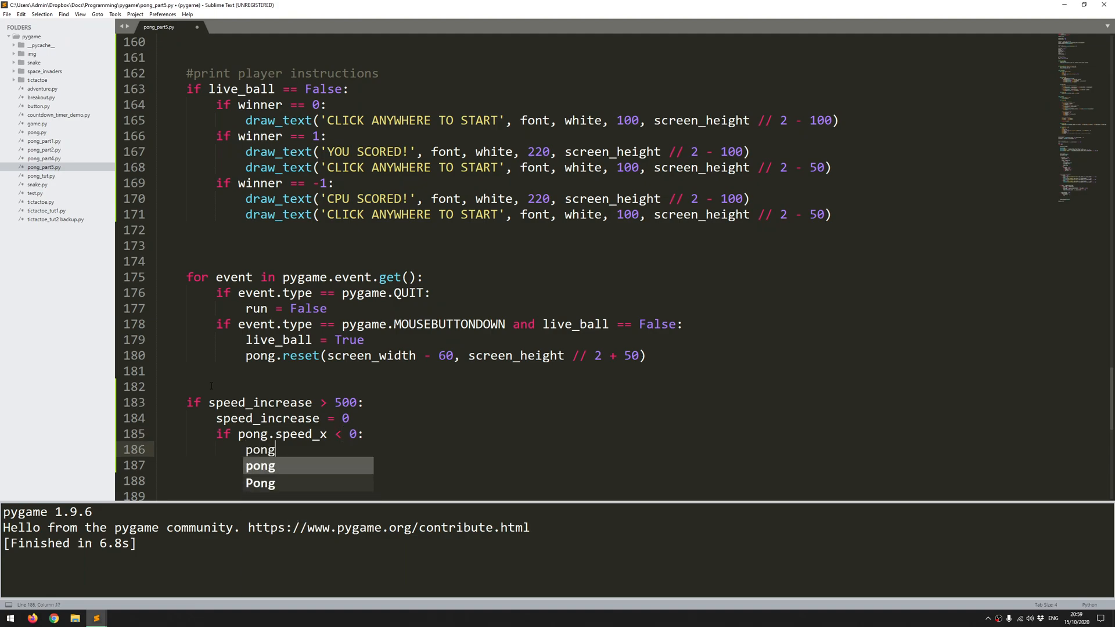
text(.)
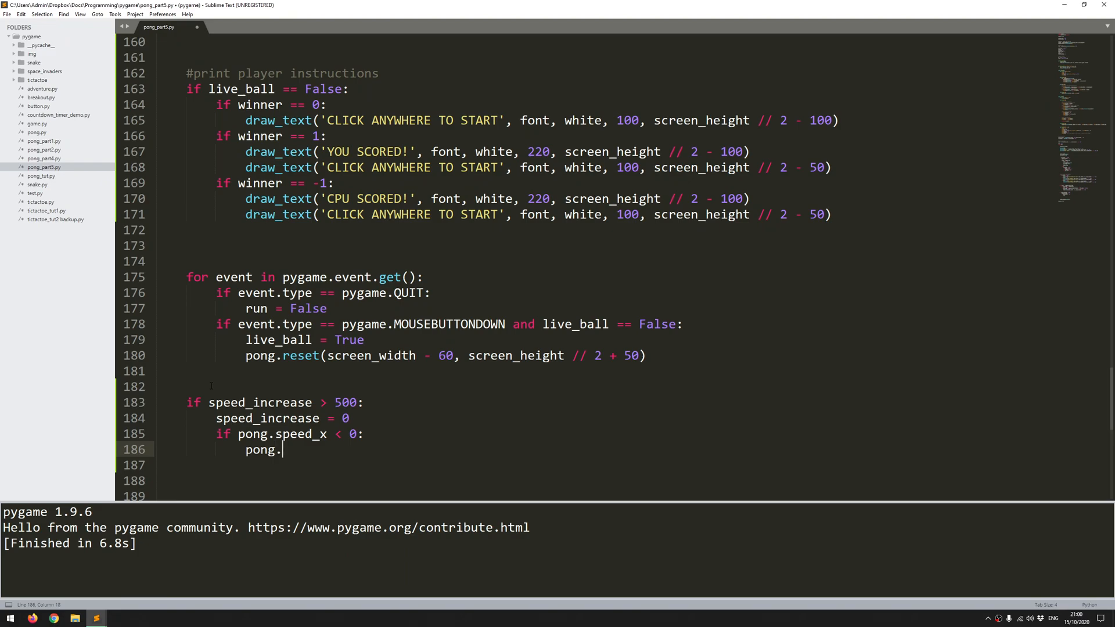
text(s)
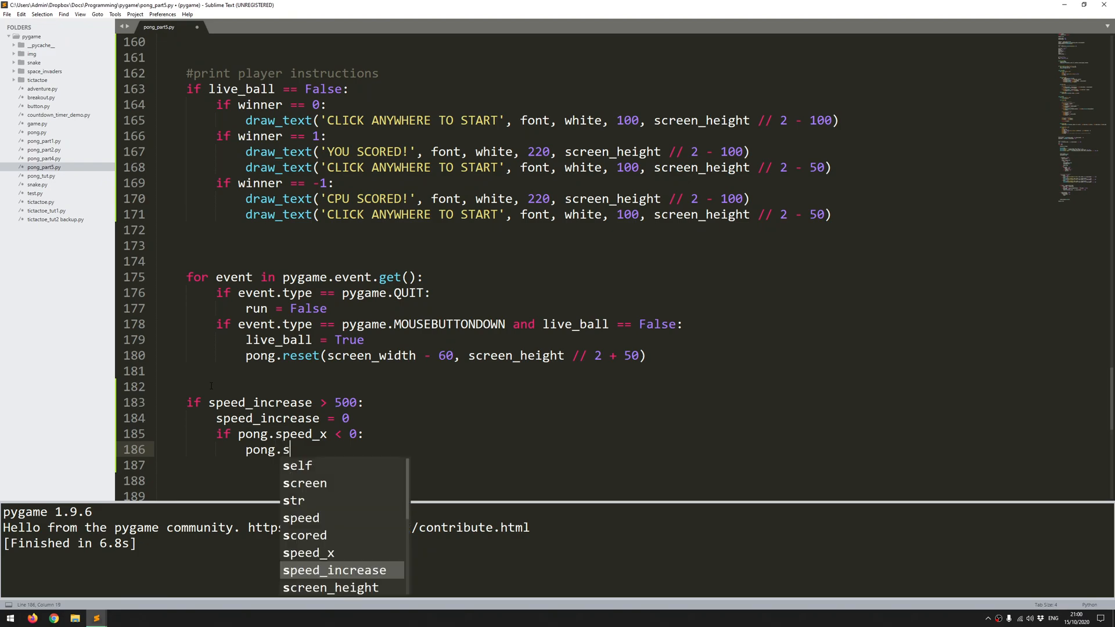
text(peed_)
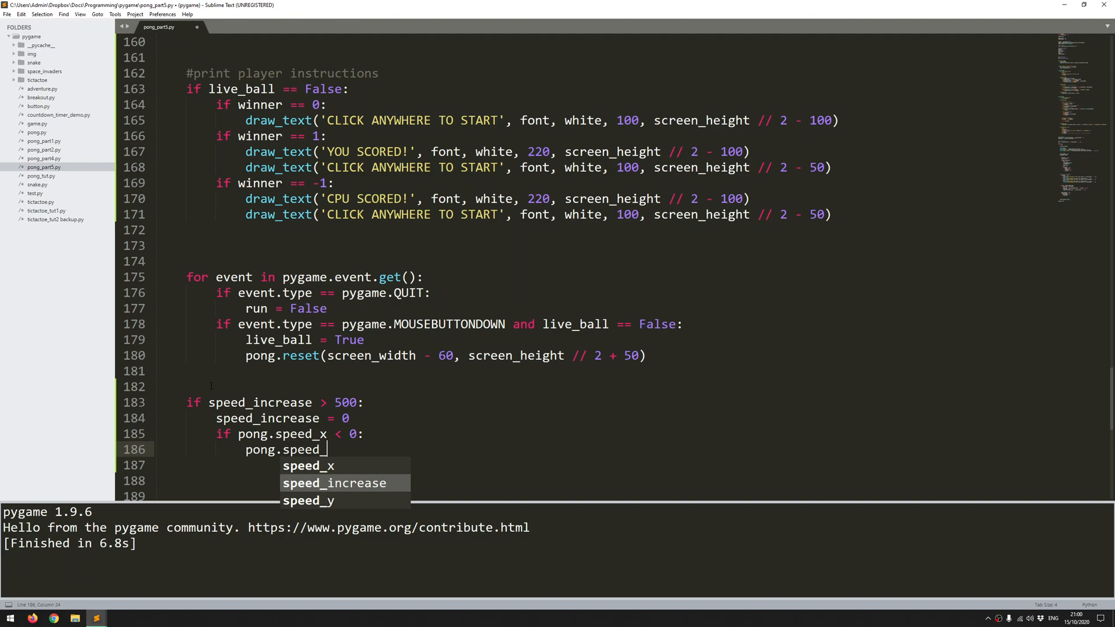
text(x -= 1)
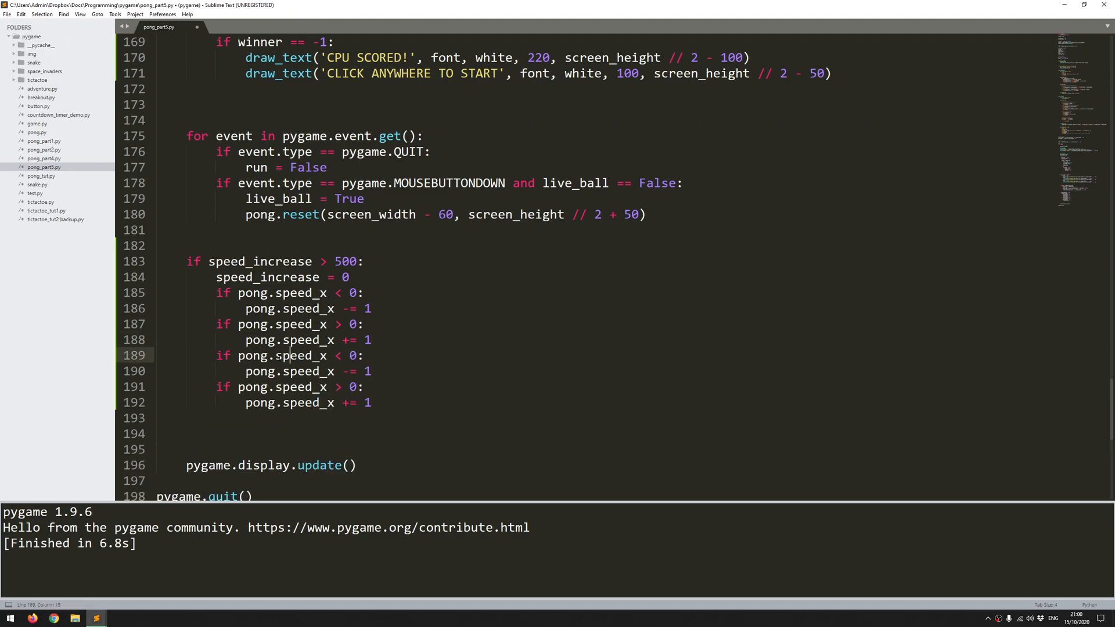
- Change the duplicated speed_x checks to adjust pong.speed_y instead
text(y)
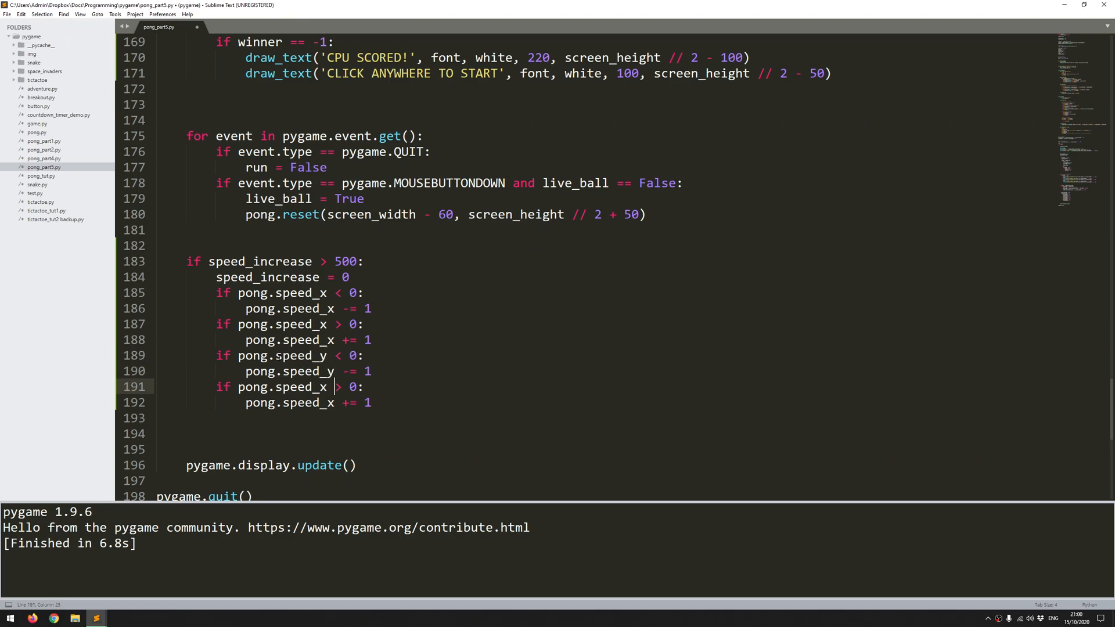
text(y)
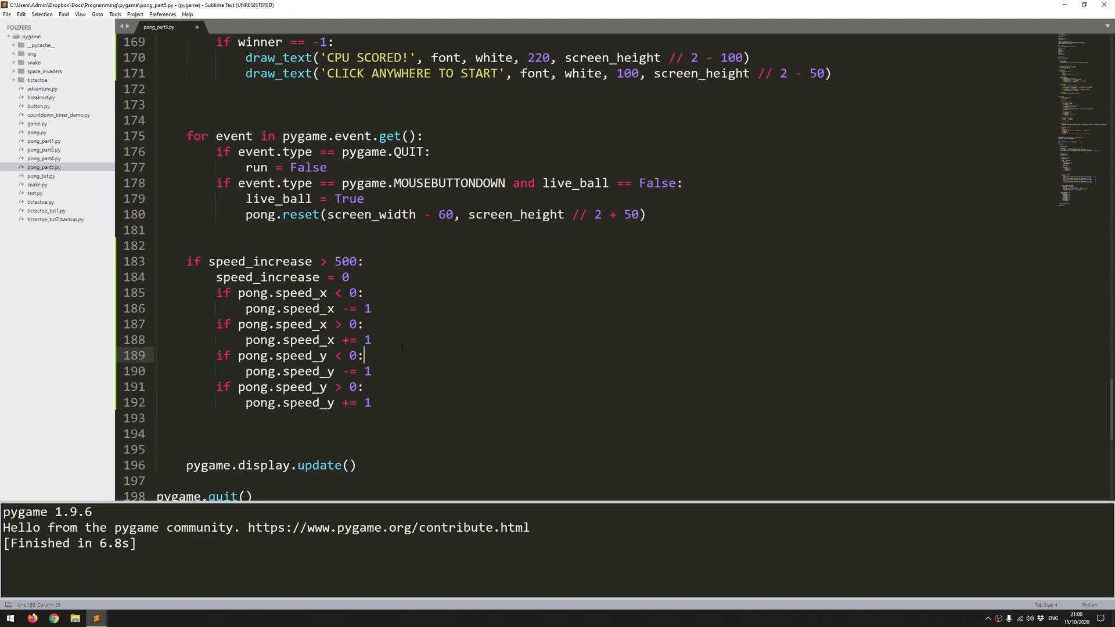
mouse_move(382, 324)
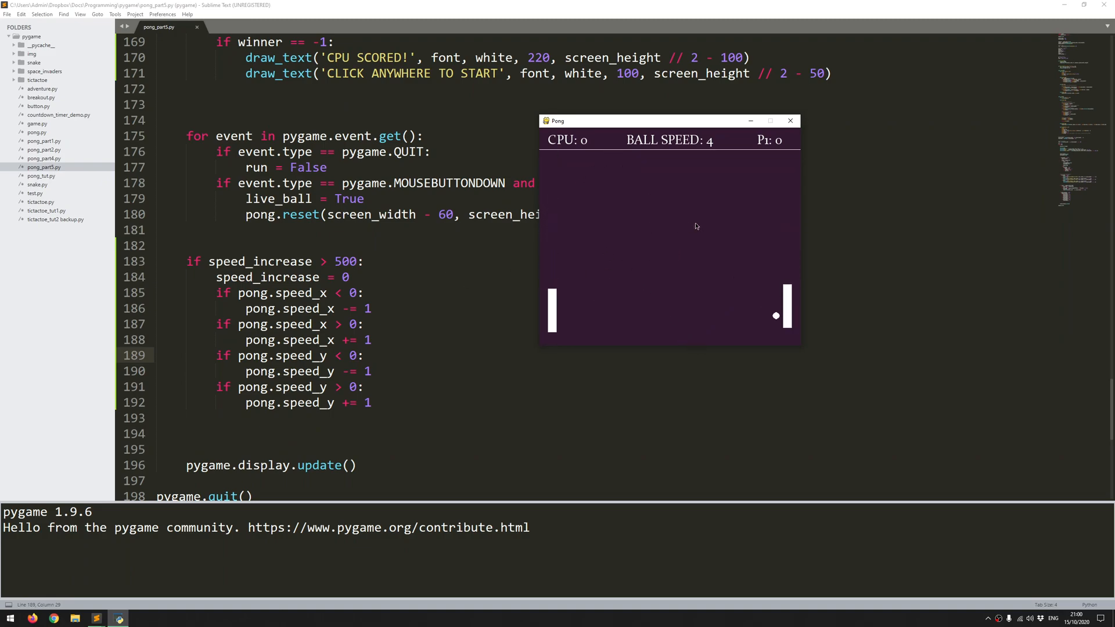
mouse_move(711, 150)
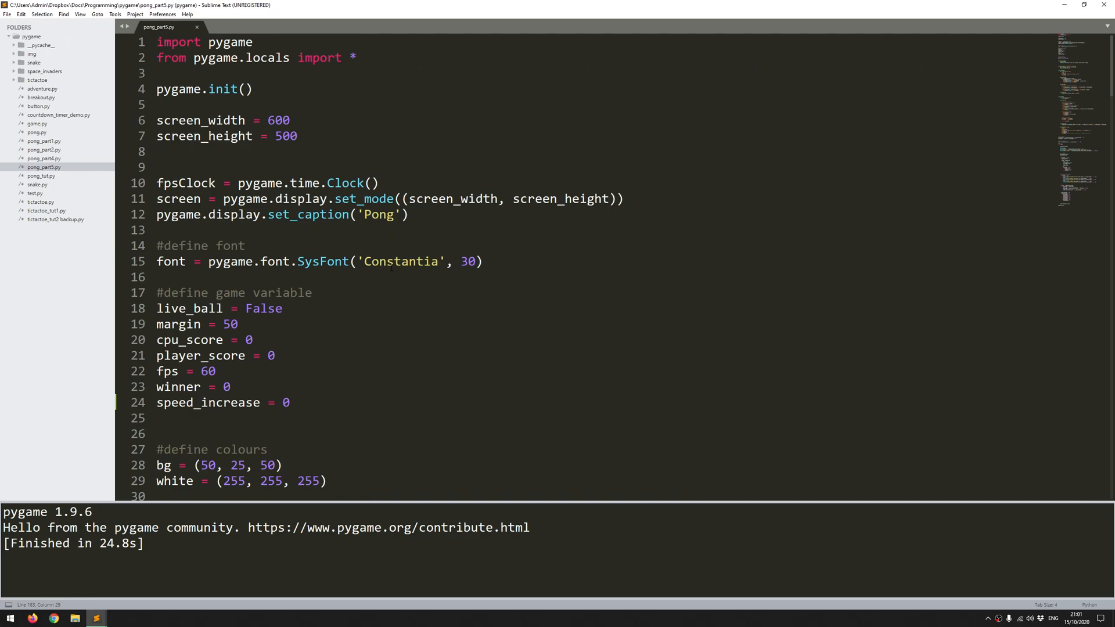
scroll(down, 3)
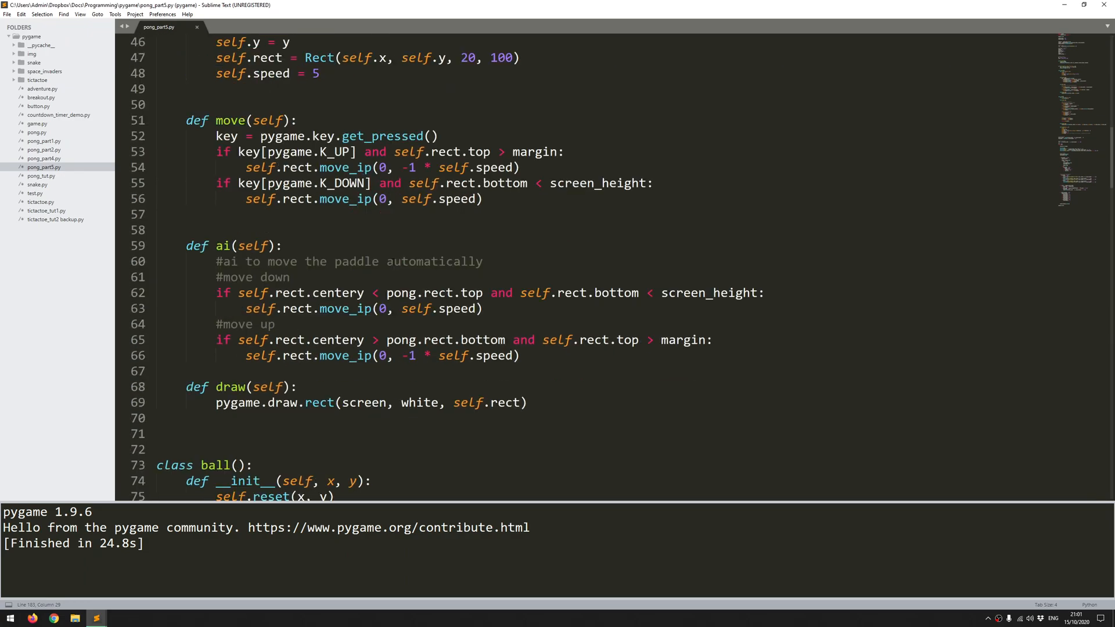
scroll(down, 3)
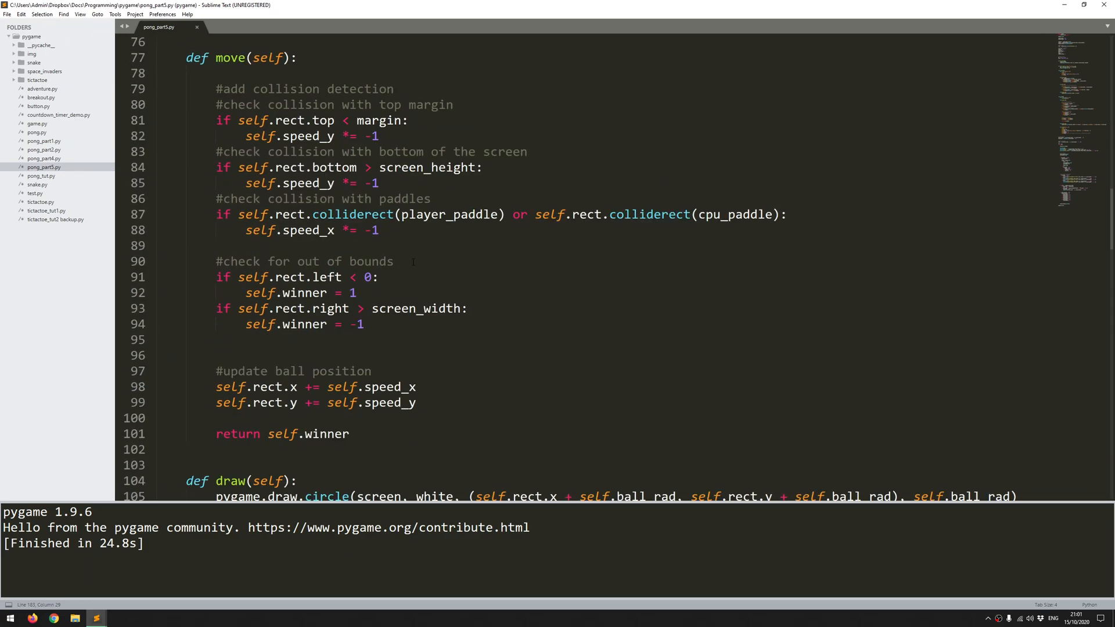
scroll(up, 3)
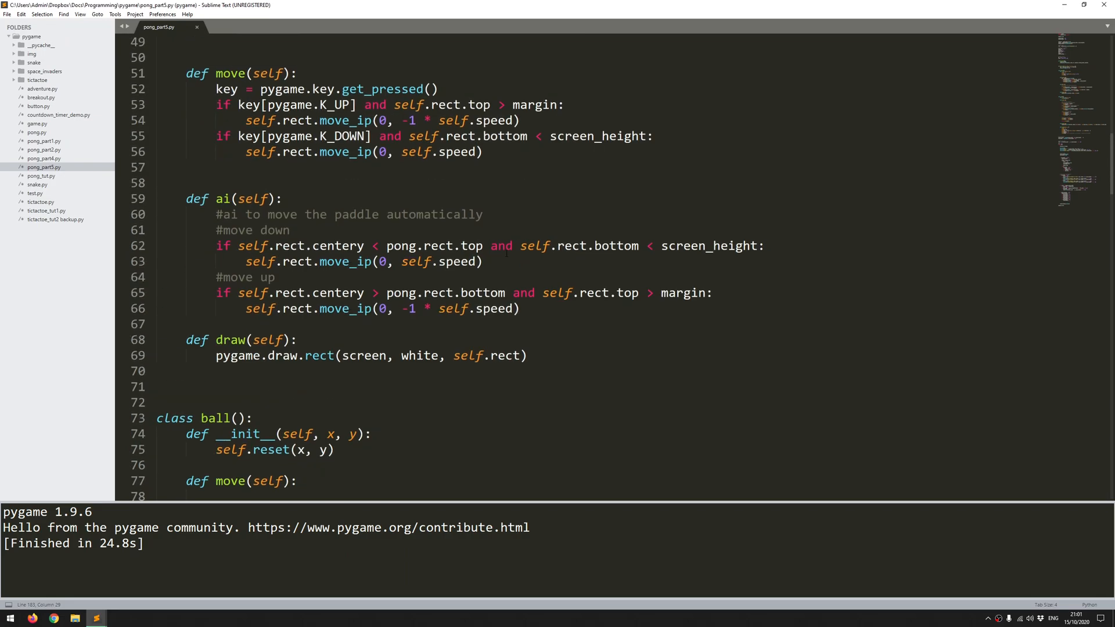